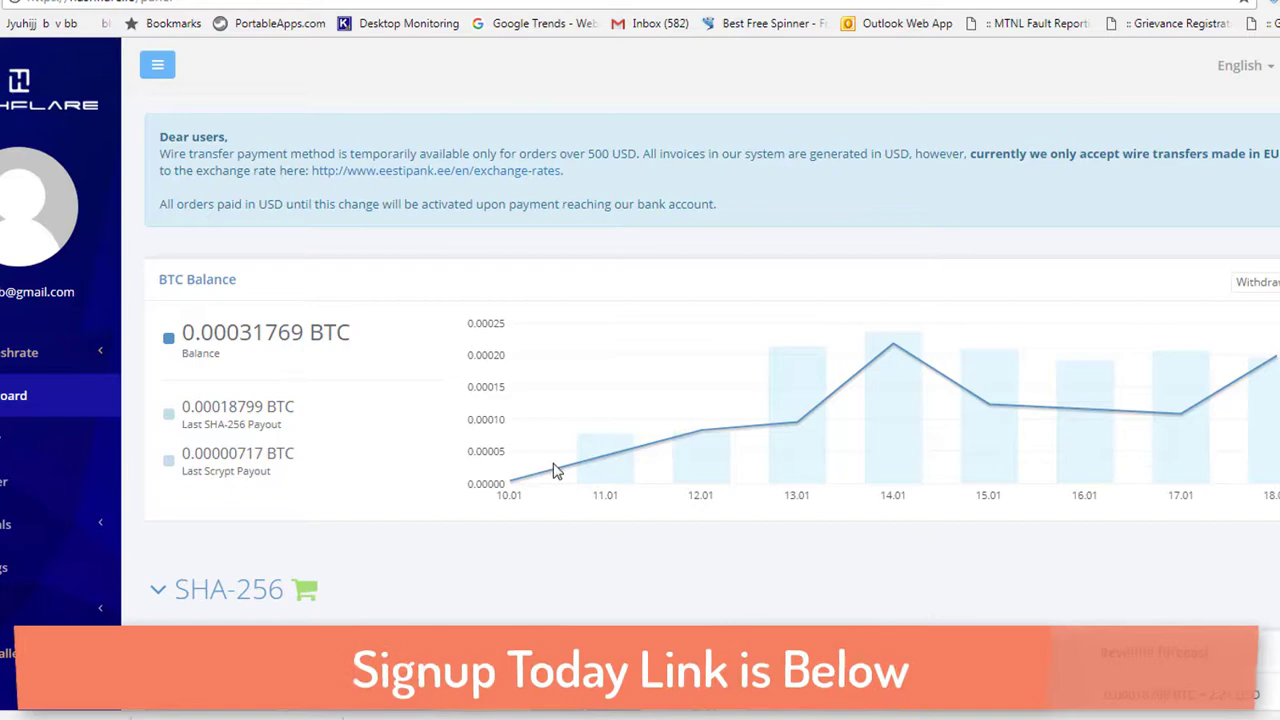
mouse_move(625, 483)
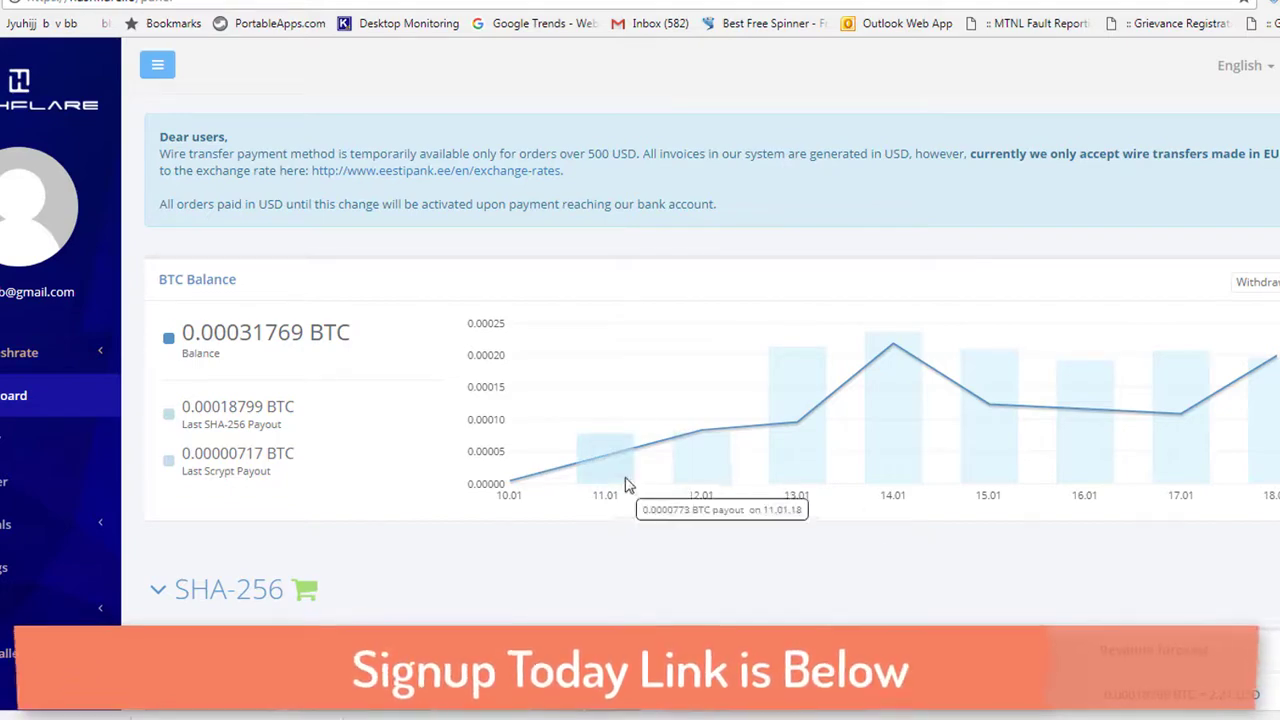
mouse_move(627, 488)
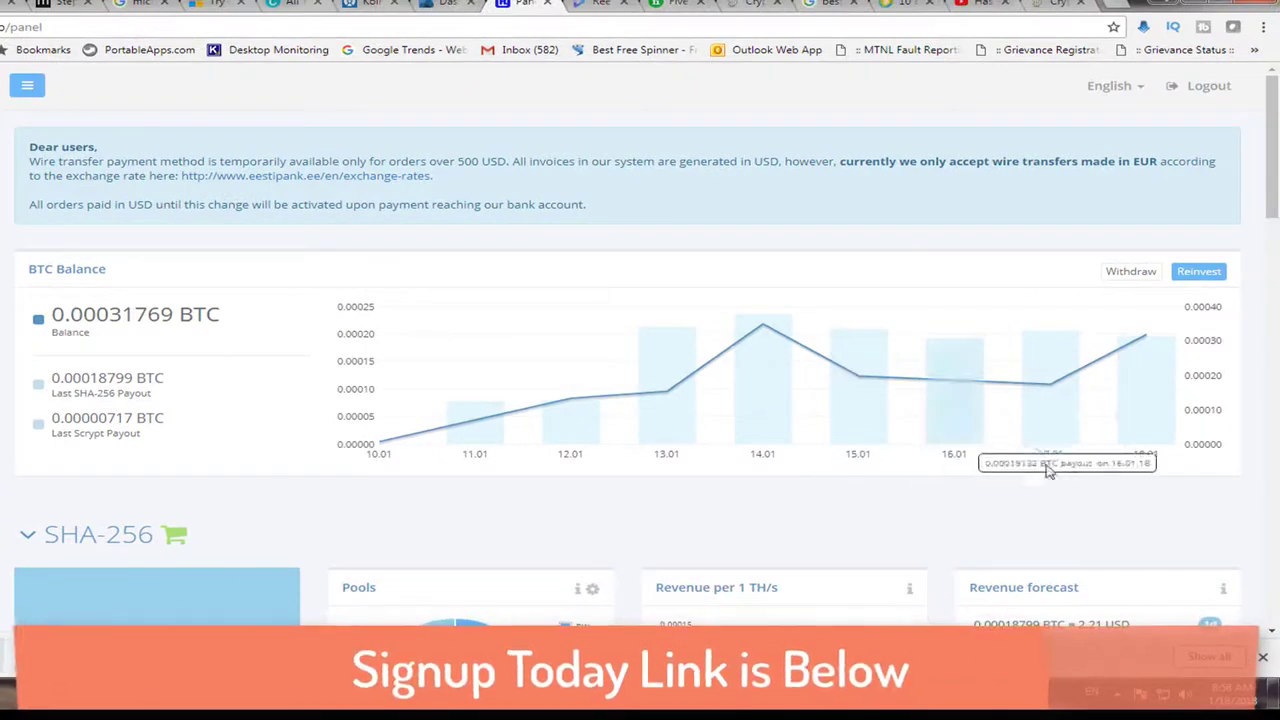
- Scroll past the BTC Balance chart to the SHA-256 revenue forecast showing 0.00018799 BTC
scroll("down", 3)
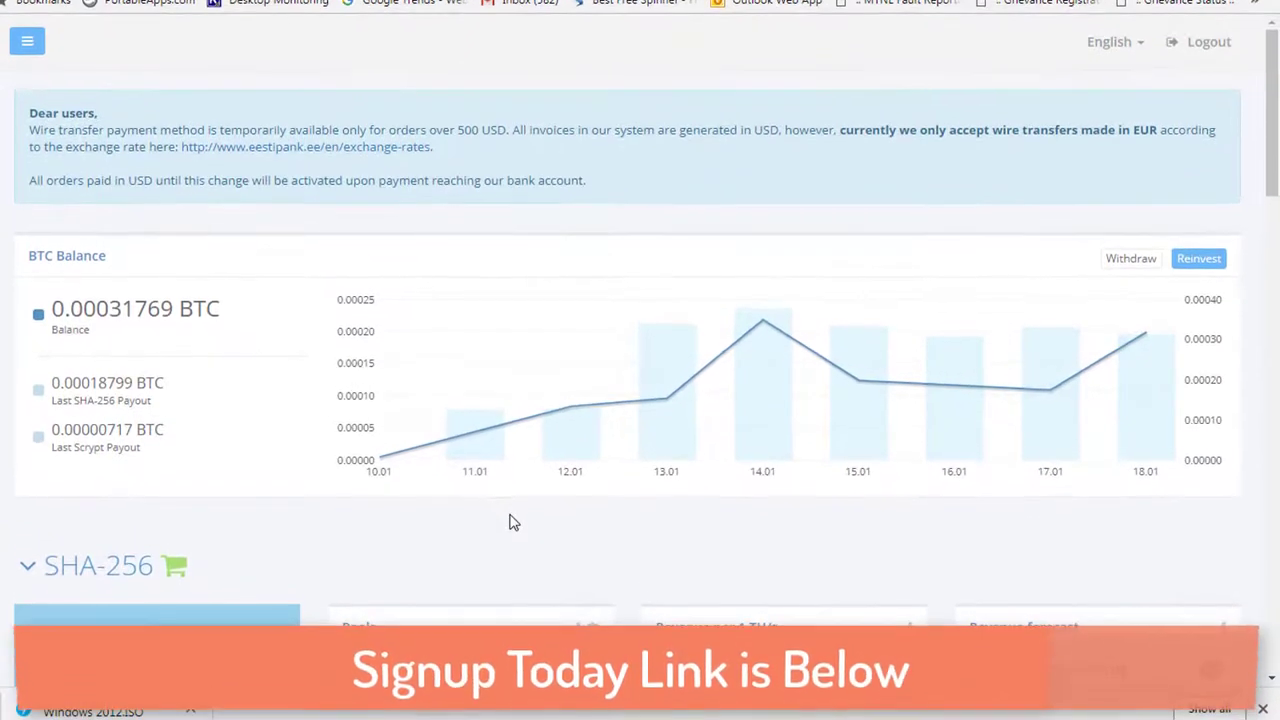
scroll("down", 3)
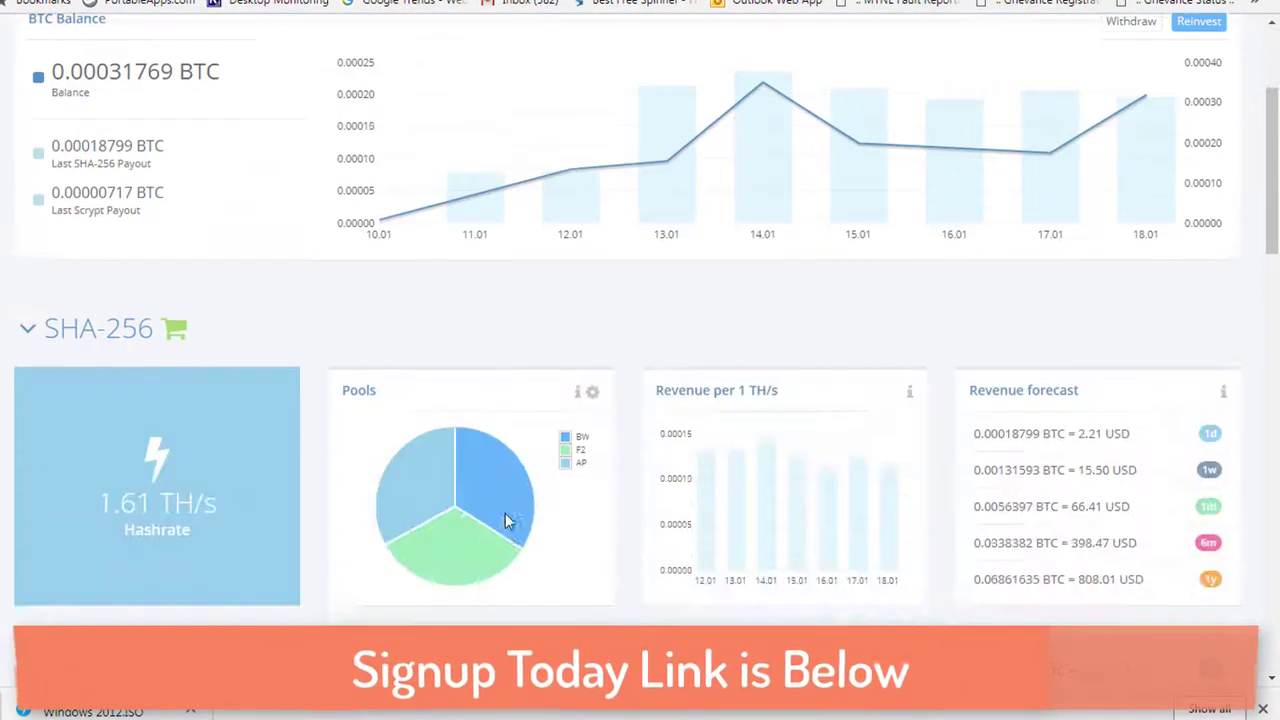
scroll("down", 3)
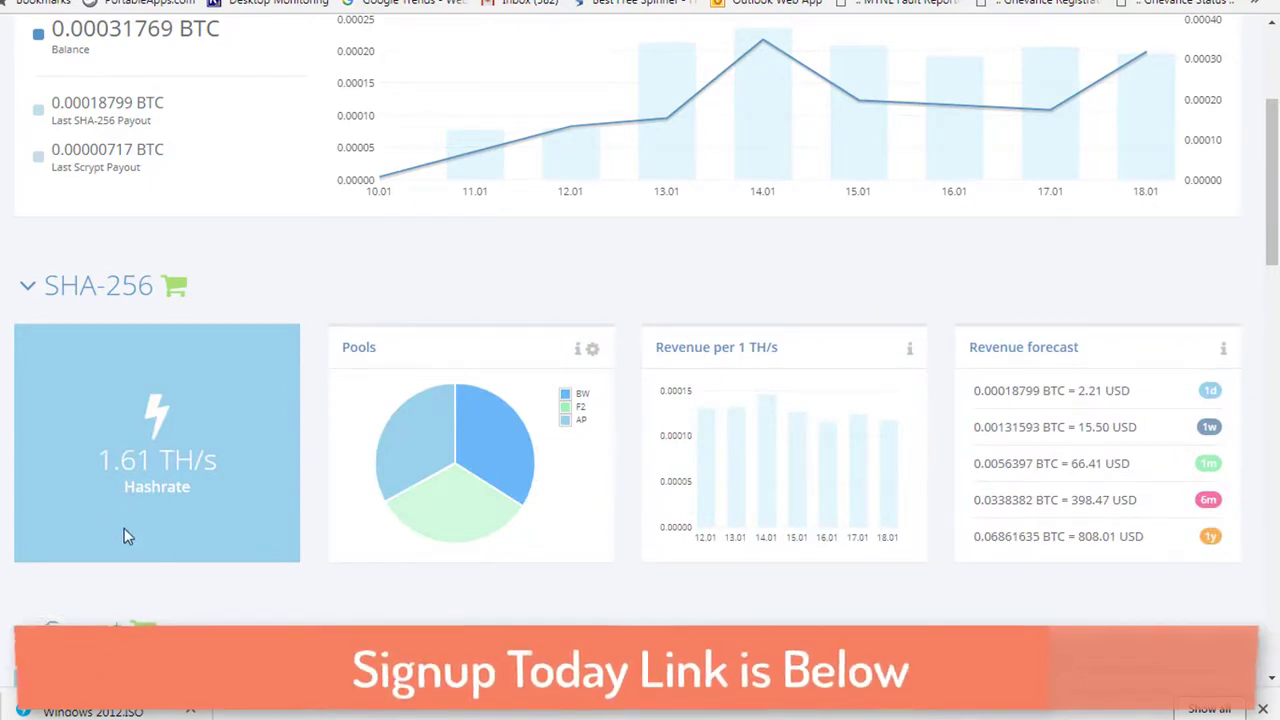
mouse_move(145, 531)
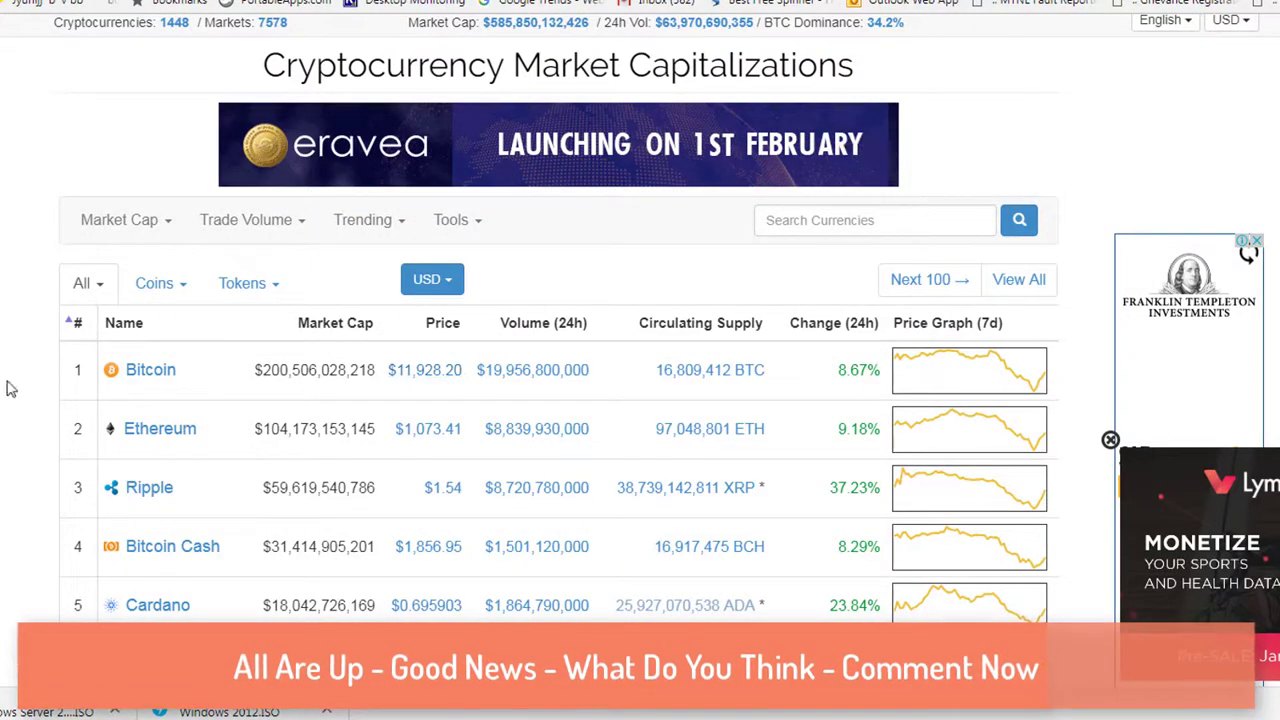
scroll("down", 3)
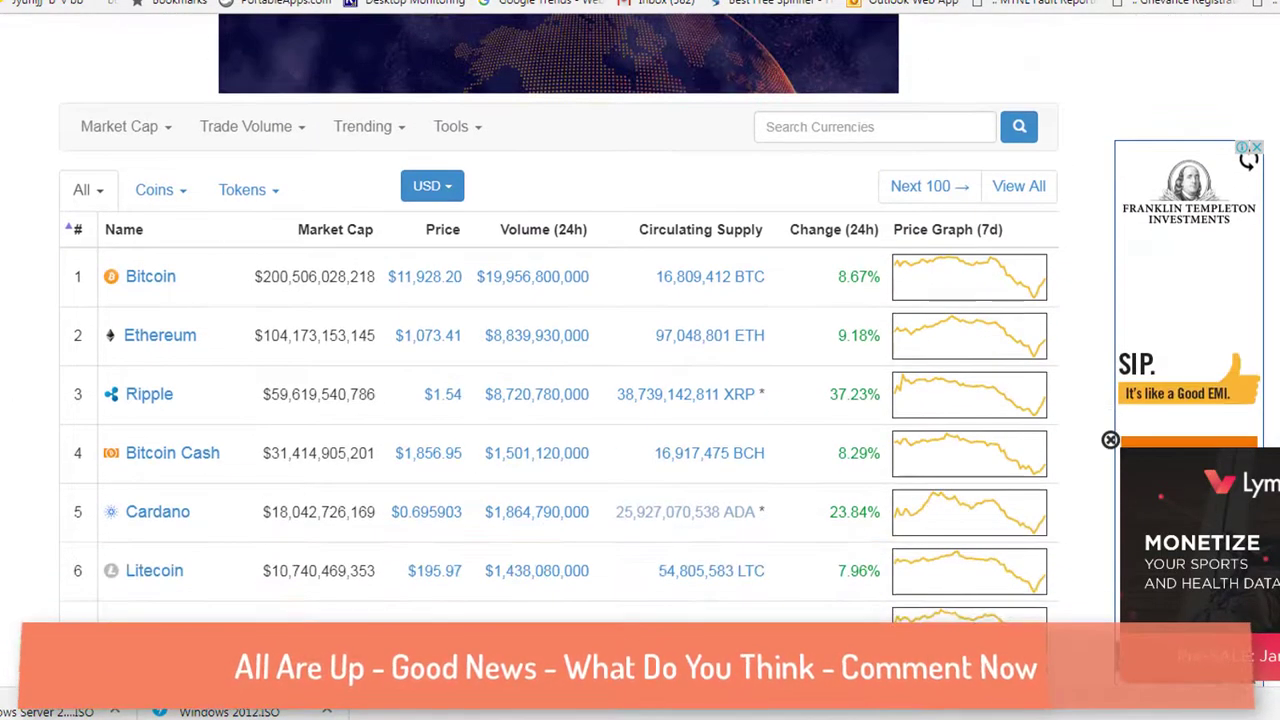
scroll("down", 3)
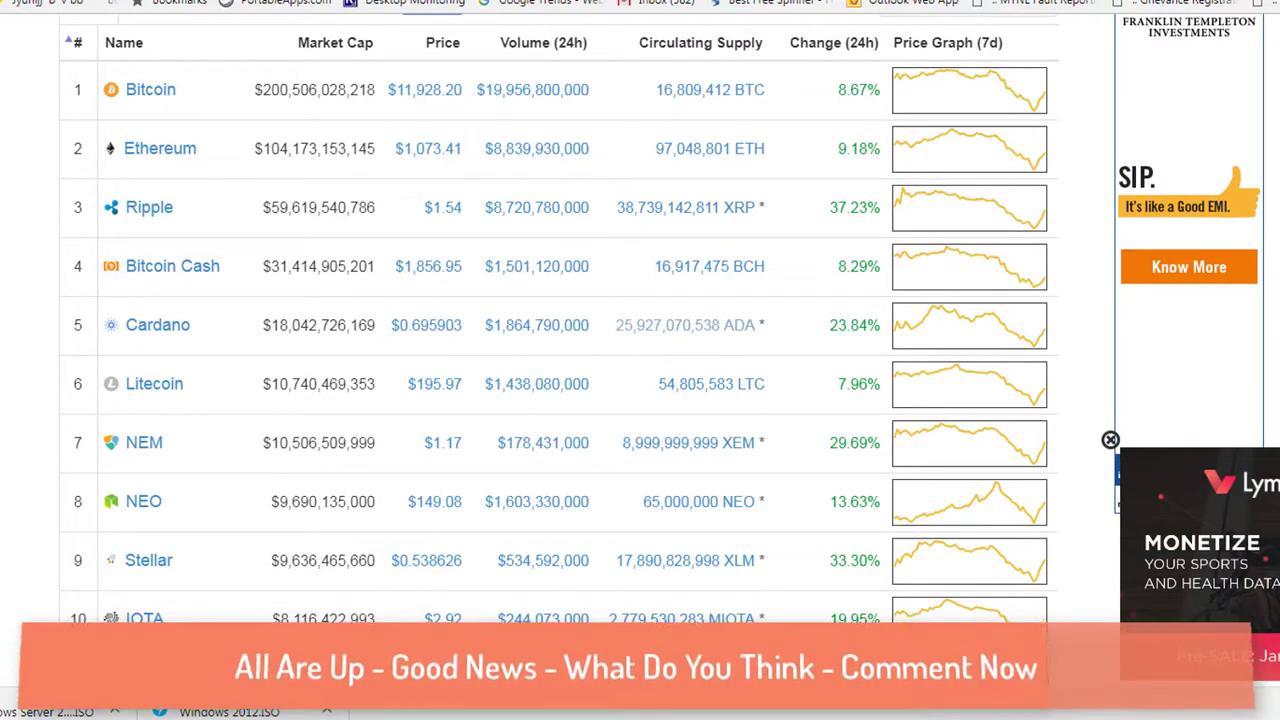
scroll("down", 3)
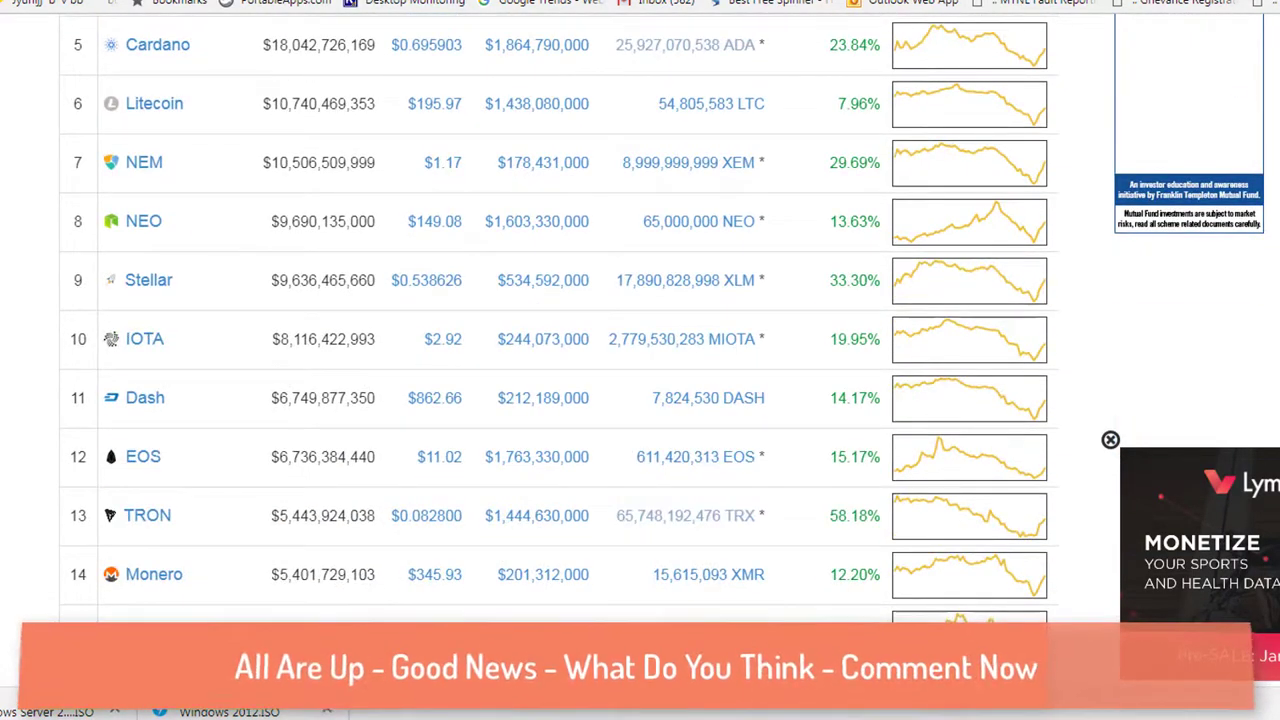
scroll("up", 3)
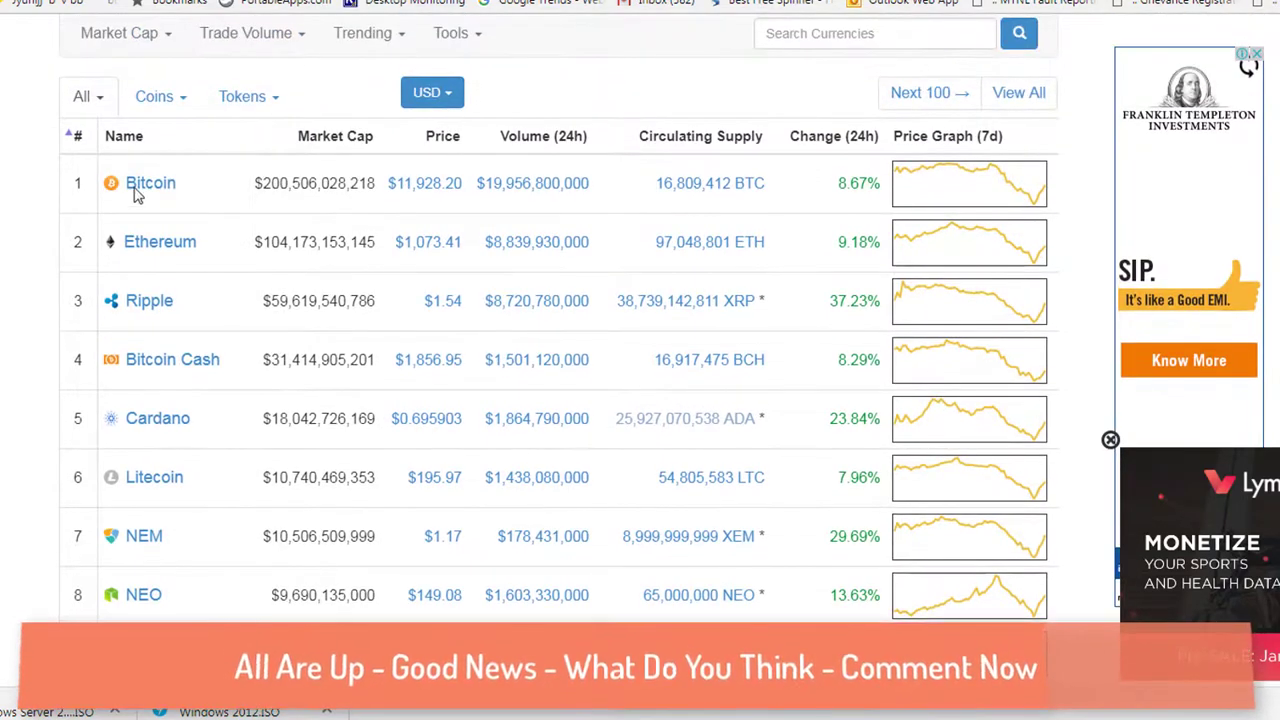
mouse_move(760, 220)
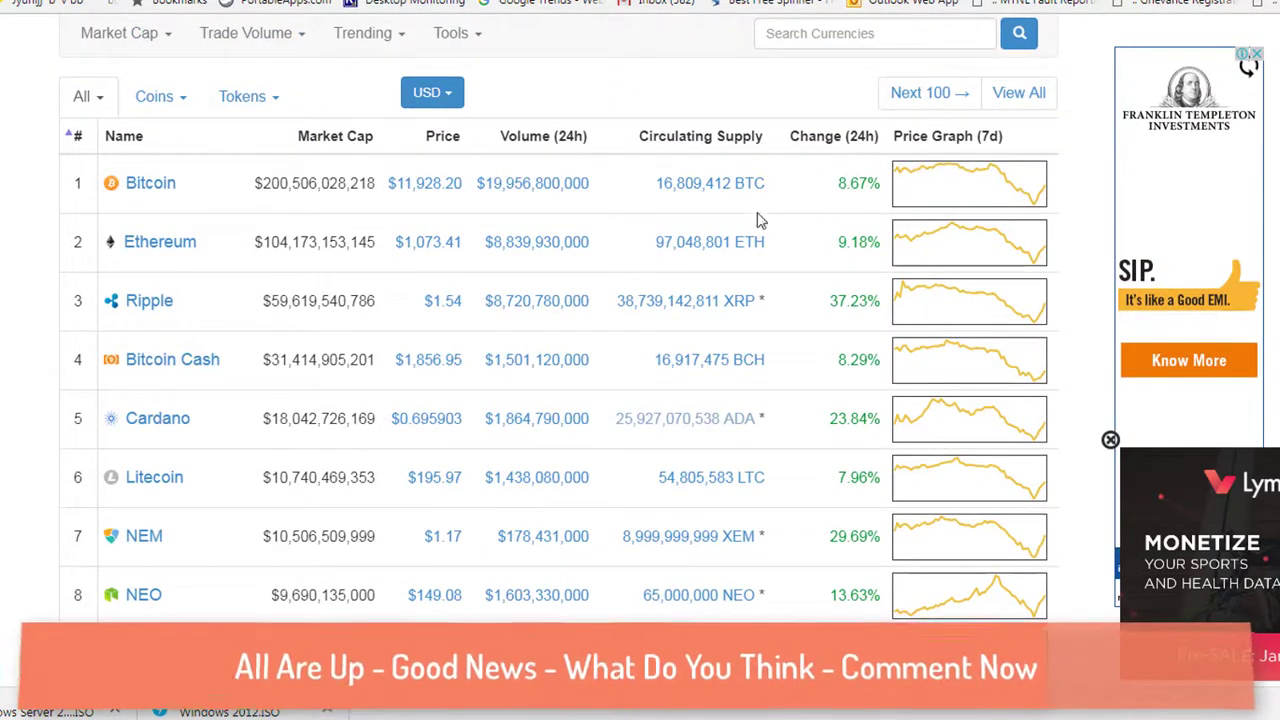
mouse_move(844, 241)
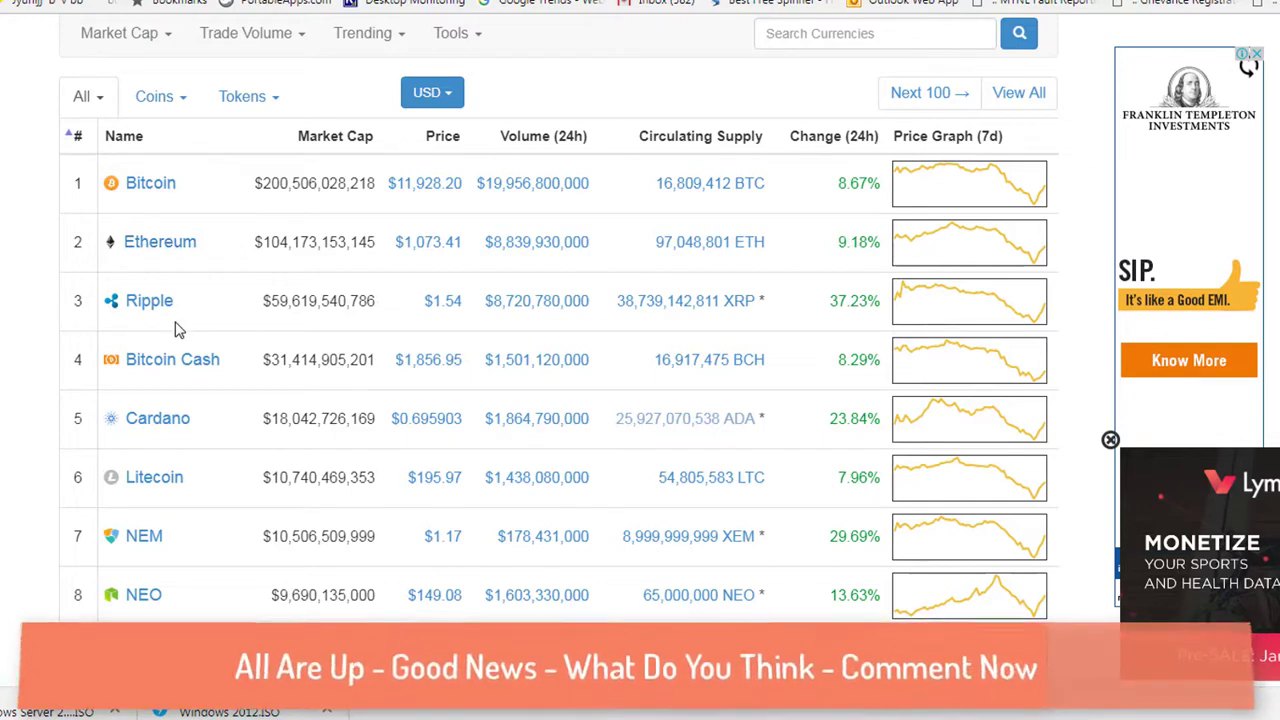
mouse_move(846, 328)
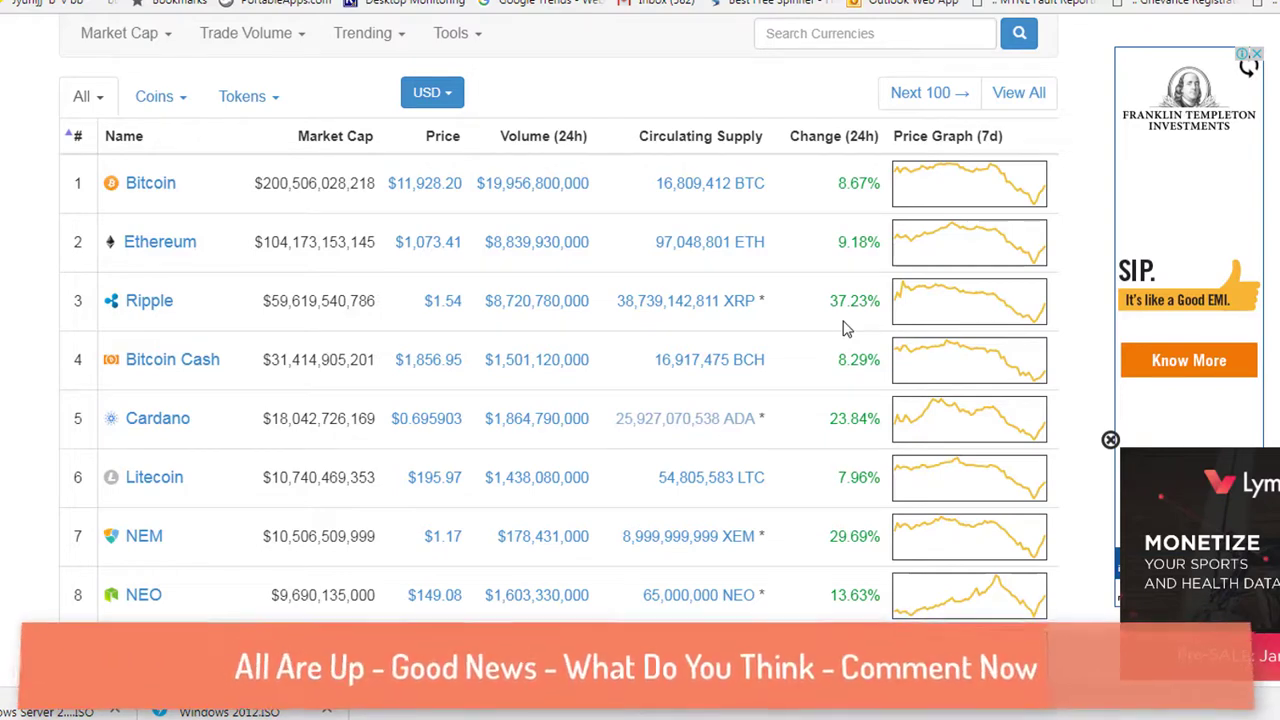
mouse_move(830, 312)
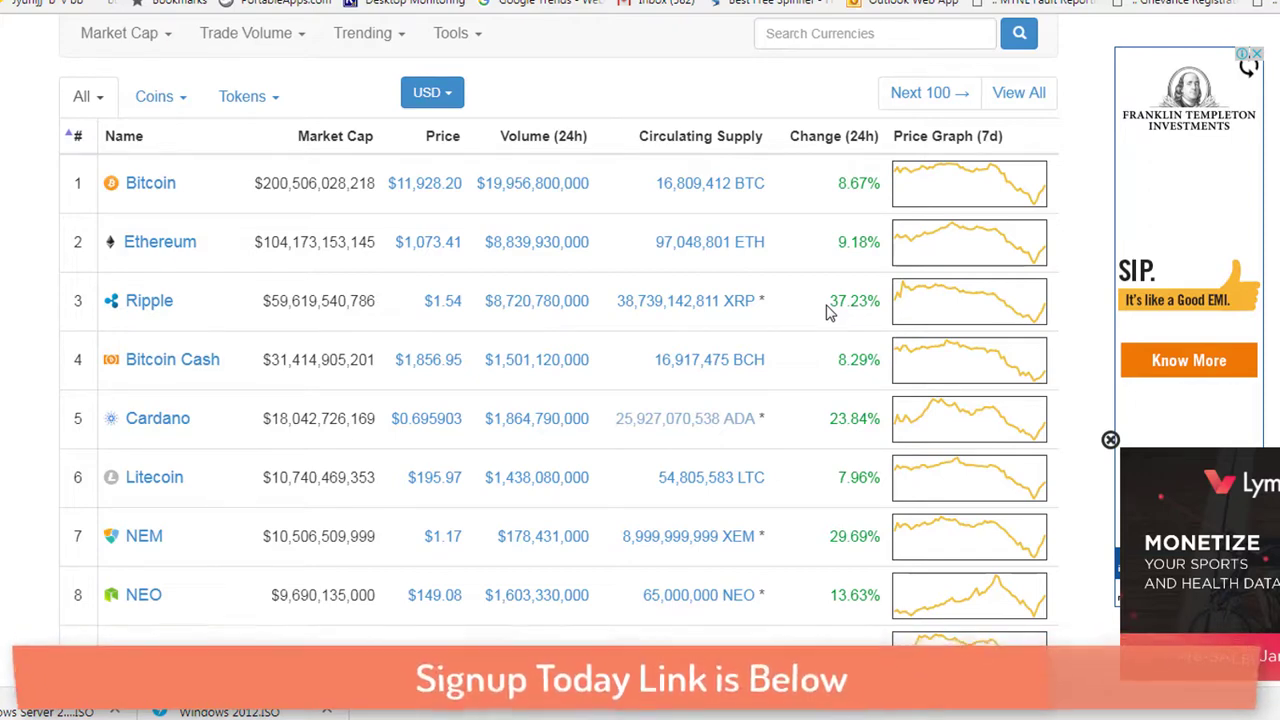
mouse_move(826, 301)
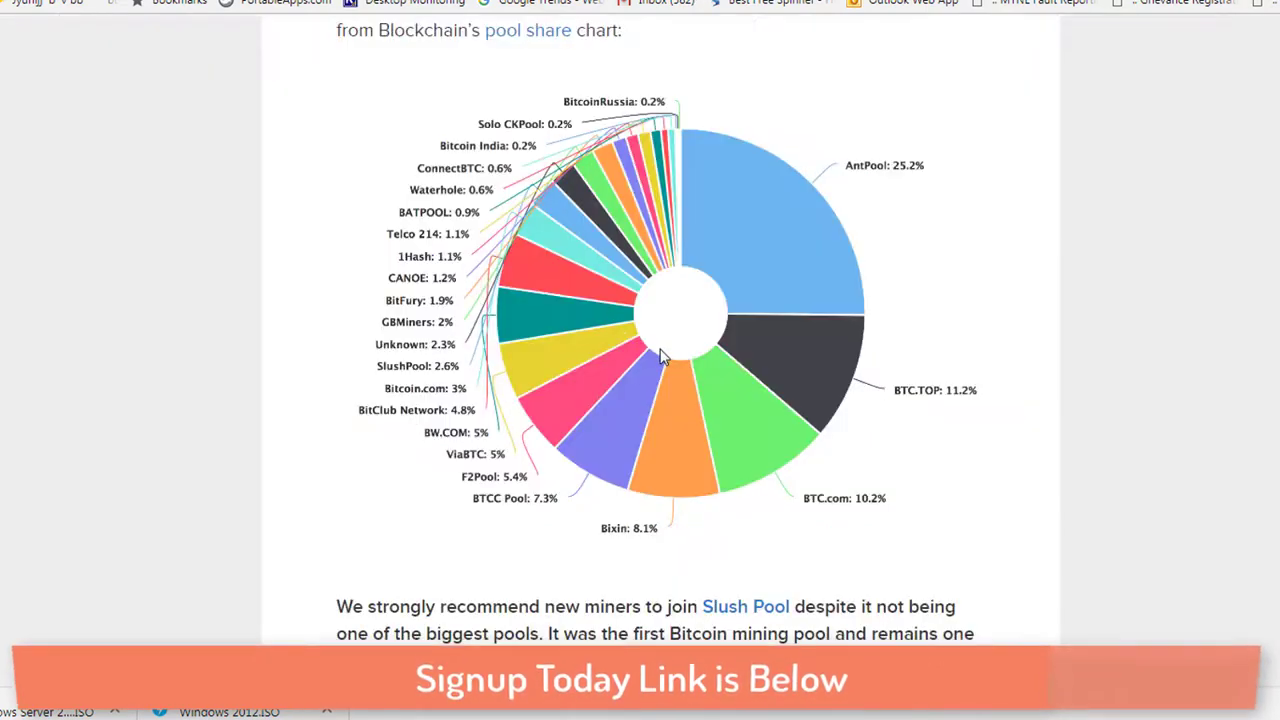
- Scroll the mining article down to the Biggest Mining Pools pie chart led by AntPool
scroll("up", 3)
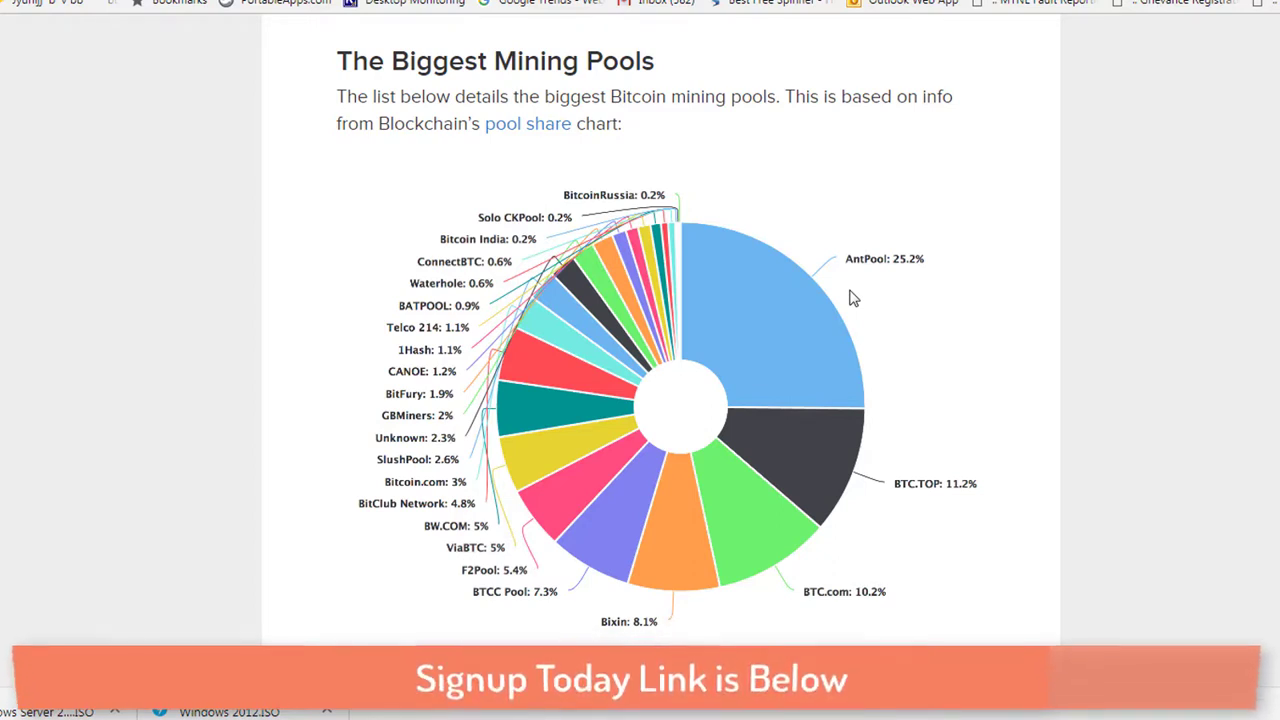
scroll("down", 3)
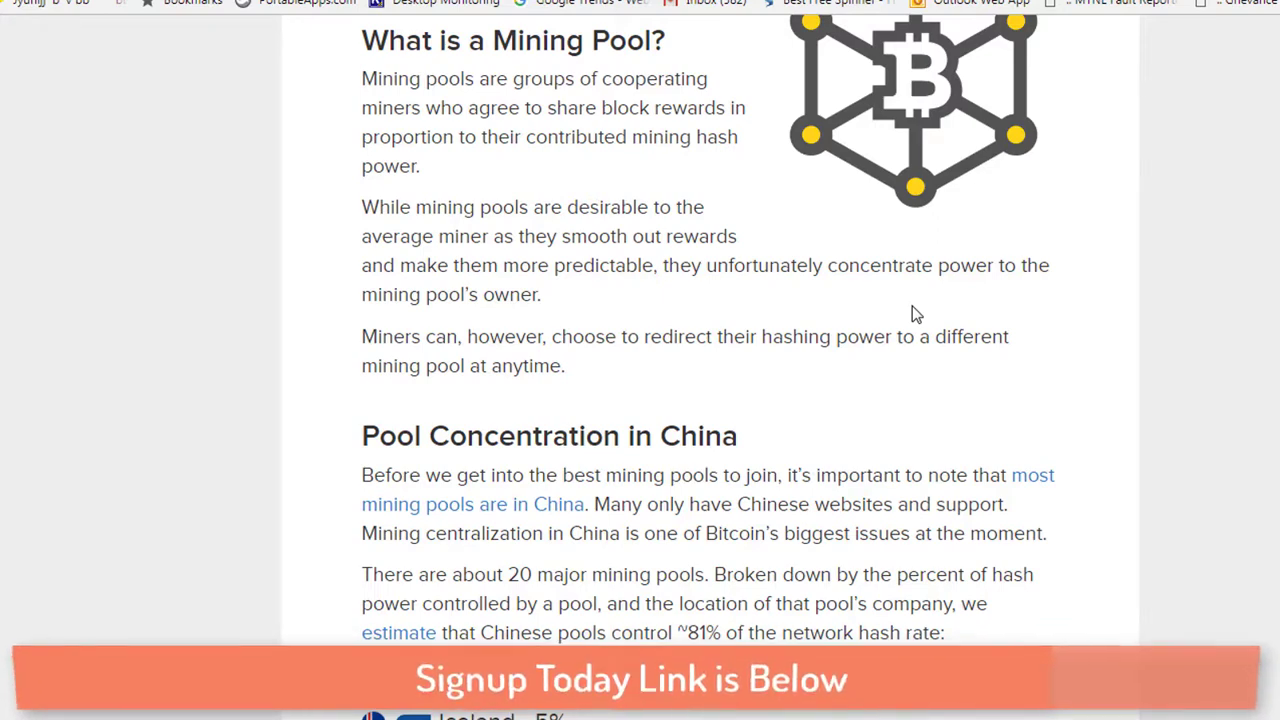
scroll("down", 3)
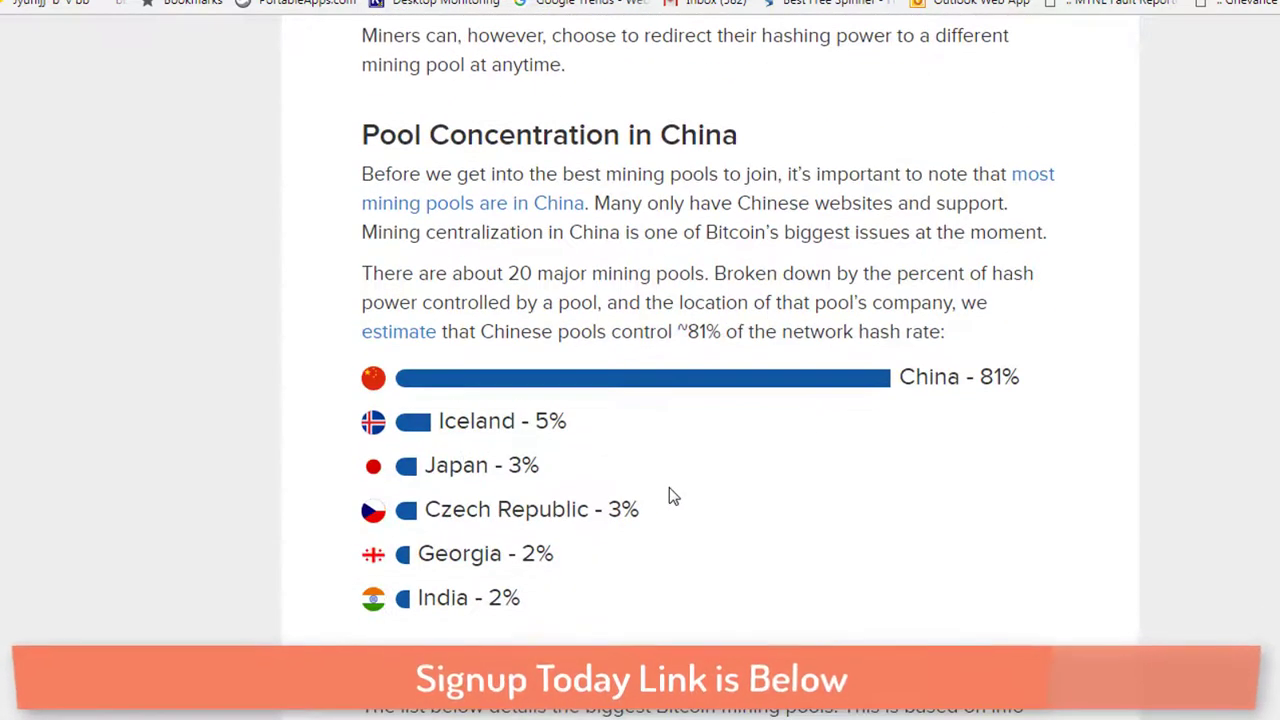
mouse_move(500, 378)
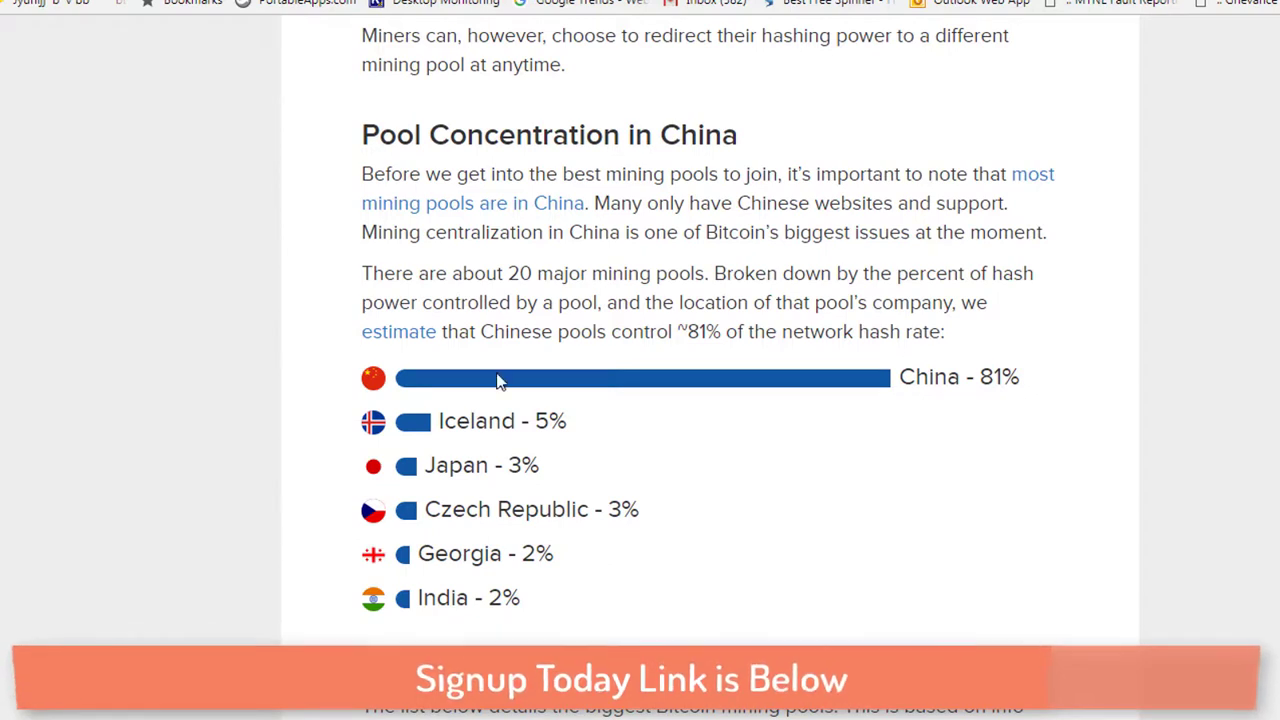
mouse_move(967, 435)
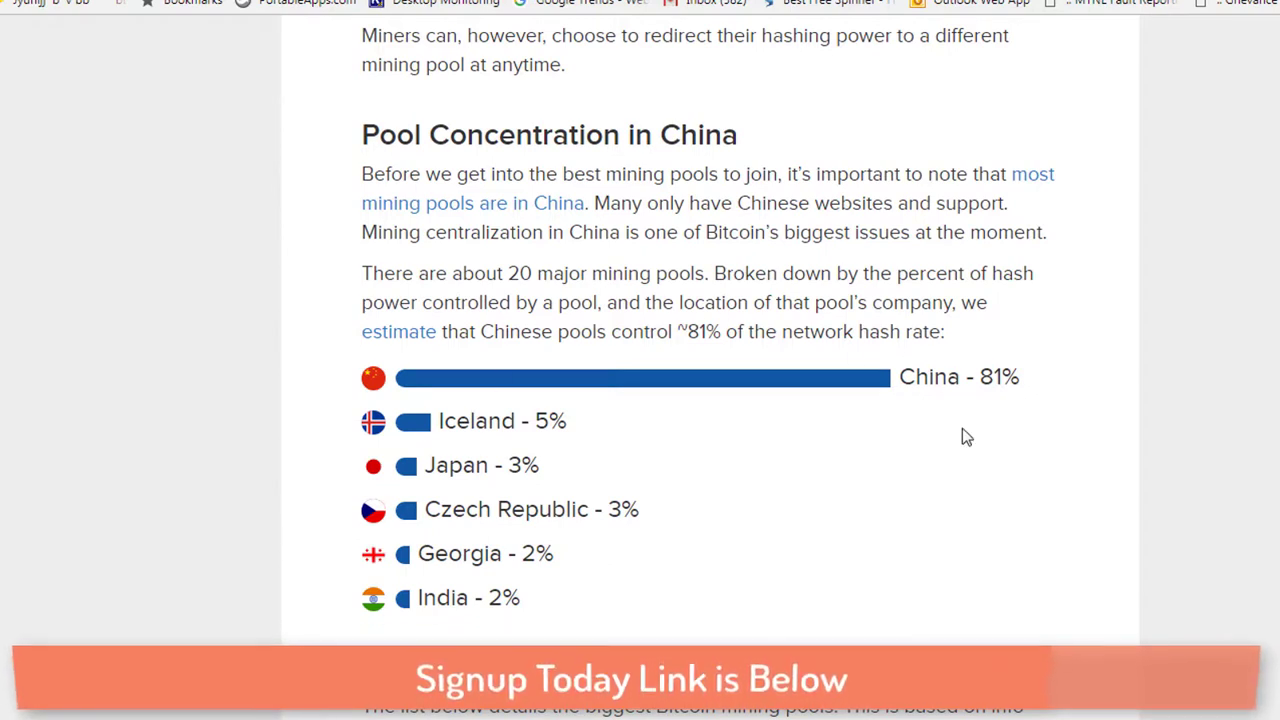
mouse_move(1028, 403)
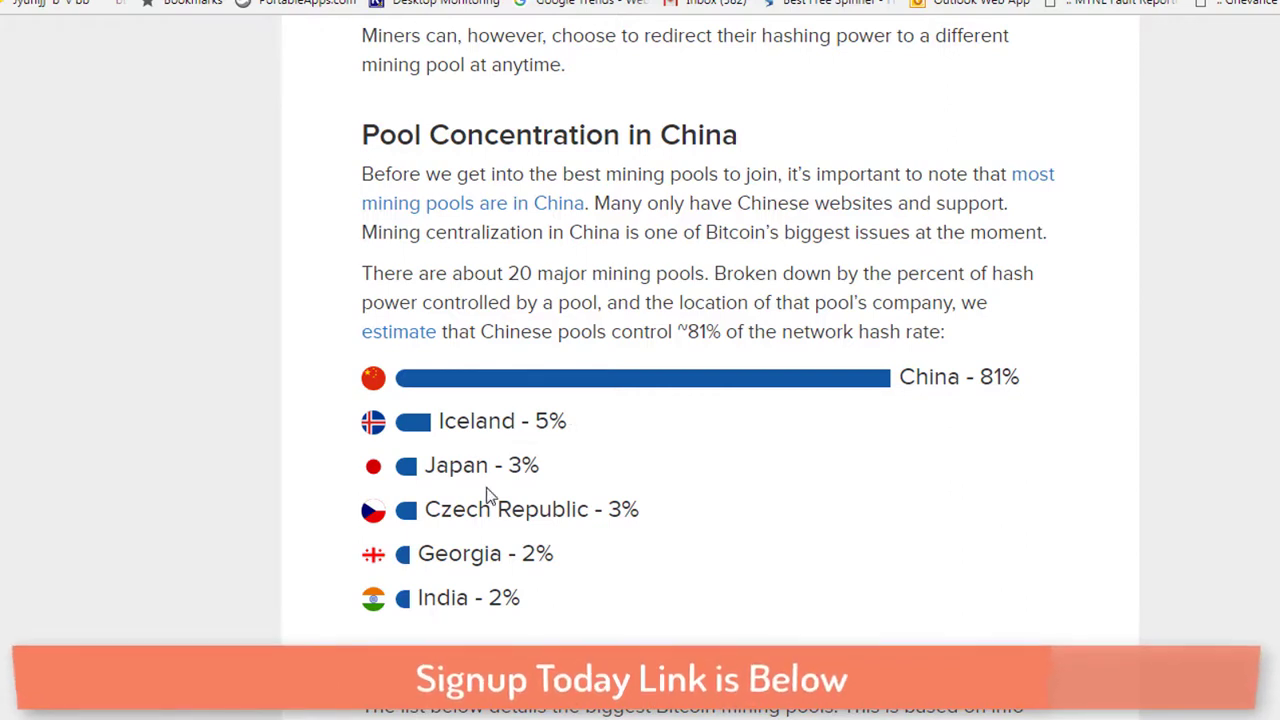
mouse_move(618, 525)
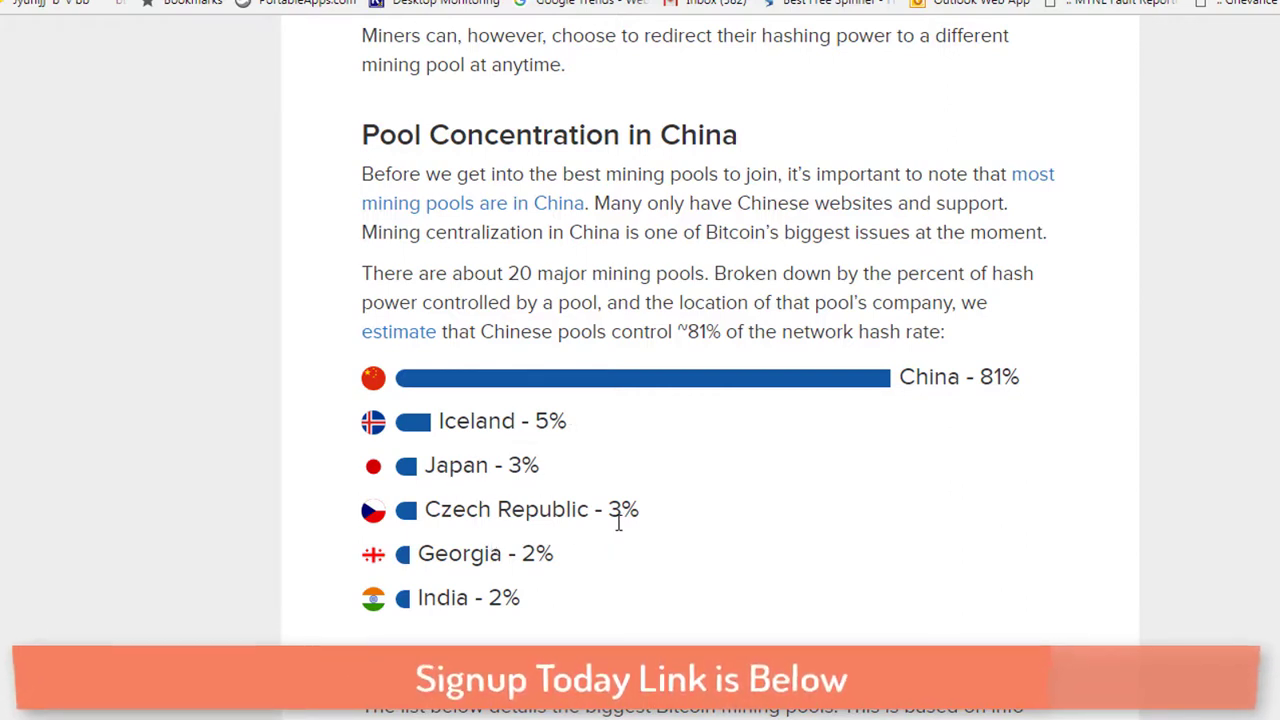
mouse_move(587, 570)
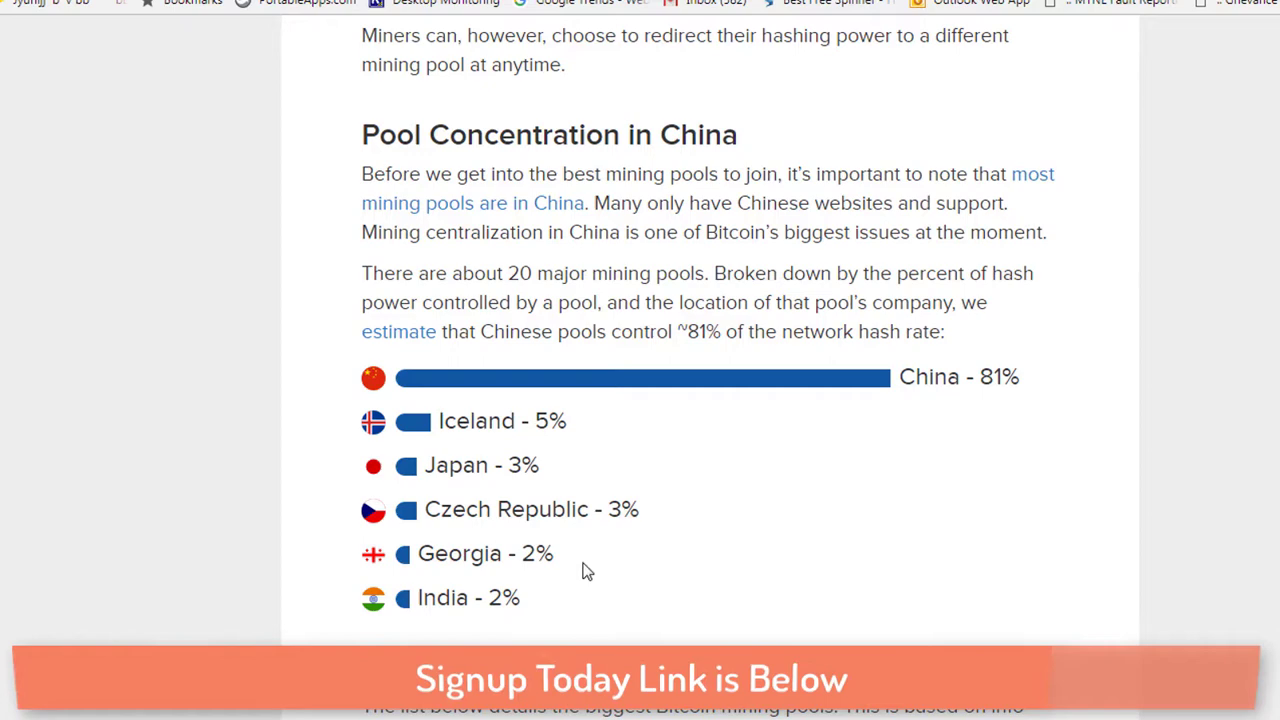
scroll("down", 3)
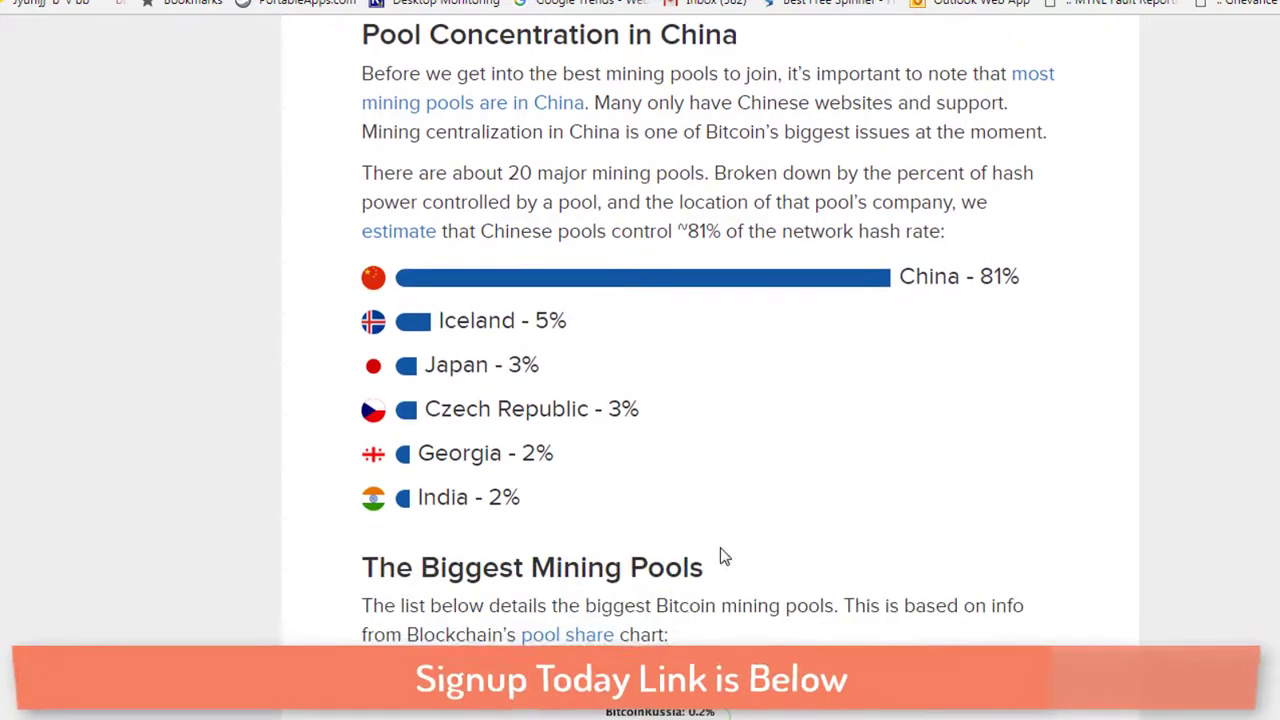
scroll("down", 3)
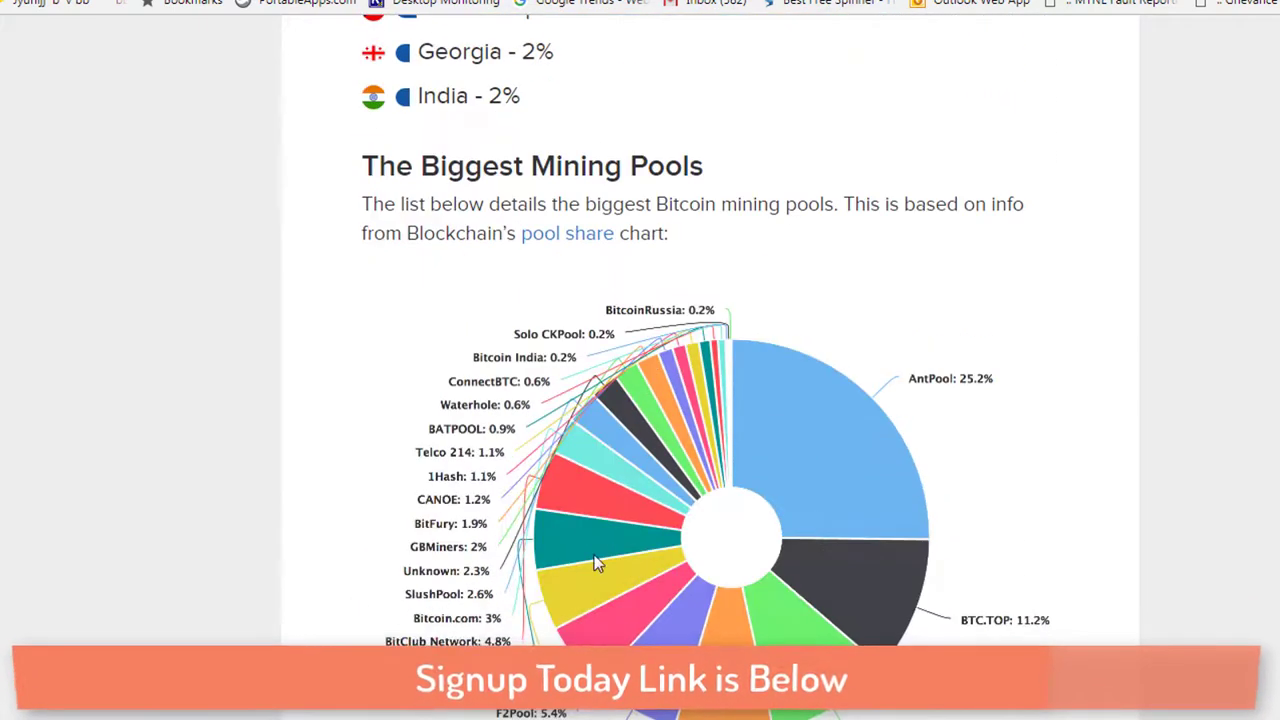
mouse_move(530, 515)
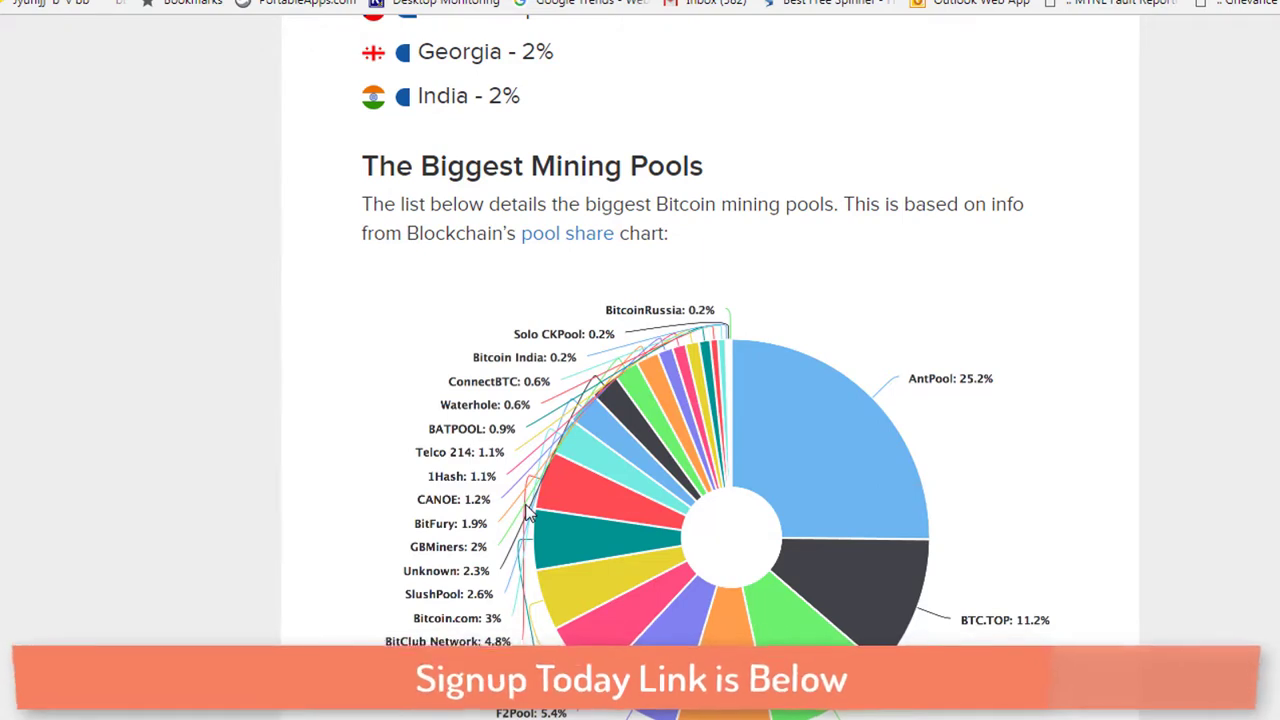
mouse_move(872, 388)
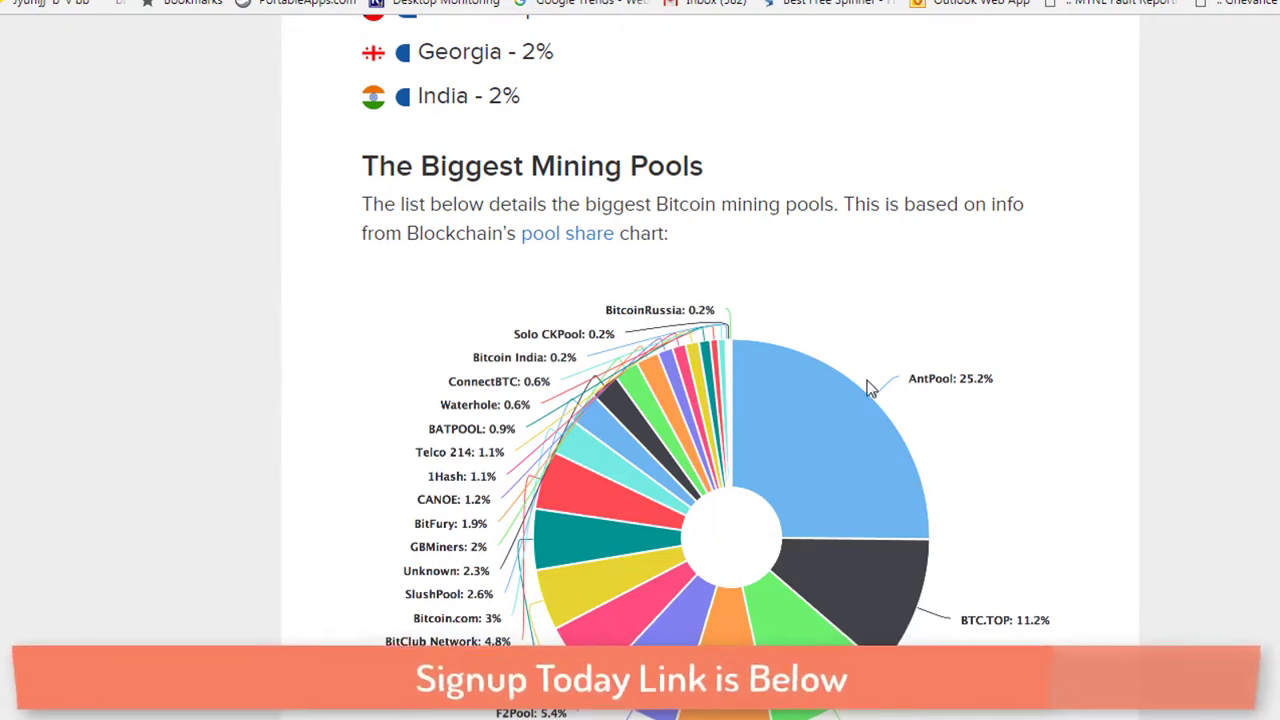
scroll("down", 3)
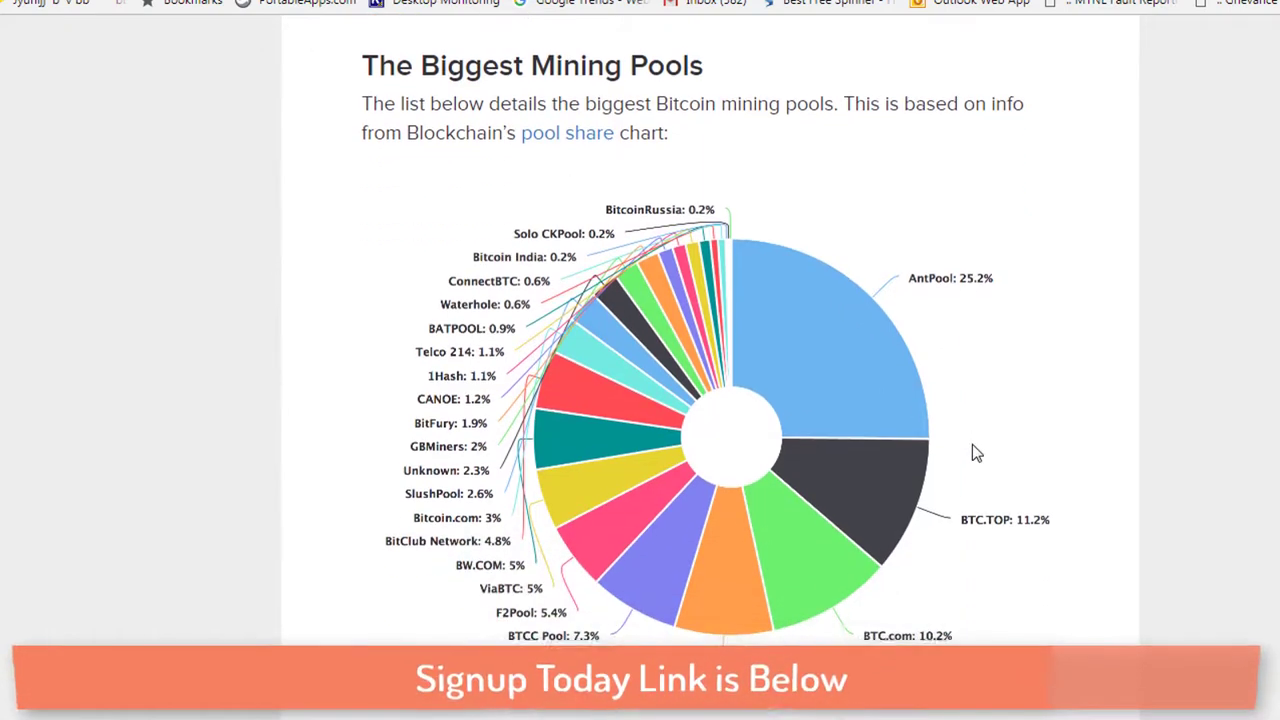
scroll("down", 3)
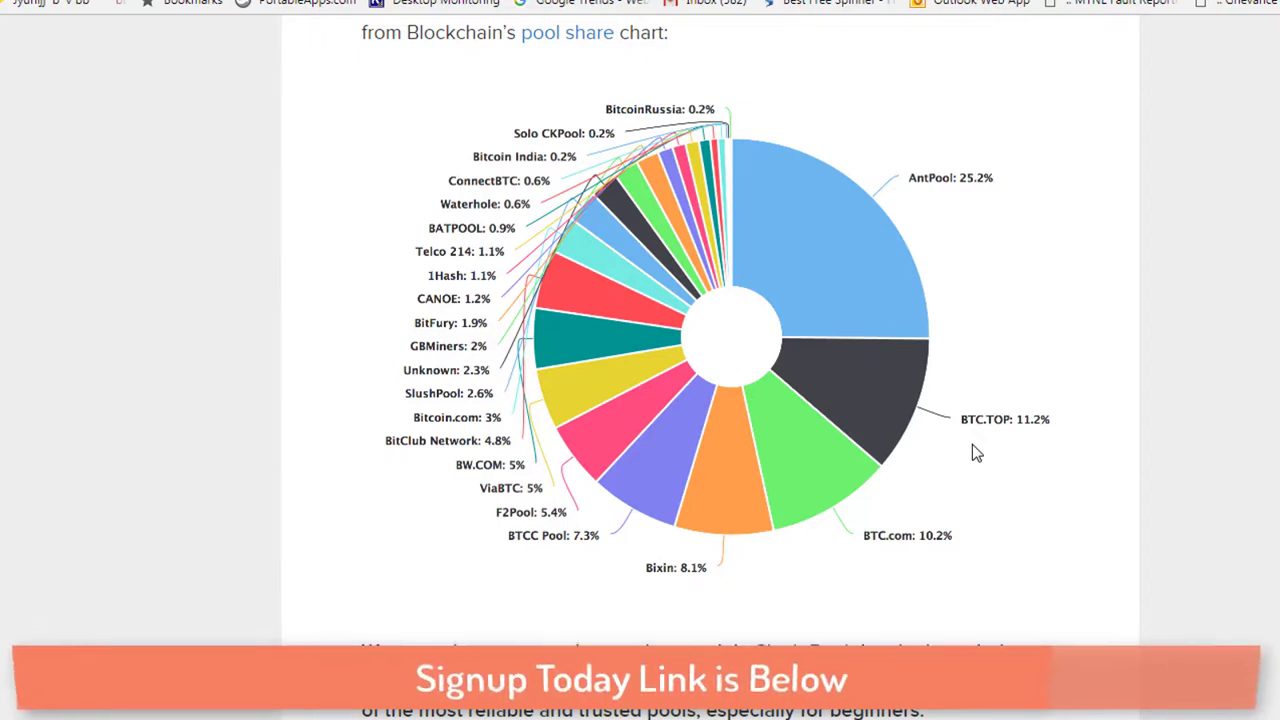
mouse_move(407, 570)
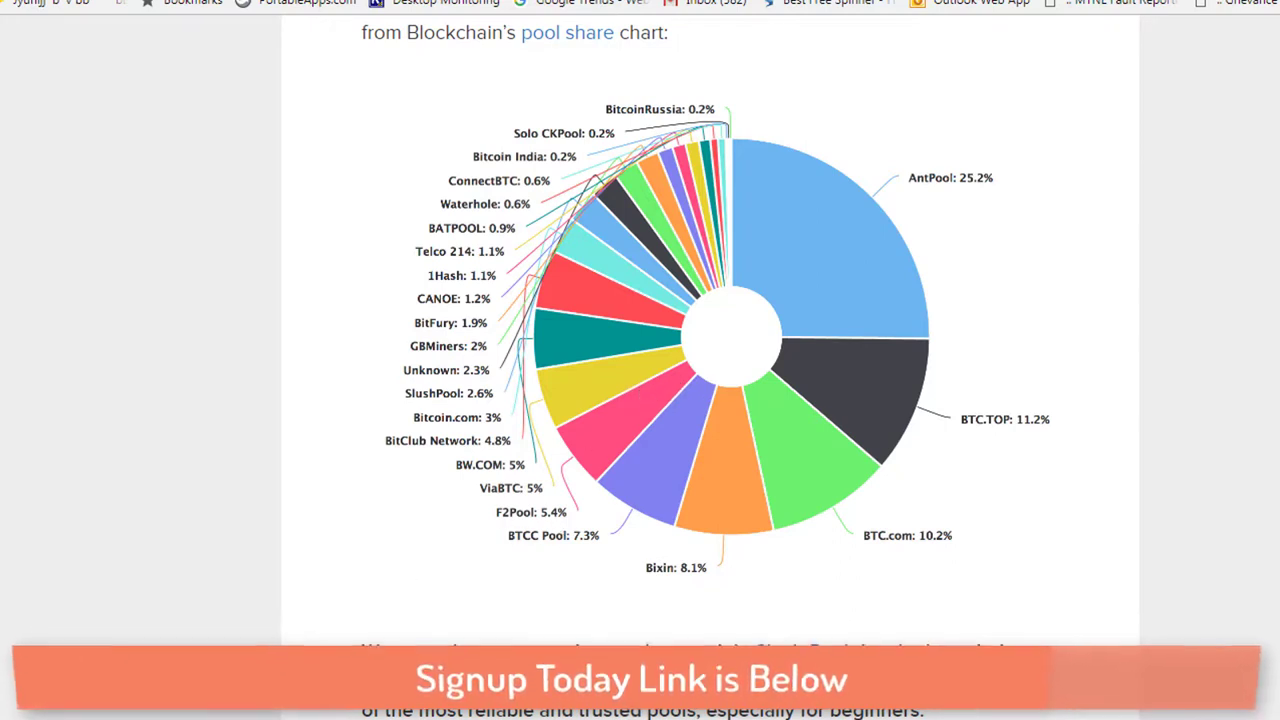
mouse_move(917, 619)
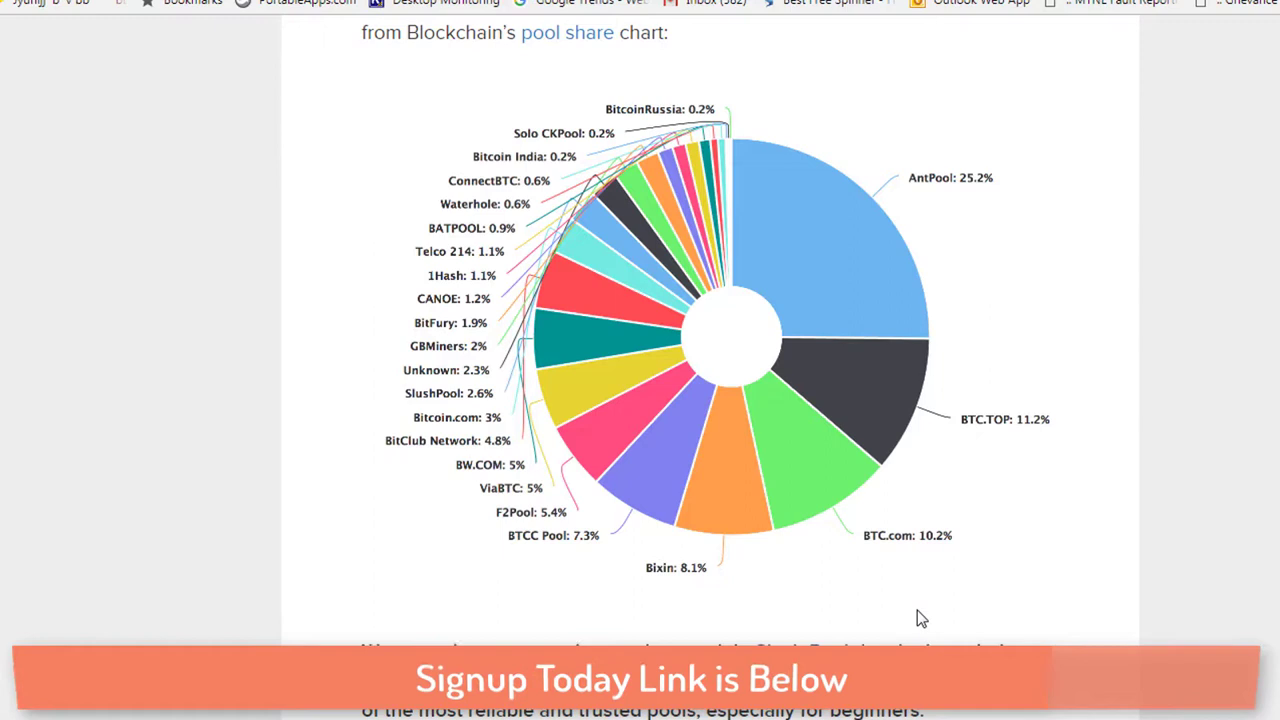
mouse_move(914, 590)
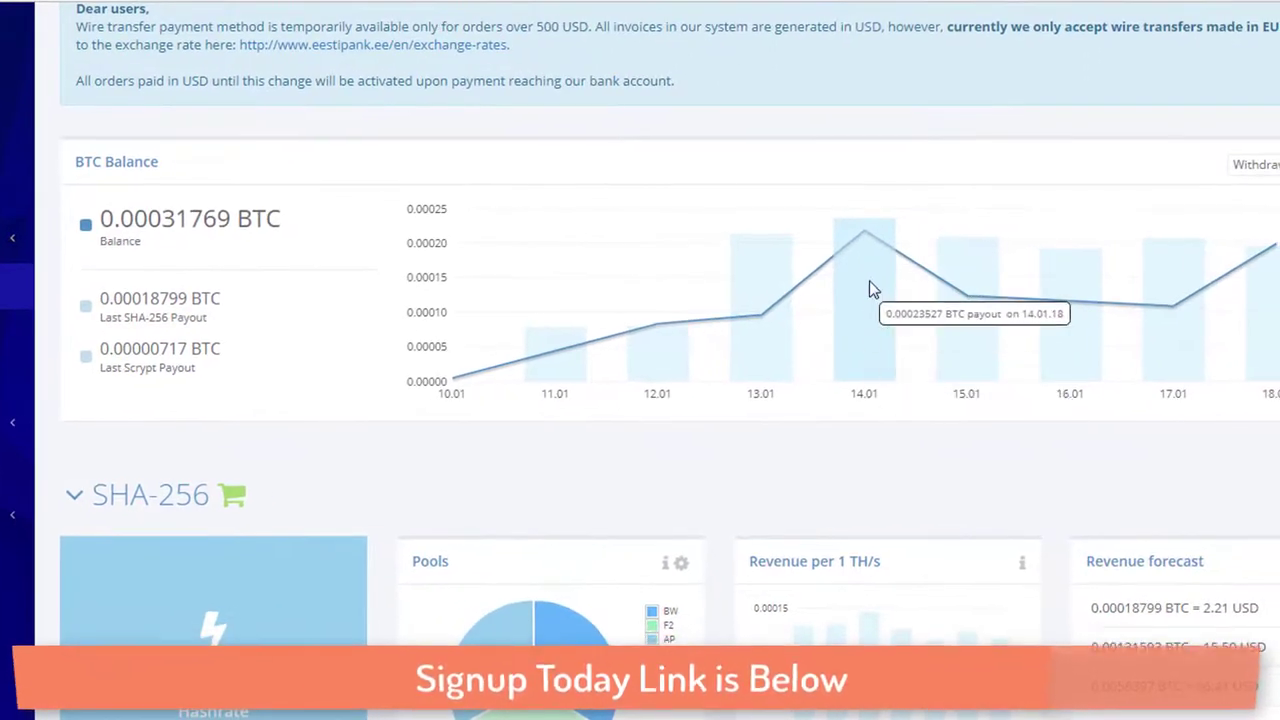
- Scroll the HashFlare dashboard to the BTC Balance chart's daily payouts per date
scroll("down", 3)
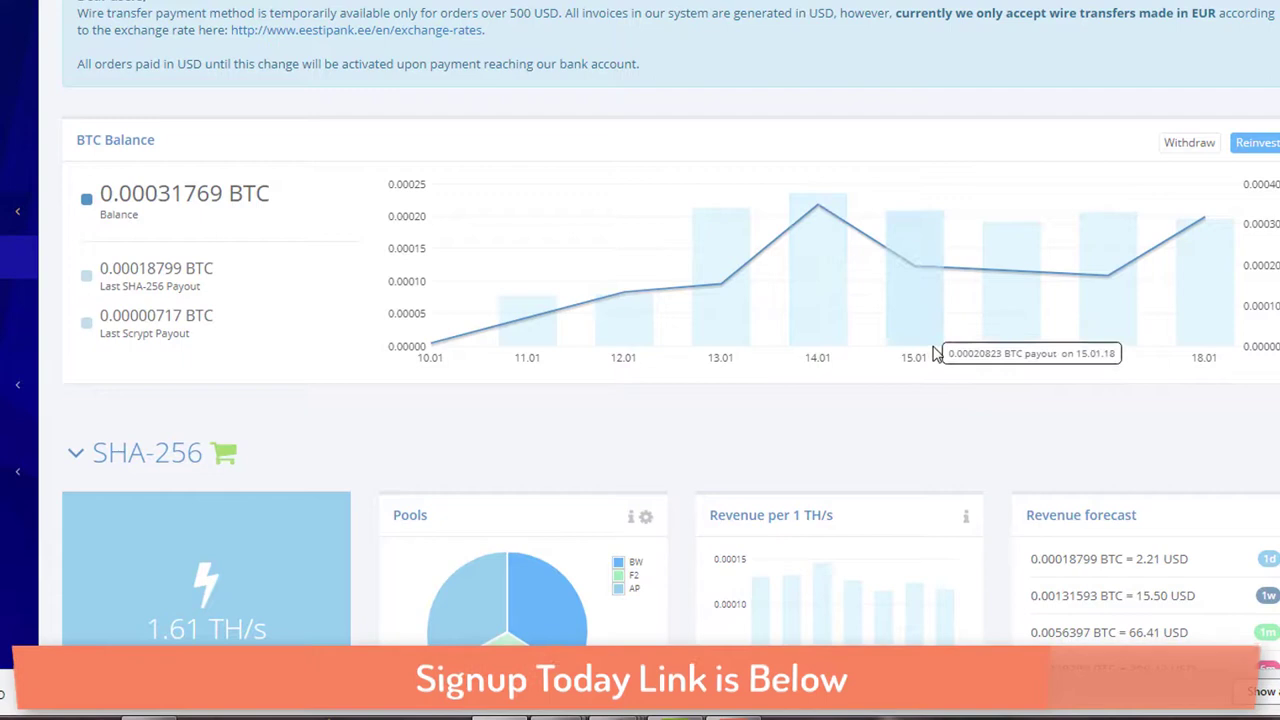
mouse_move(1112, 287)
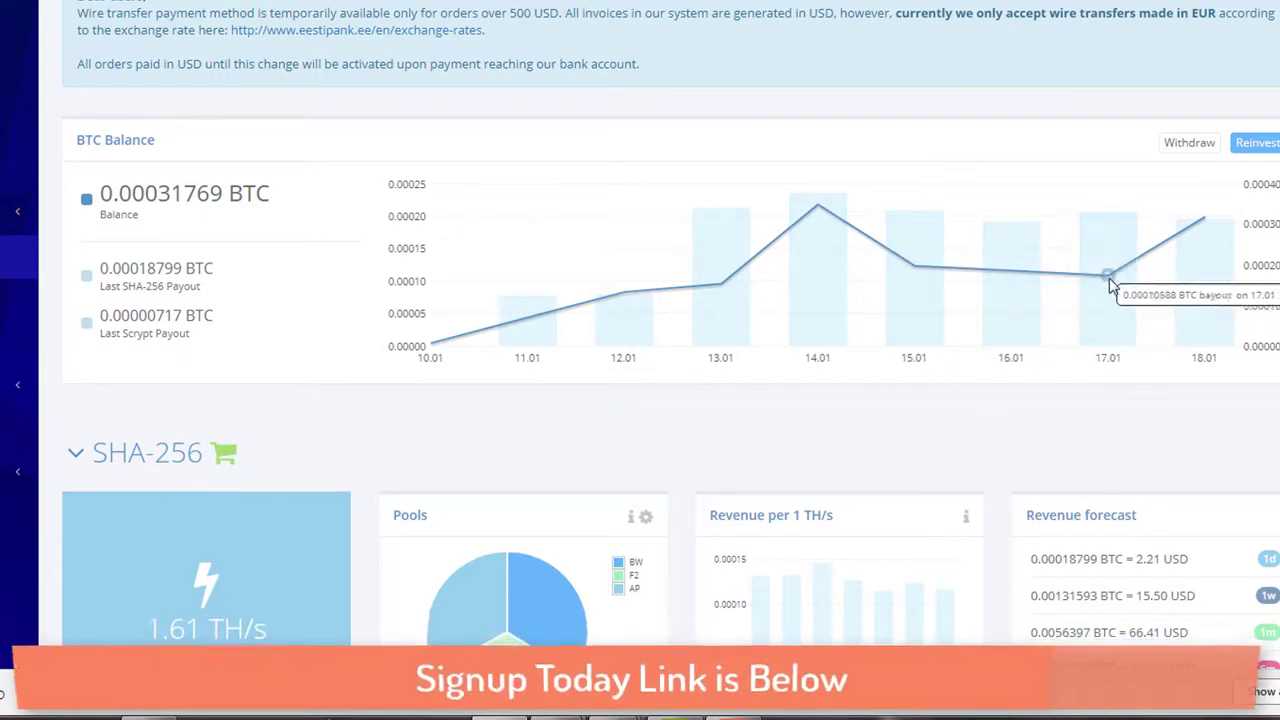
mouse_move(1020, 280)
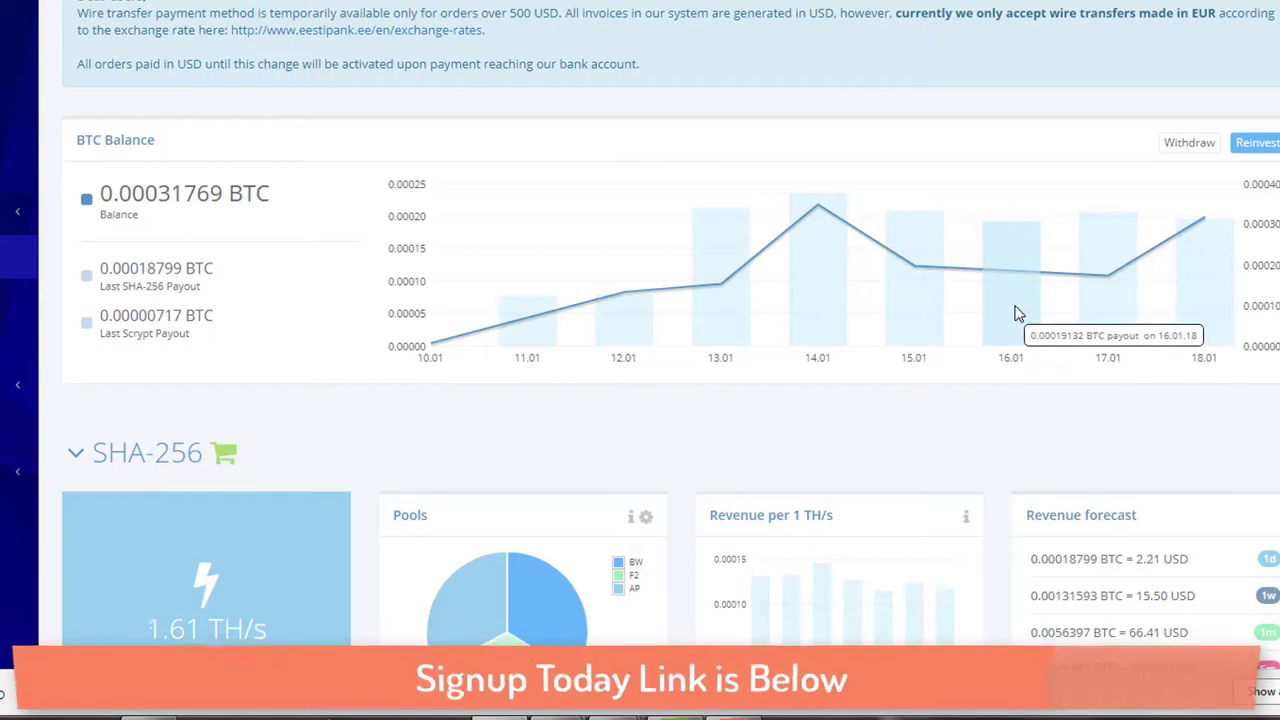
mouse_move(985, 308)
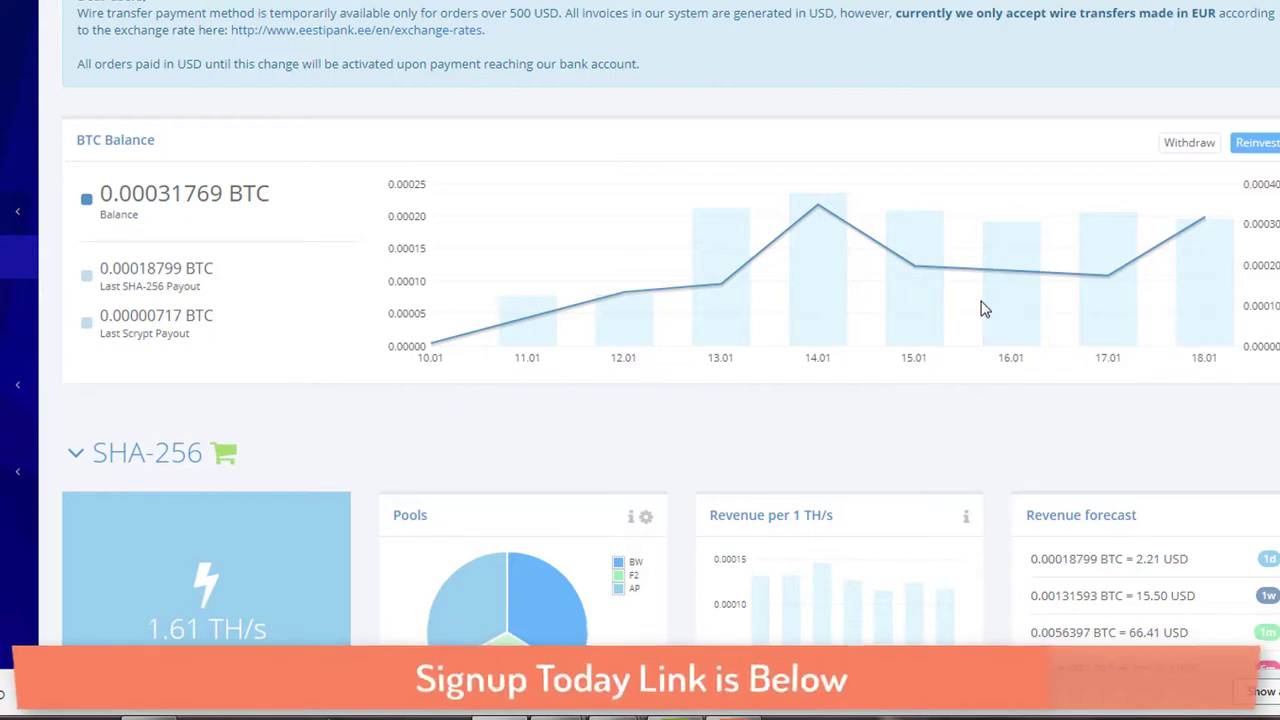
scroll("down", 3)
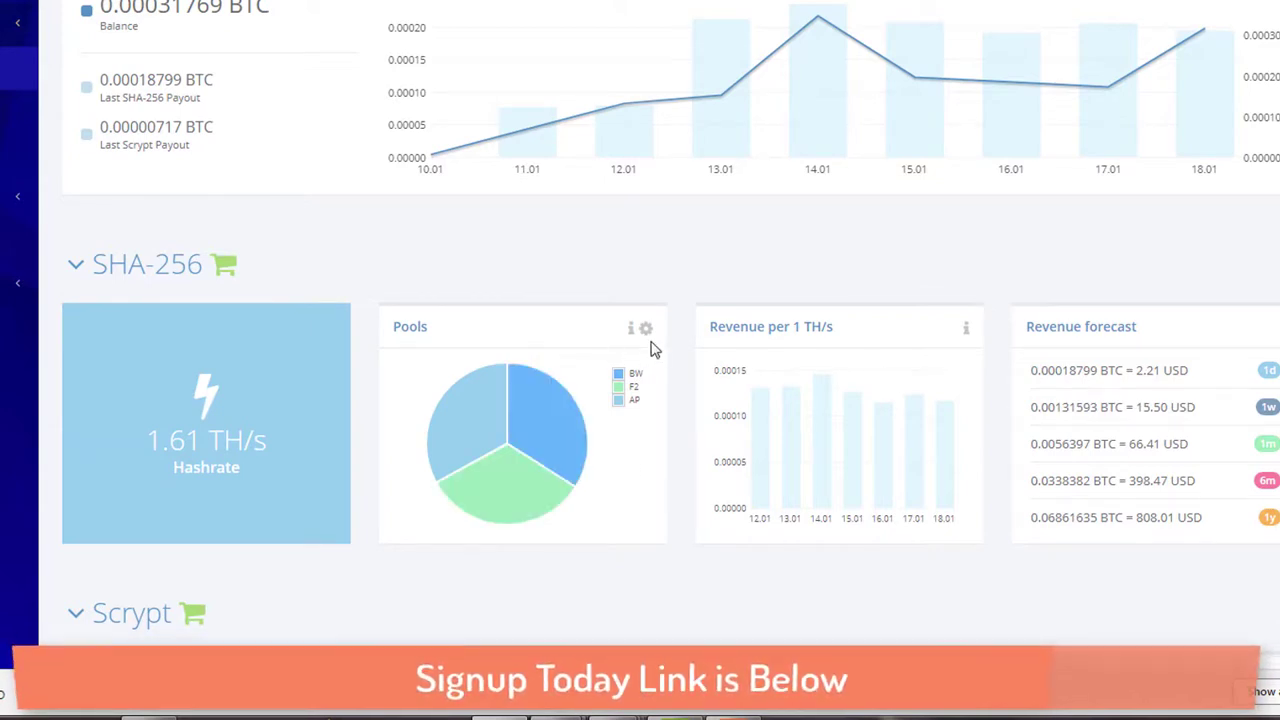
mouse_move(140, 285)
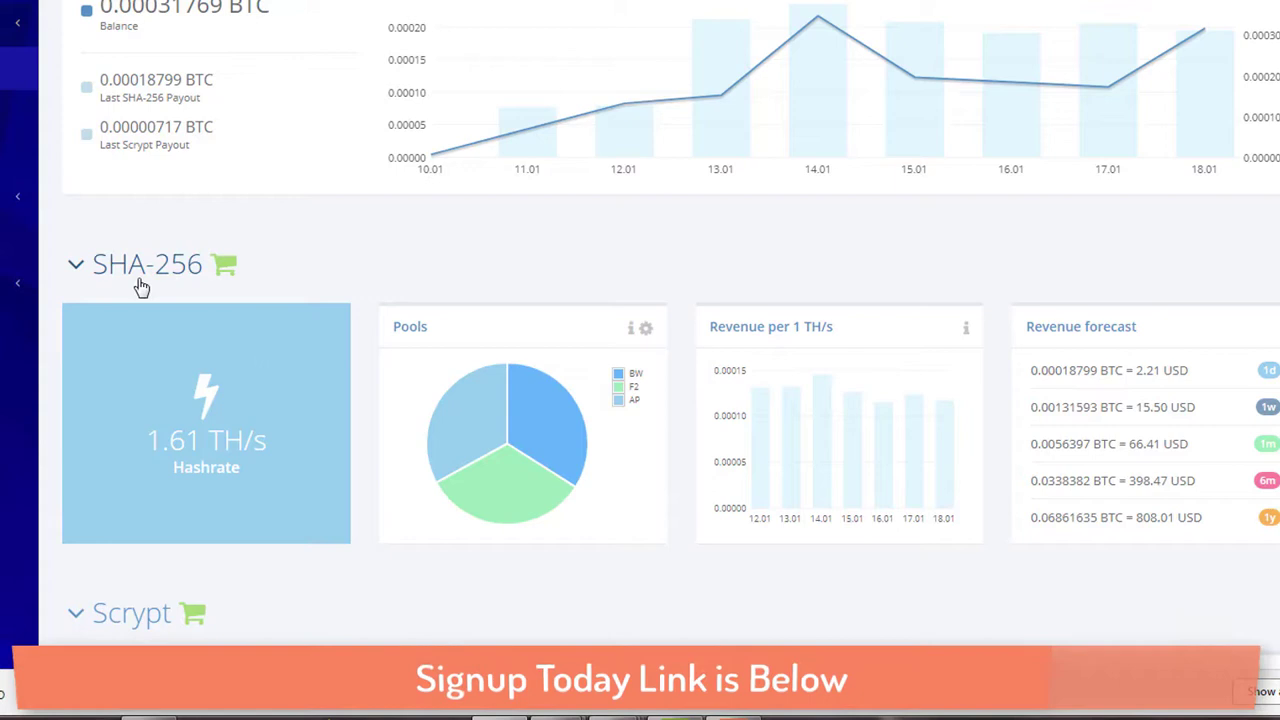
mouse_move(127, 295)
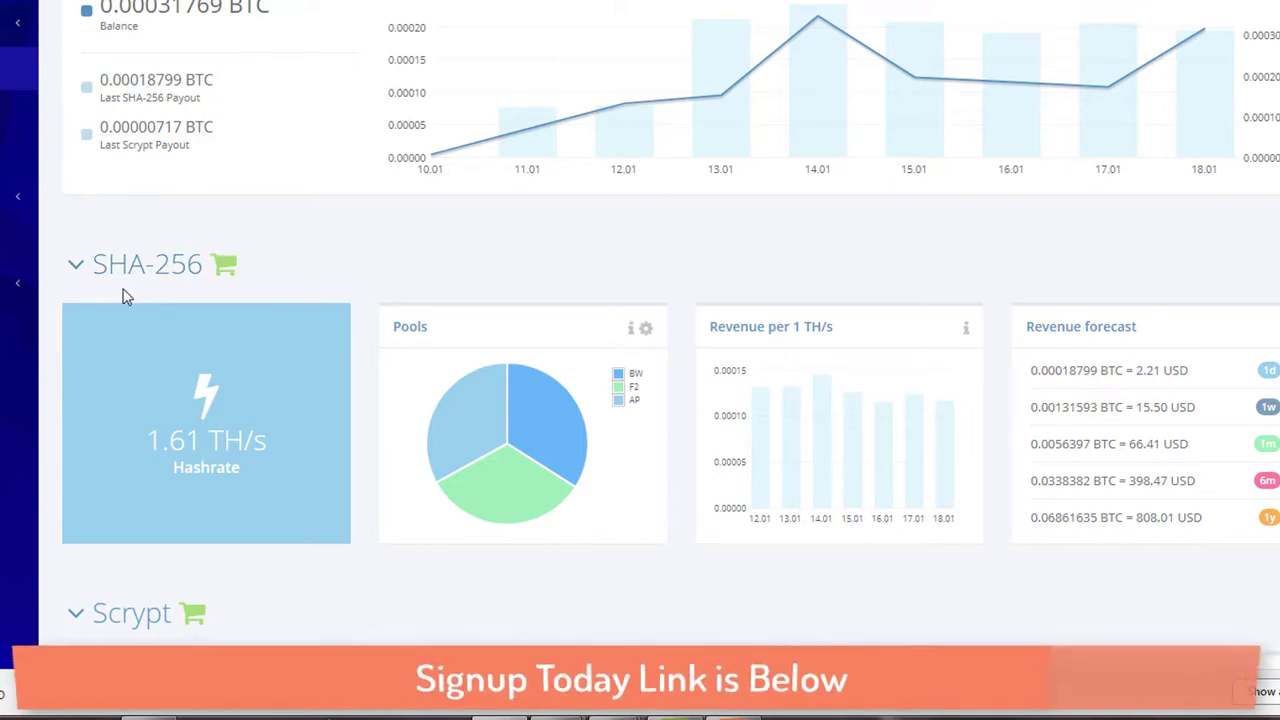
mouse_move(660, 372)
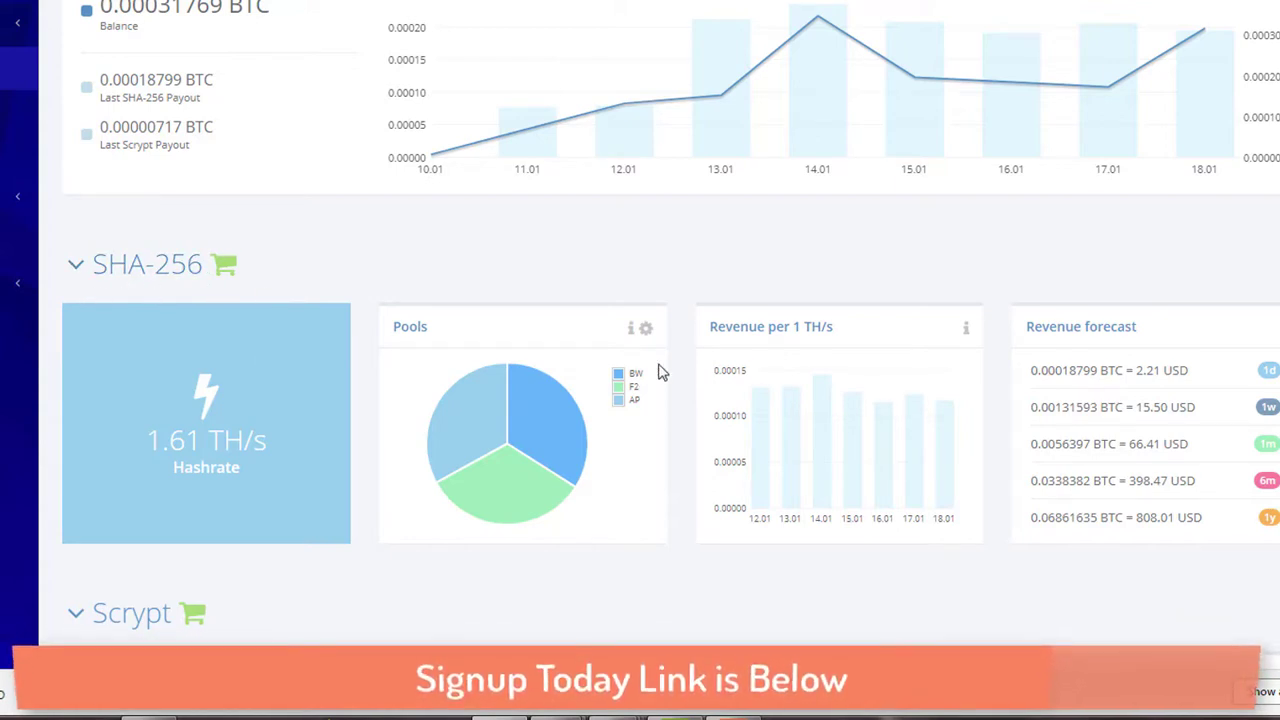
mouse_move(646, 335)
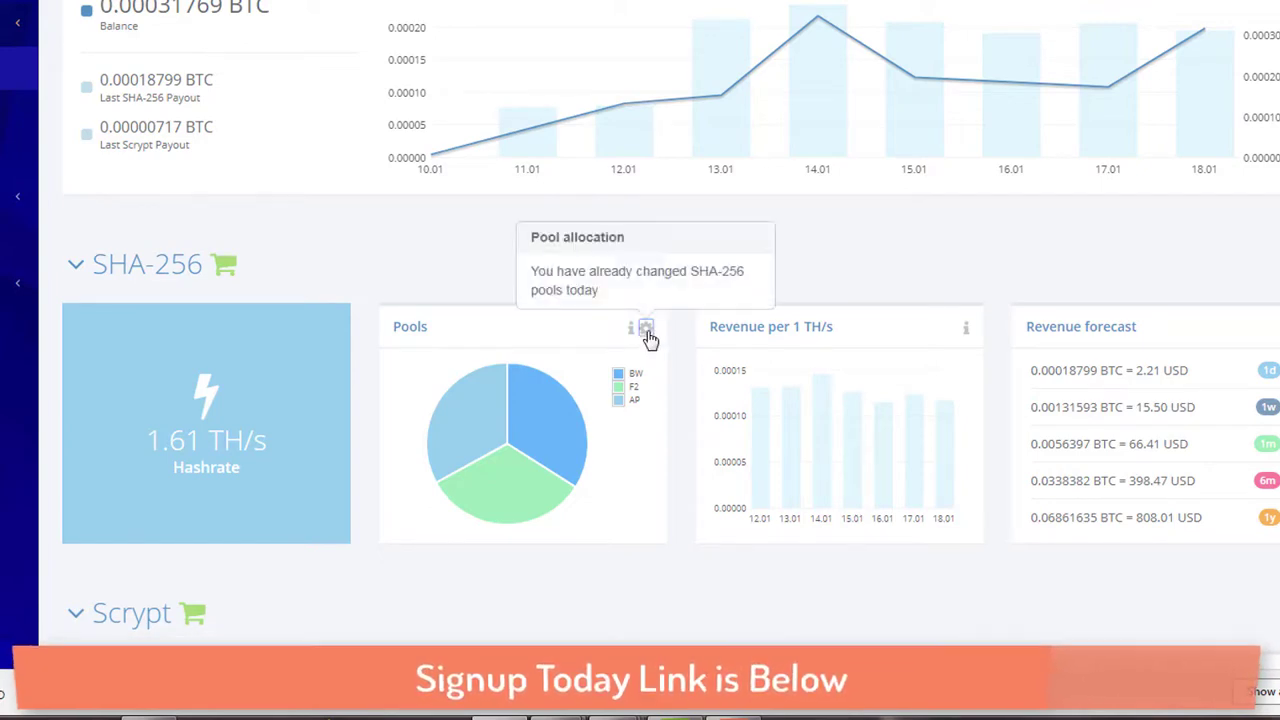
mouse_move(629, 278)
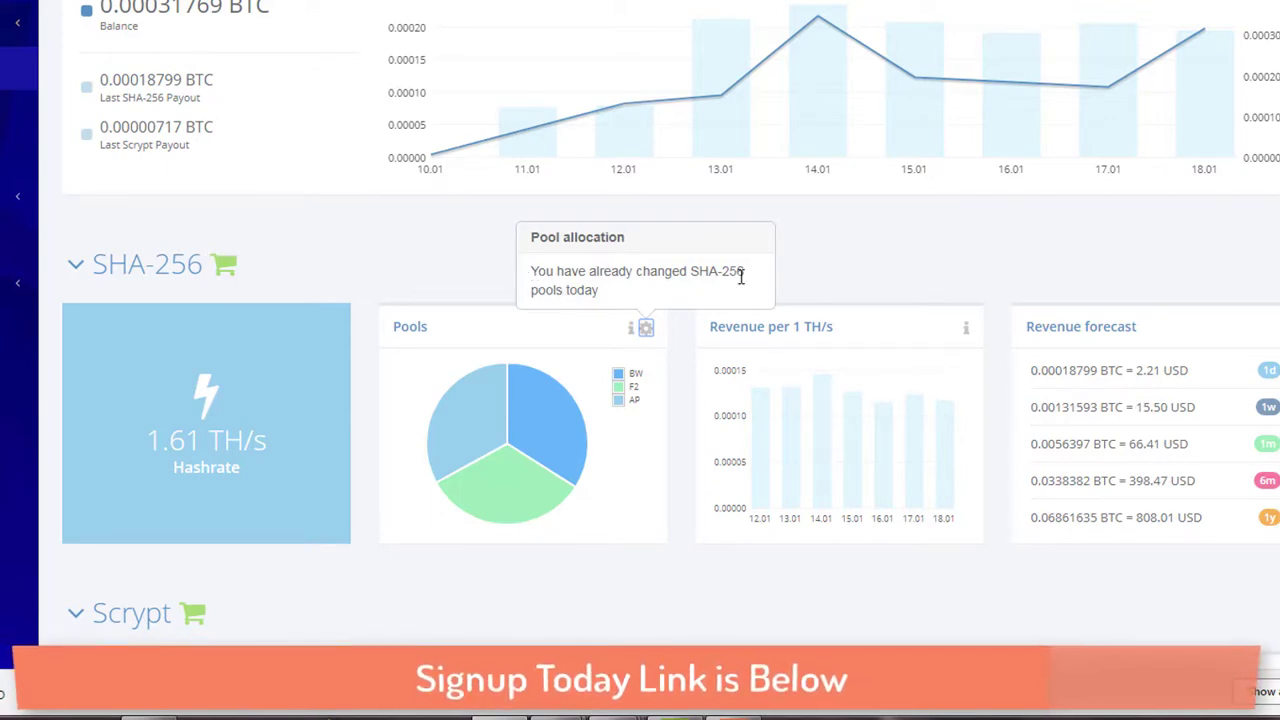
- Scroll down to the Scrypt section showing 3 MH/s and its revenue forecast
scroll("down", 3)
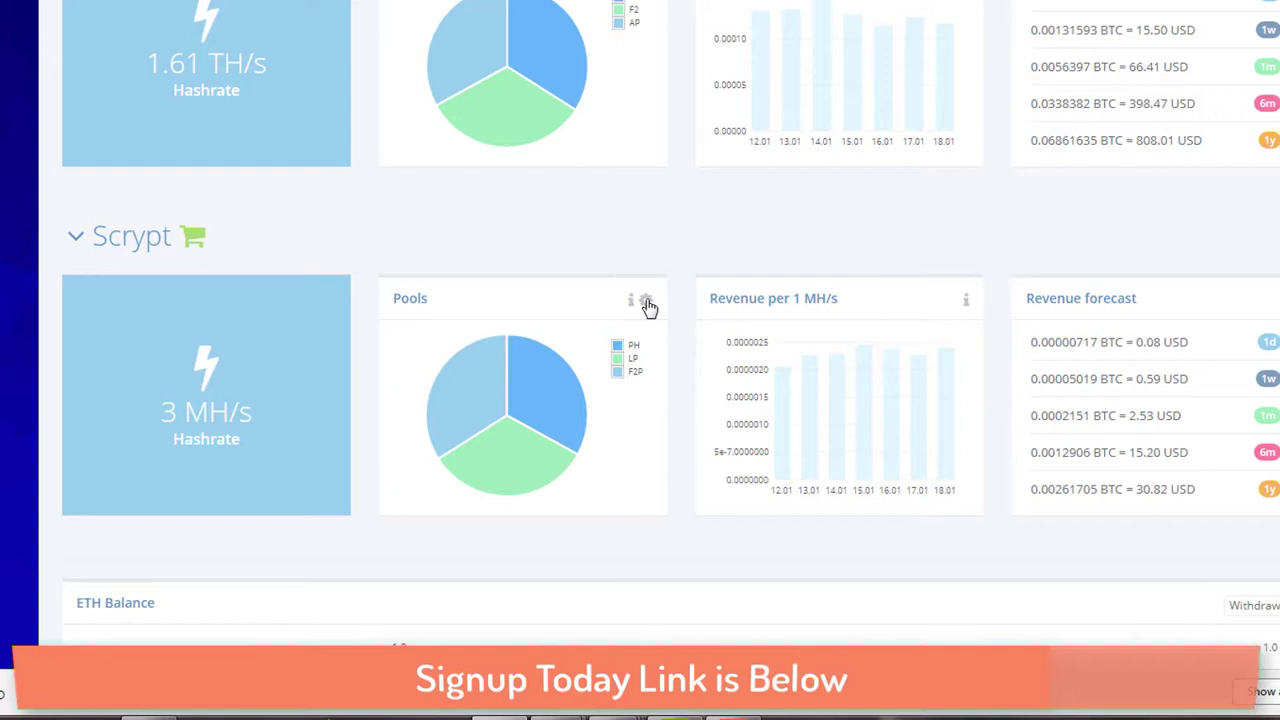
- Open the Scrypt pool allocation editor, leaving Prohashing selected unchanged
left_click(648, 300)
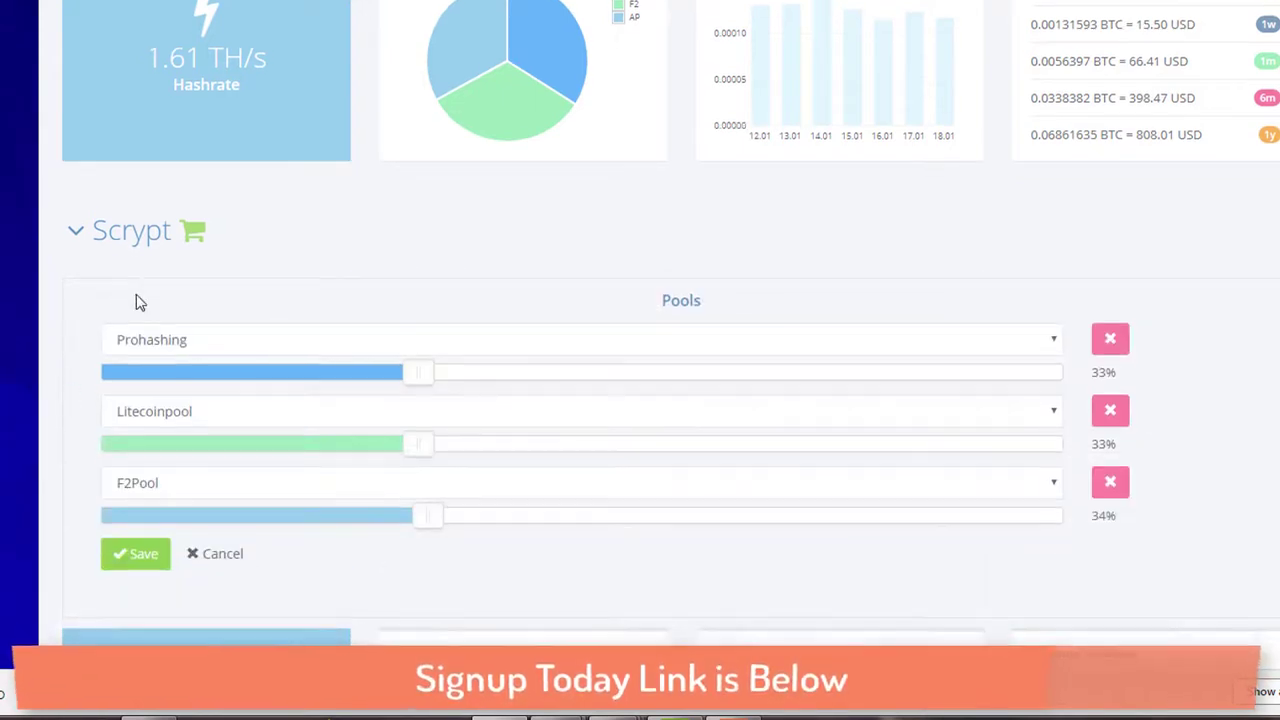
scroll("down", 3)
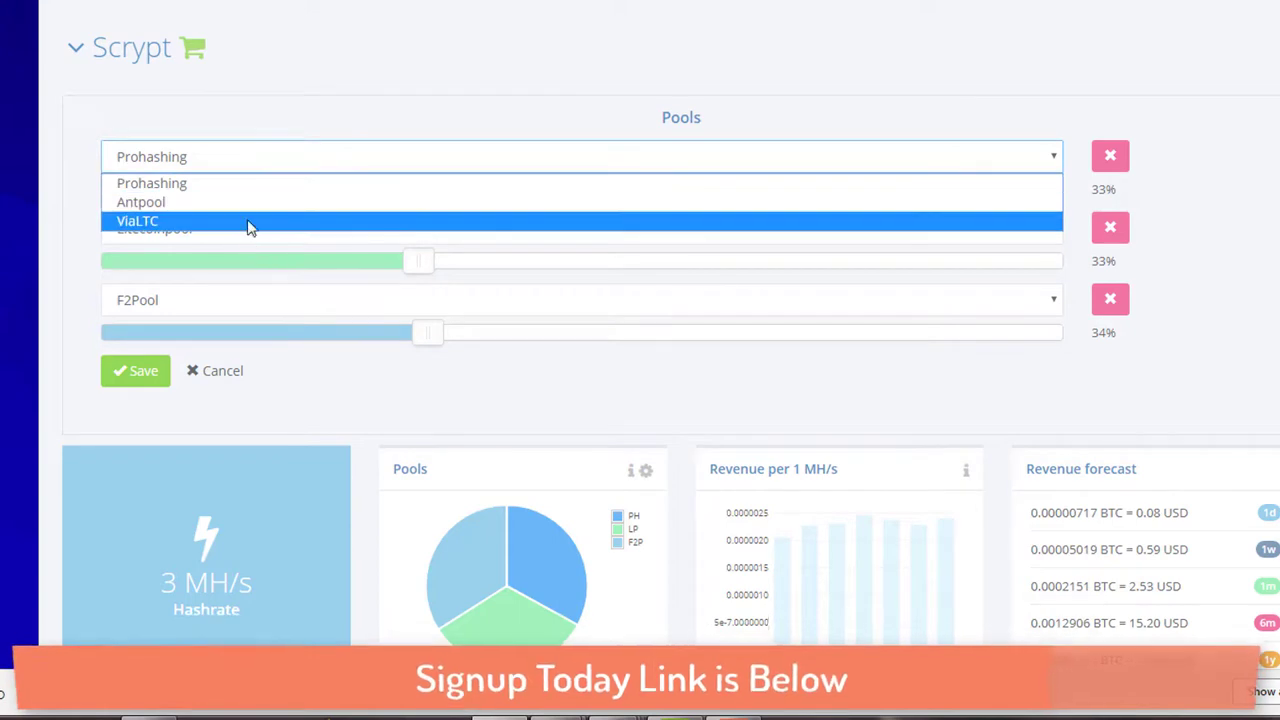
left_click(155, 230)
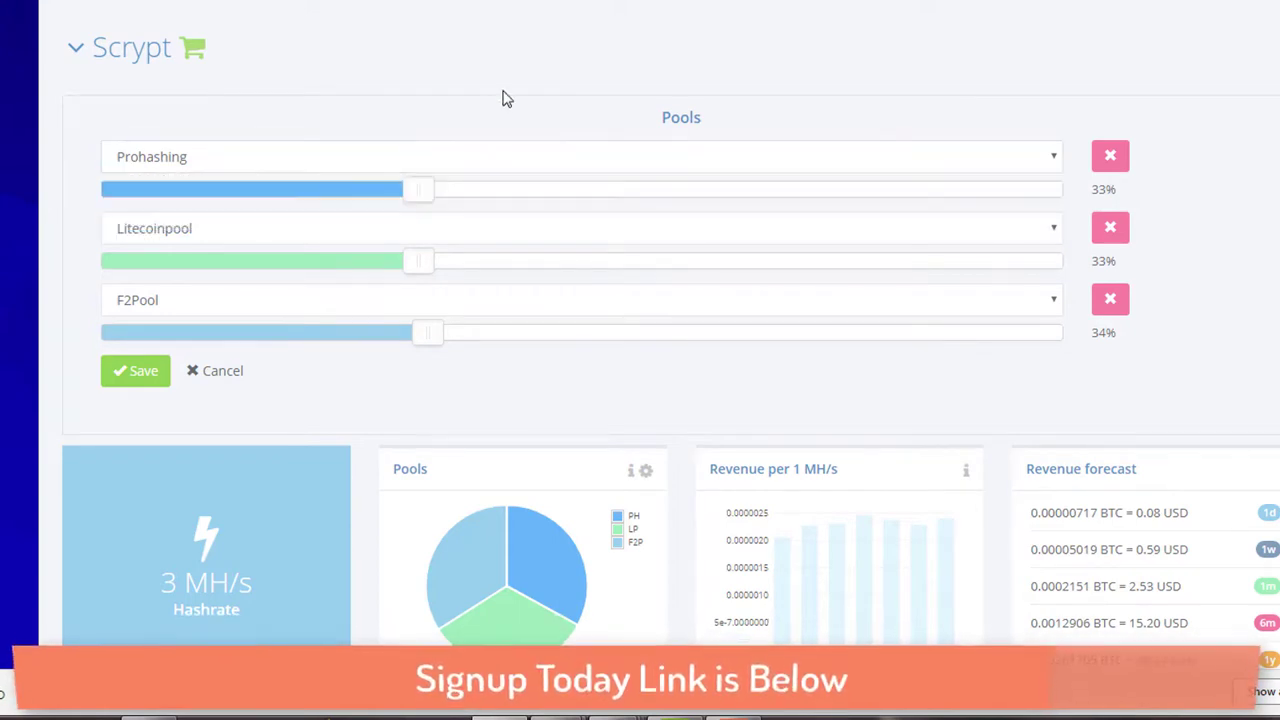
mouse_move(1095, 211)
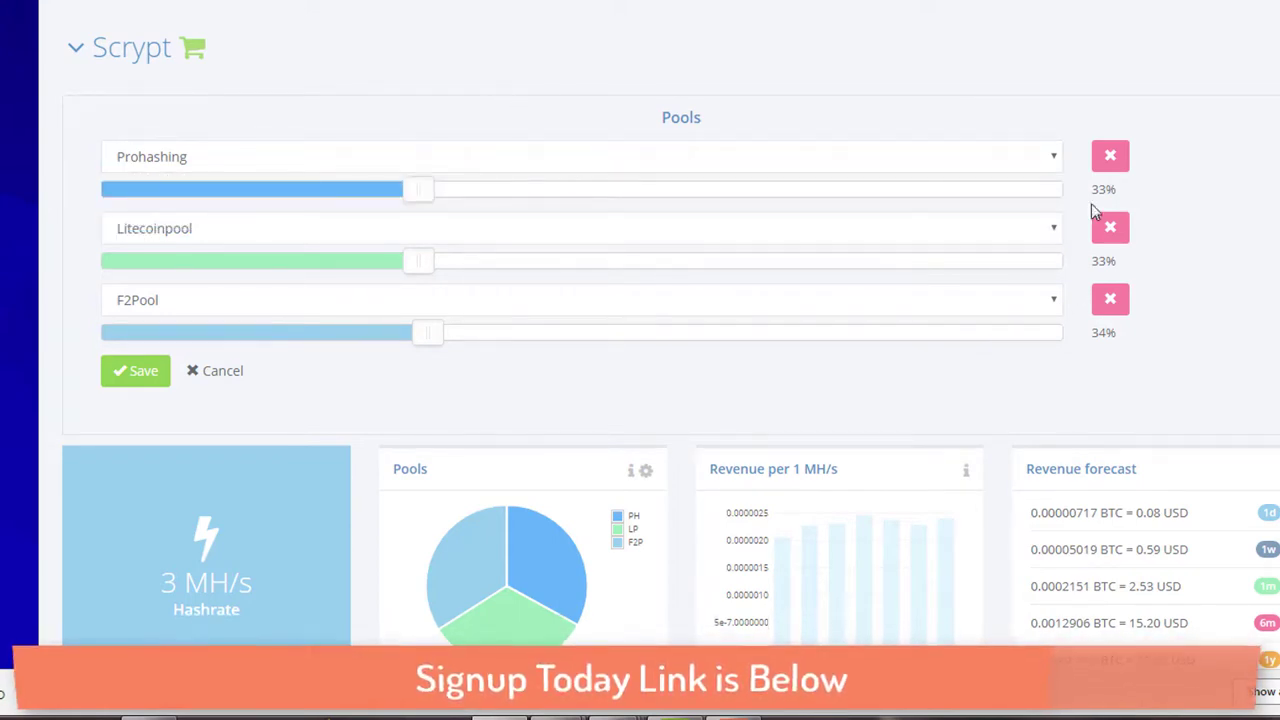
mouse_move(5, 305)
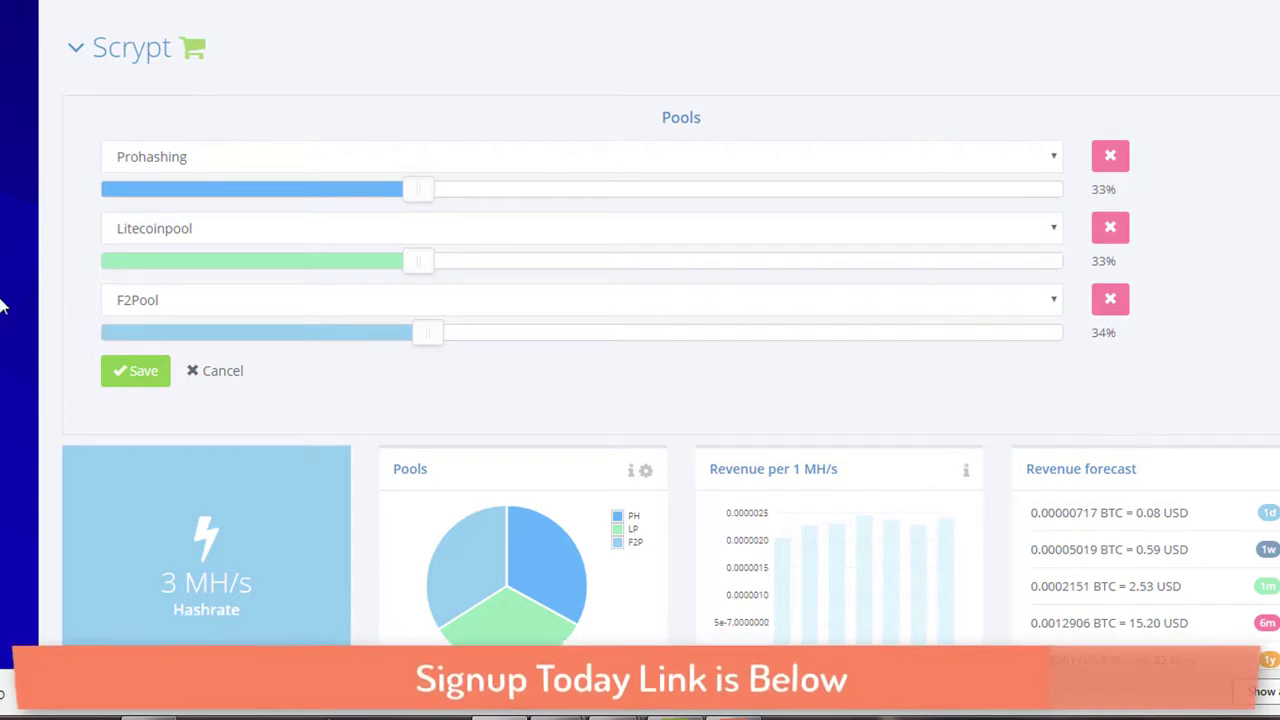
mouse_move(1155, 233)
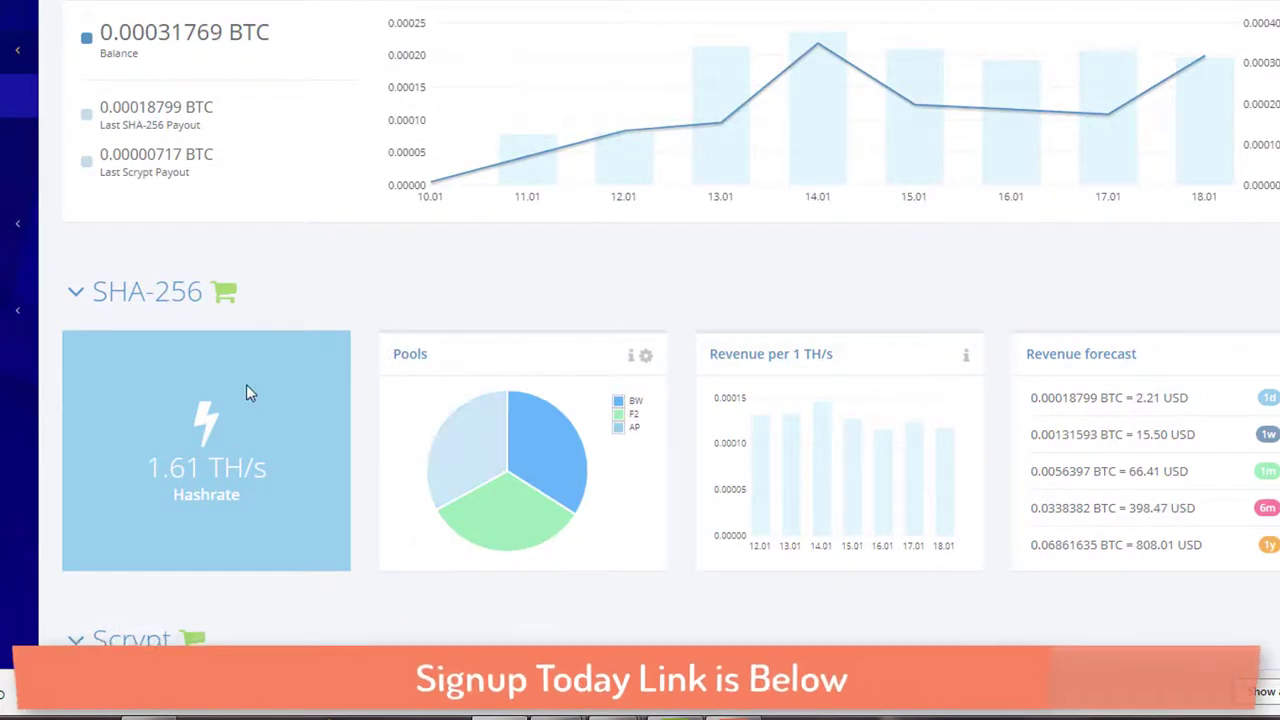
mouse_move(465, 405)
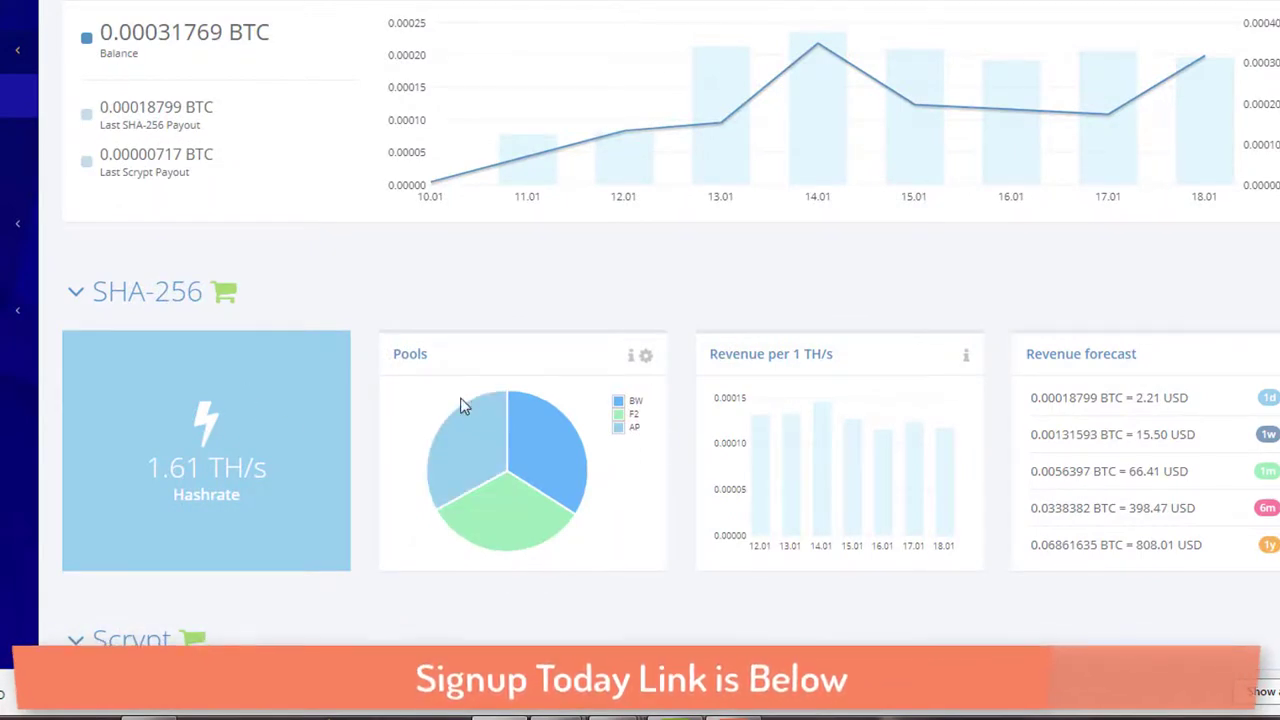
mouse_move(562, 448)
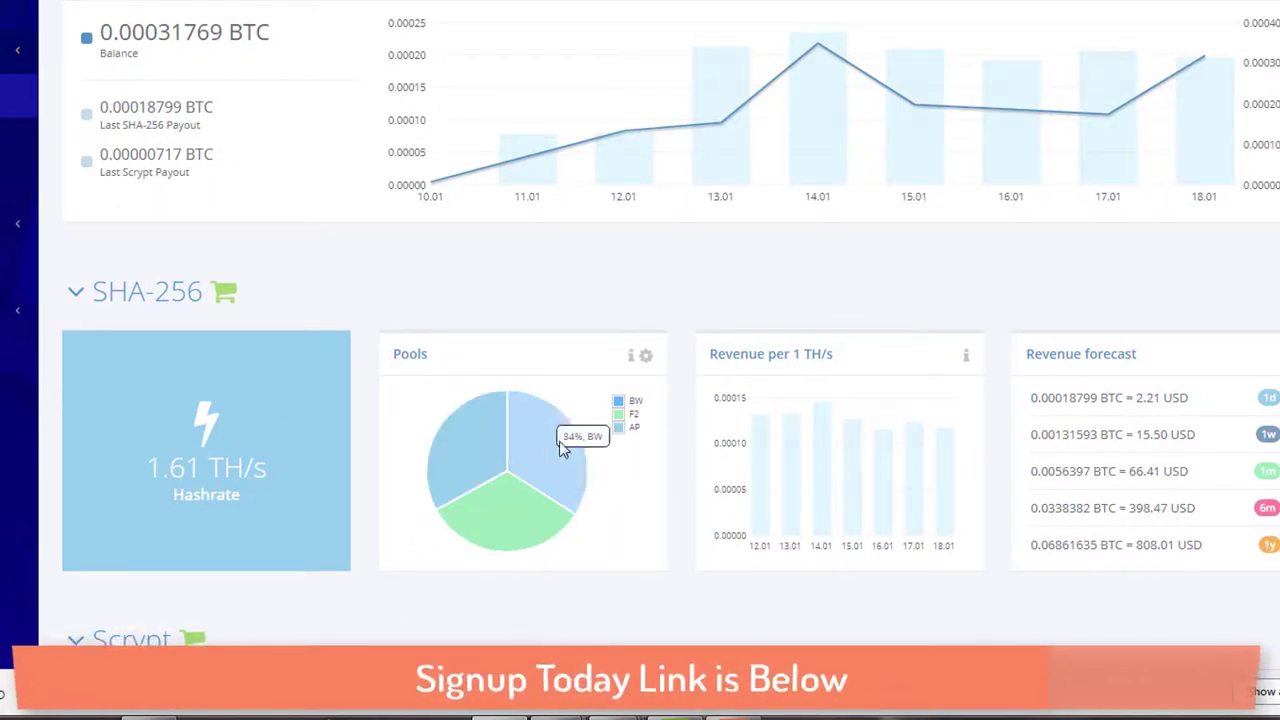
mouse_move(635, 418)
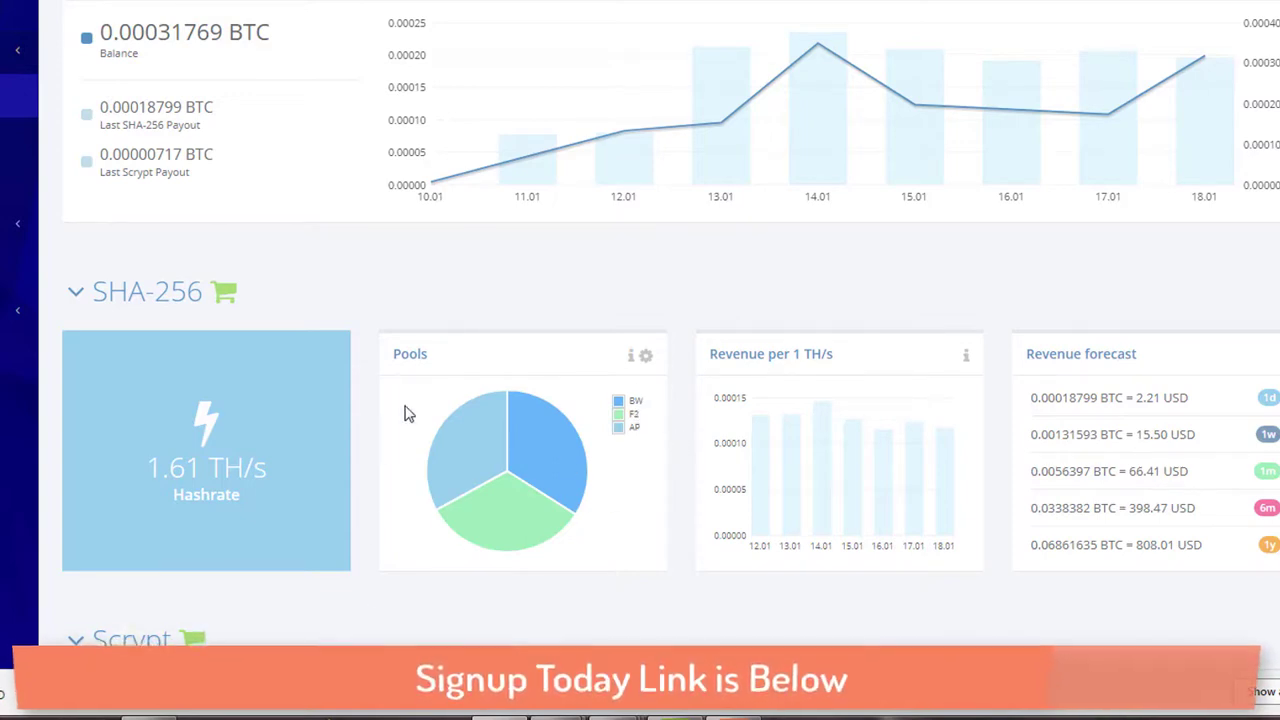
mouse_move(567, 373)
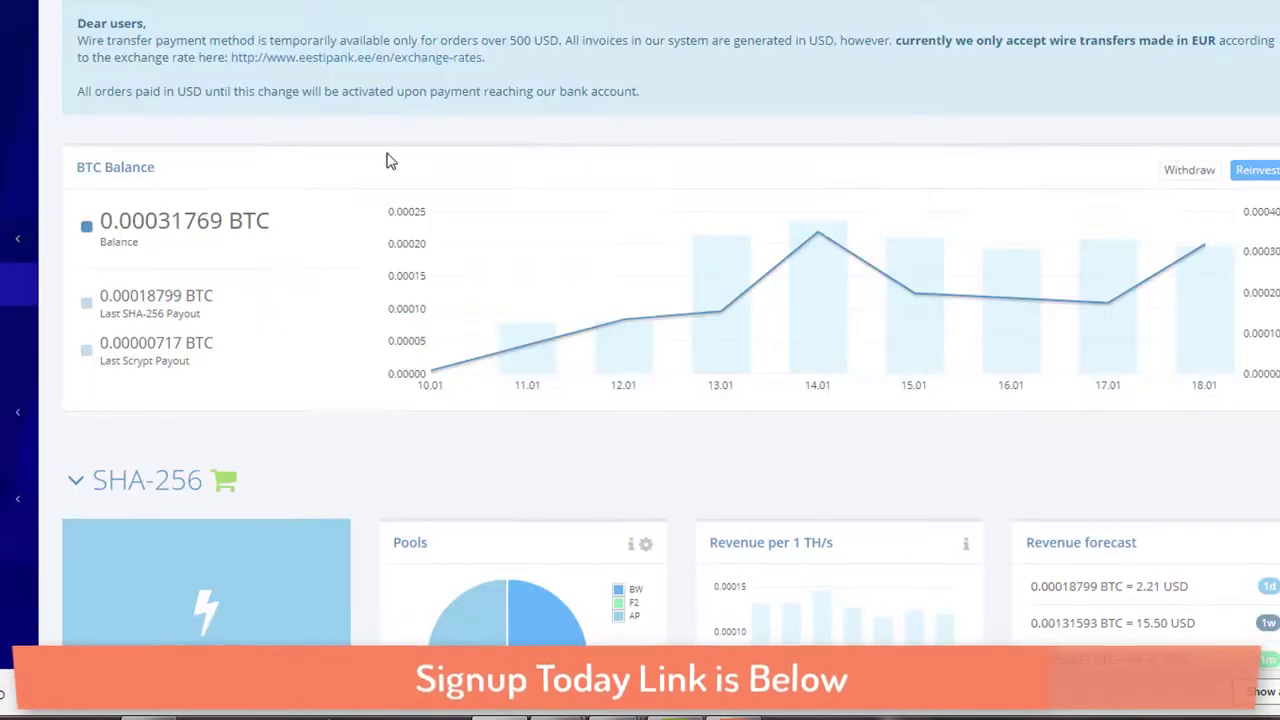
mouse_move(667, 469)
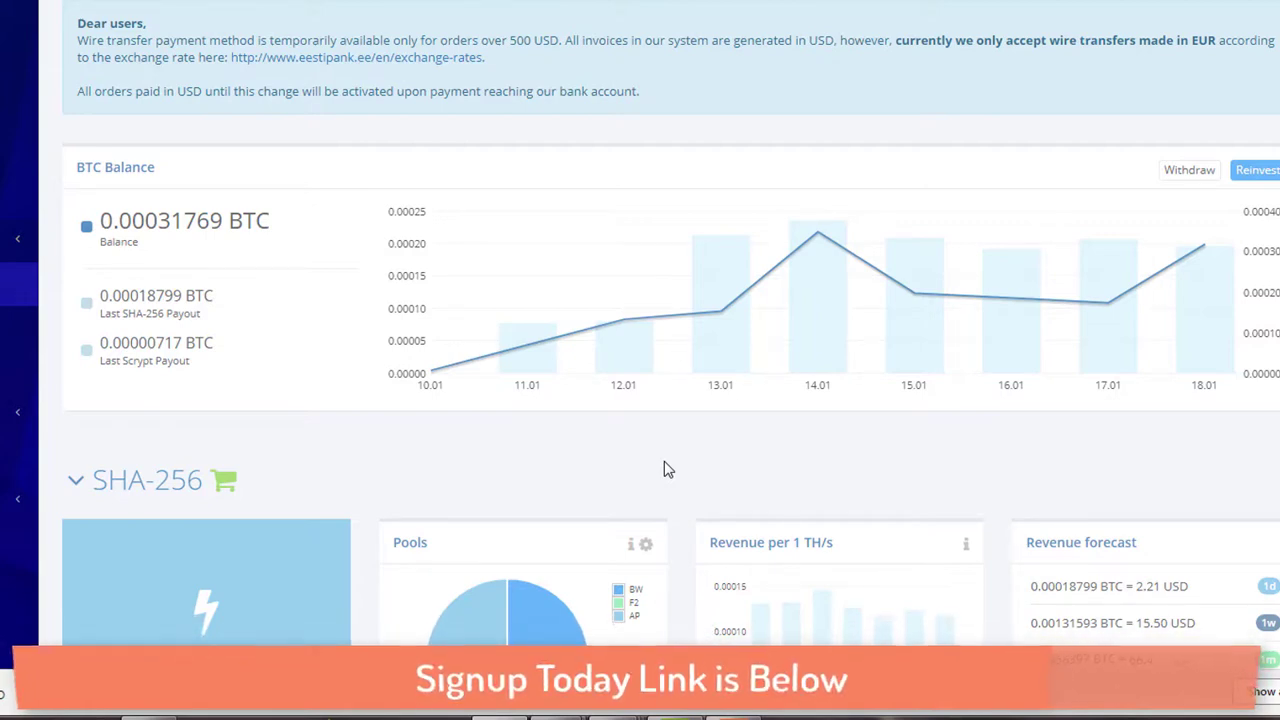
scroll("down", 3)
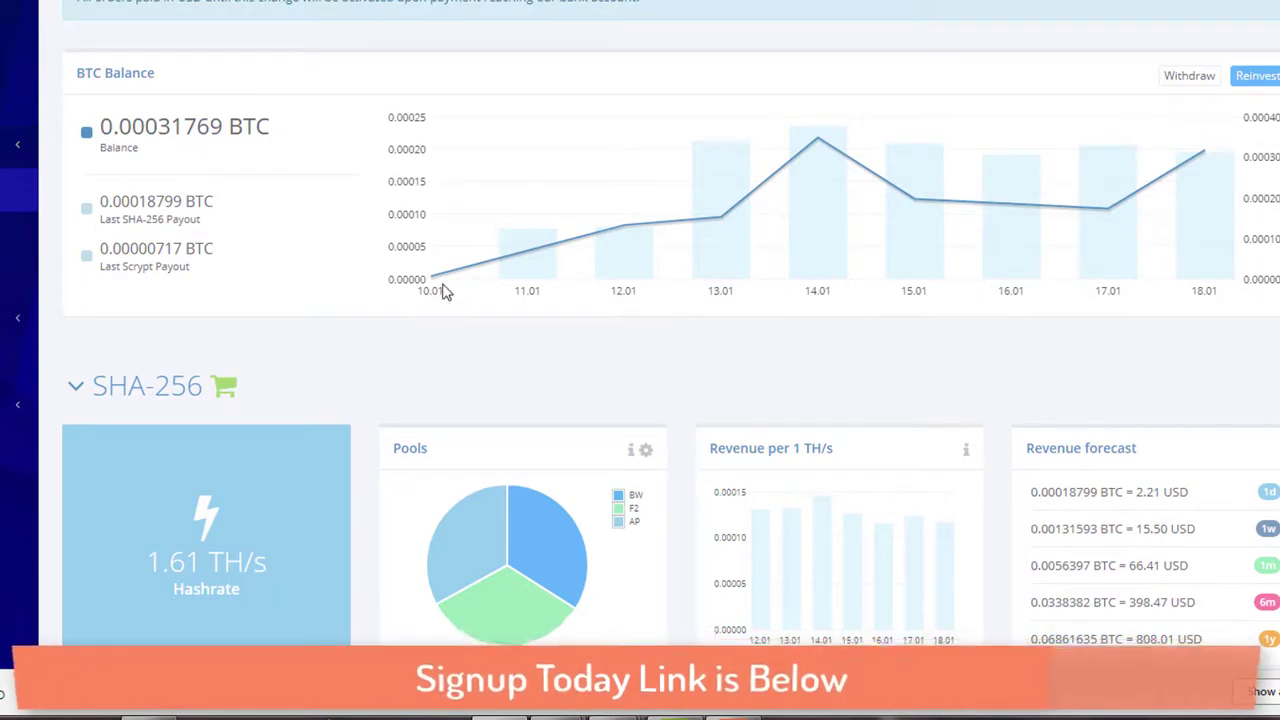
mouse_move(640, 347)
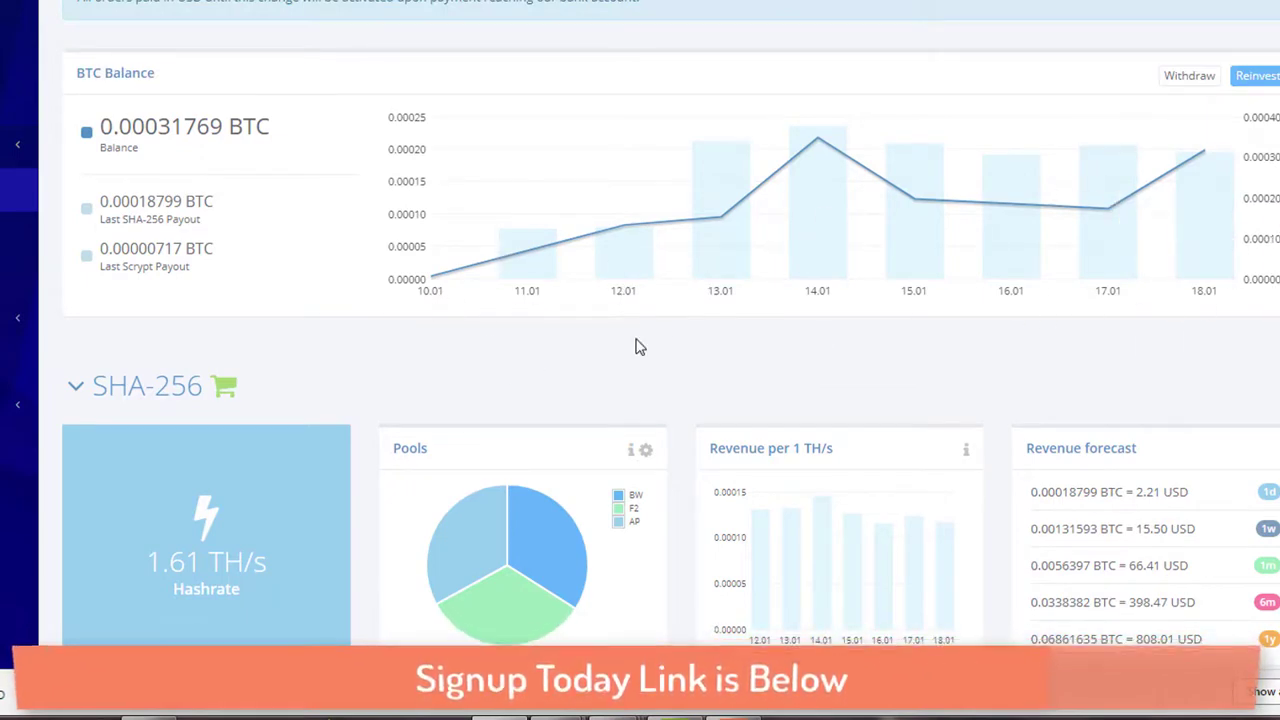
mouse_move(607, 249)
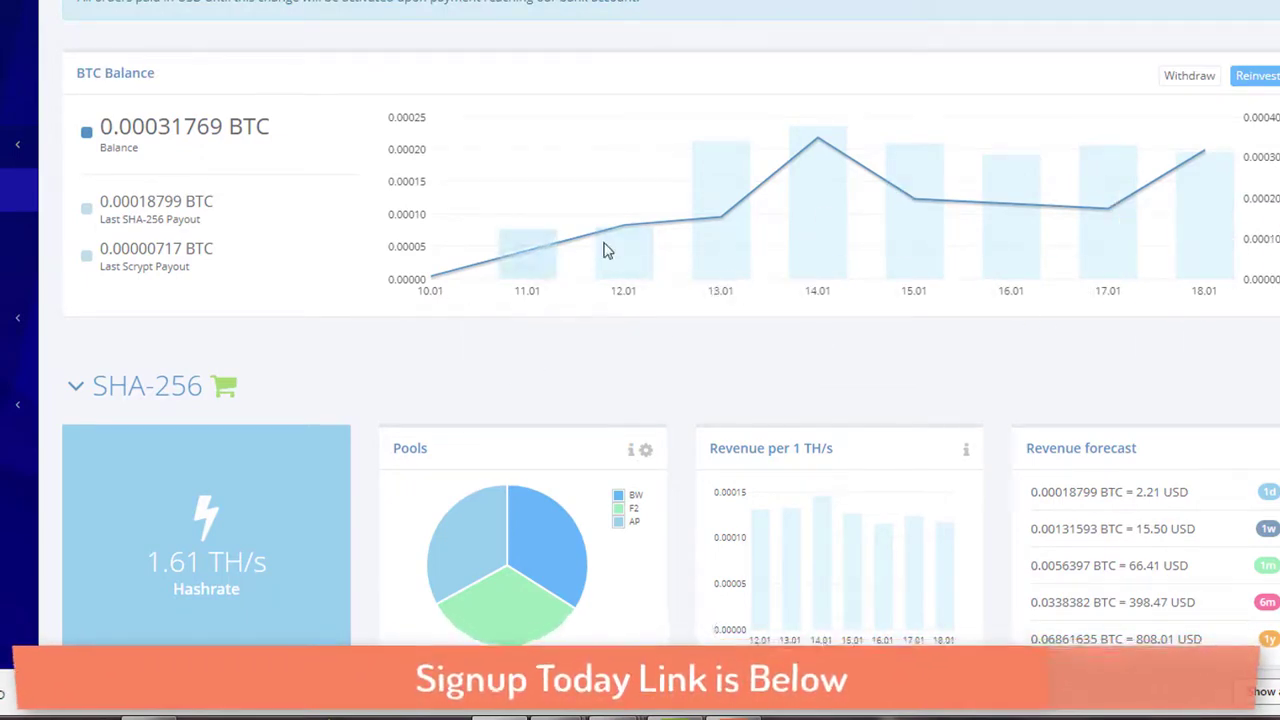
mouse_move(1104, 200)
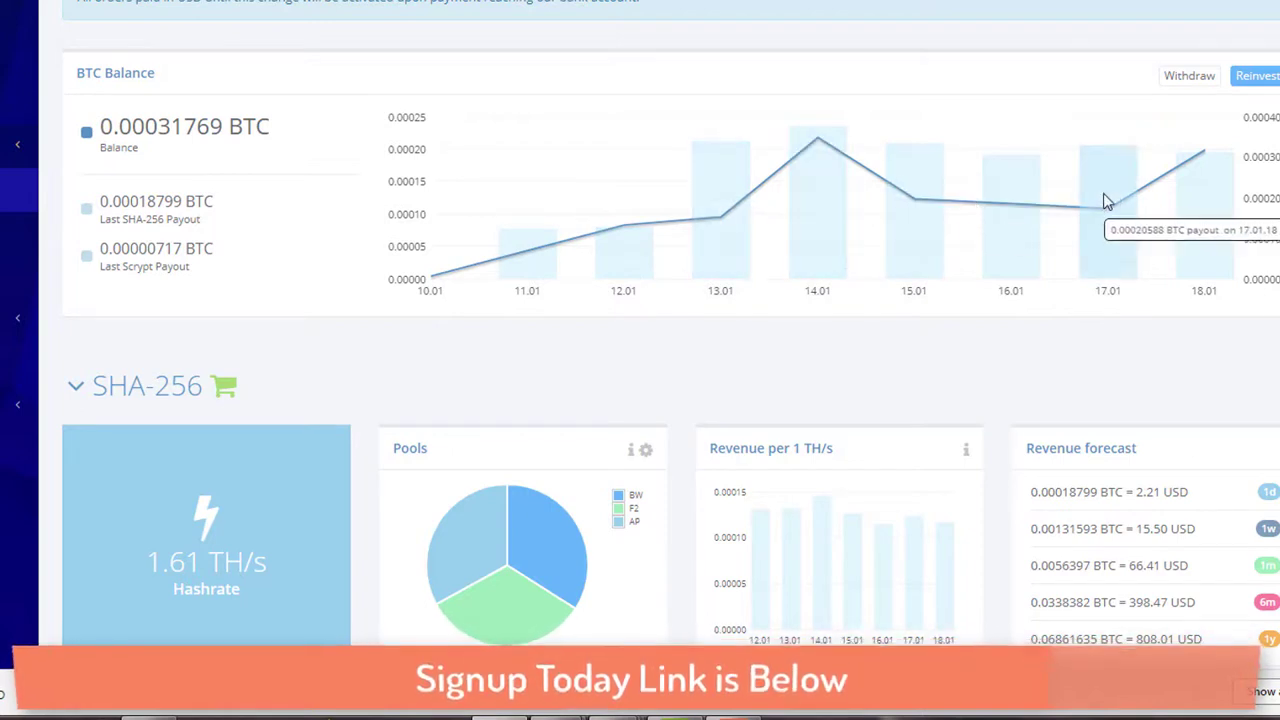
mouse_move(950, 250)
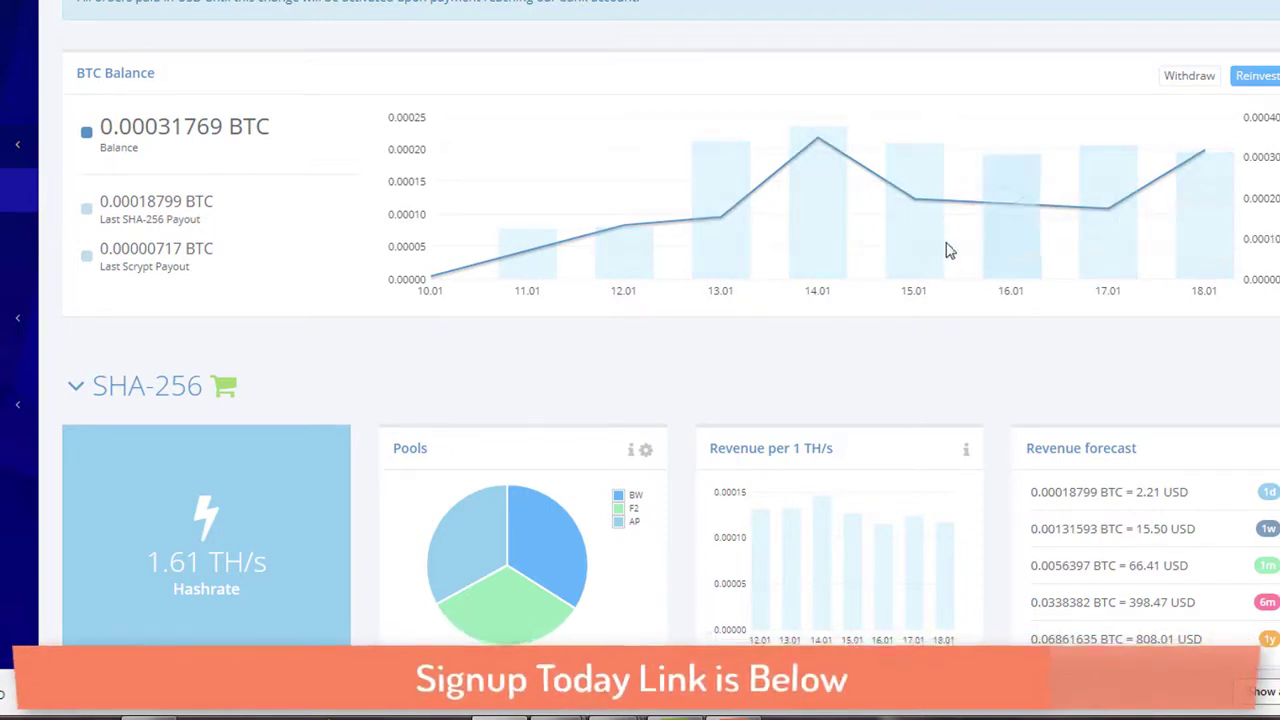
mouse_move(493, 289)
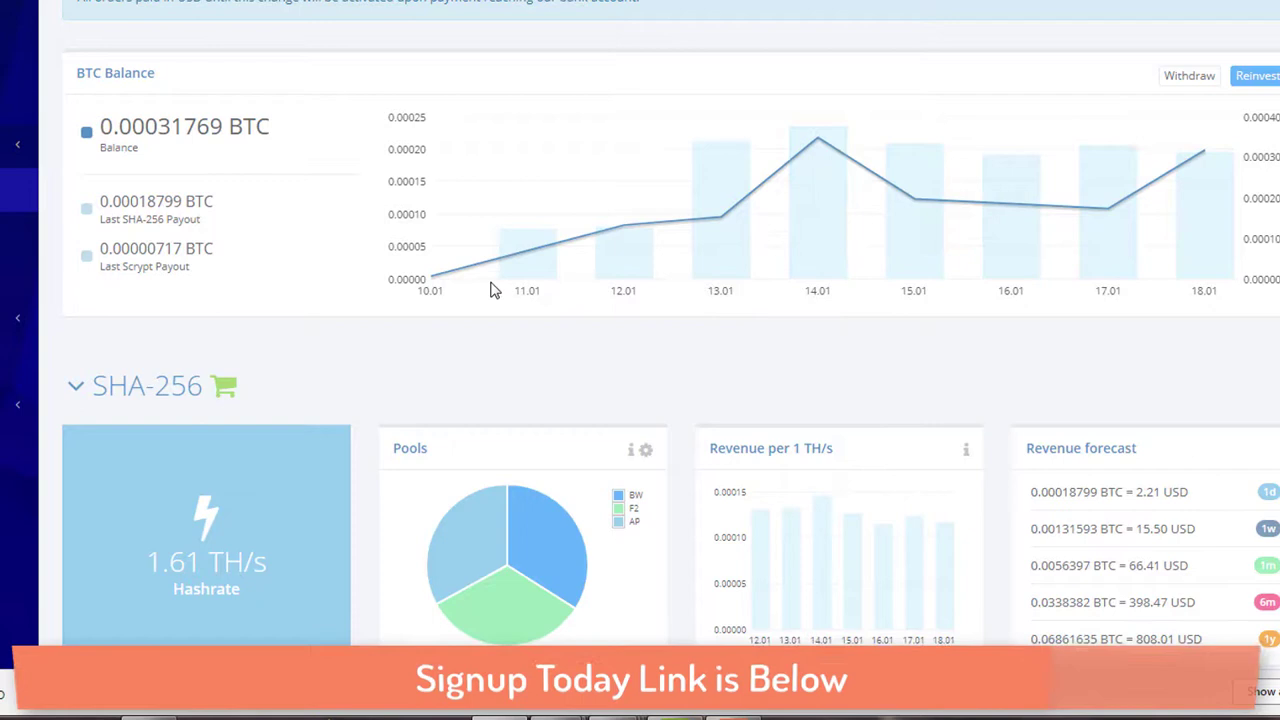
mouse_move(792, 175)
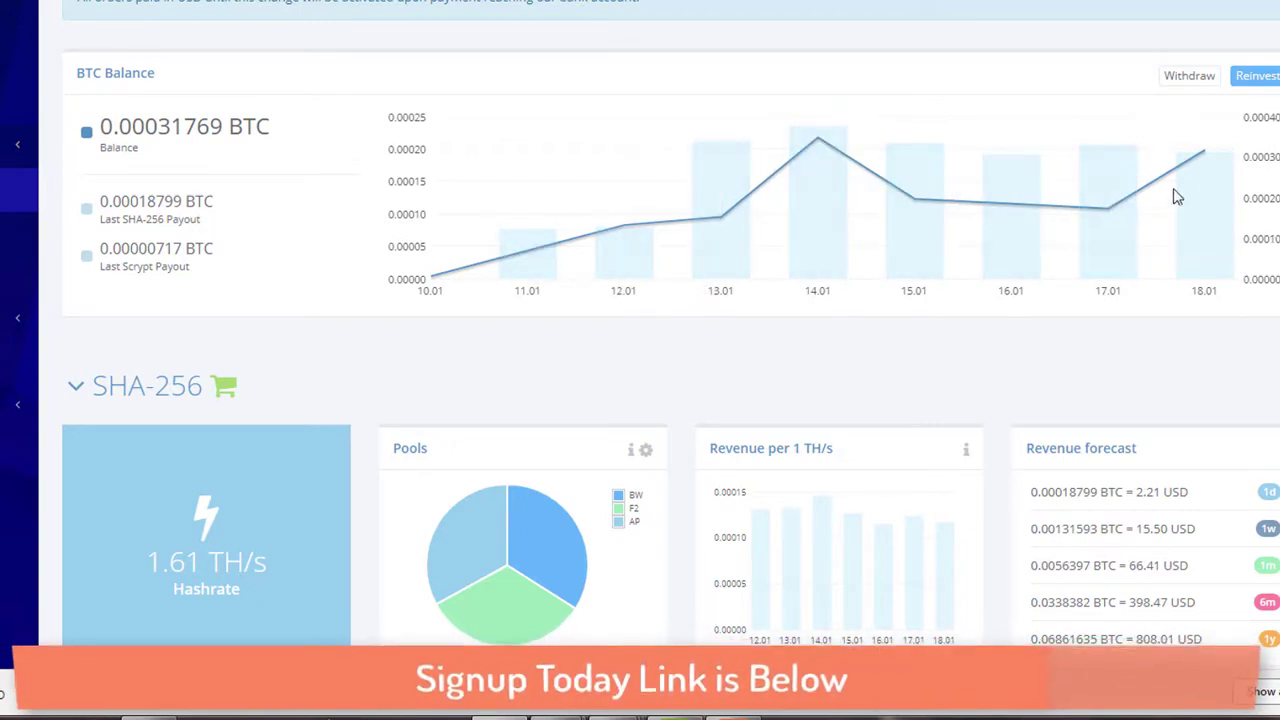
mouse_move(985, 172)
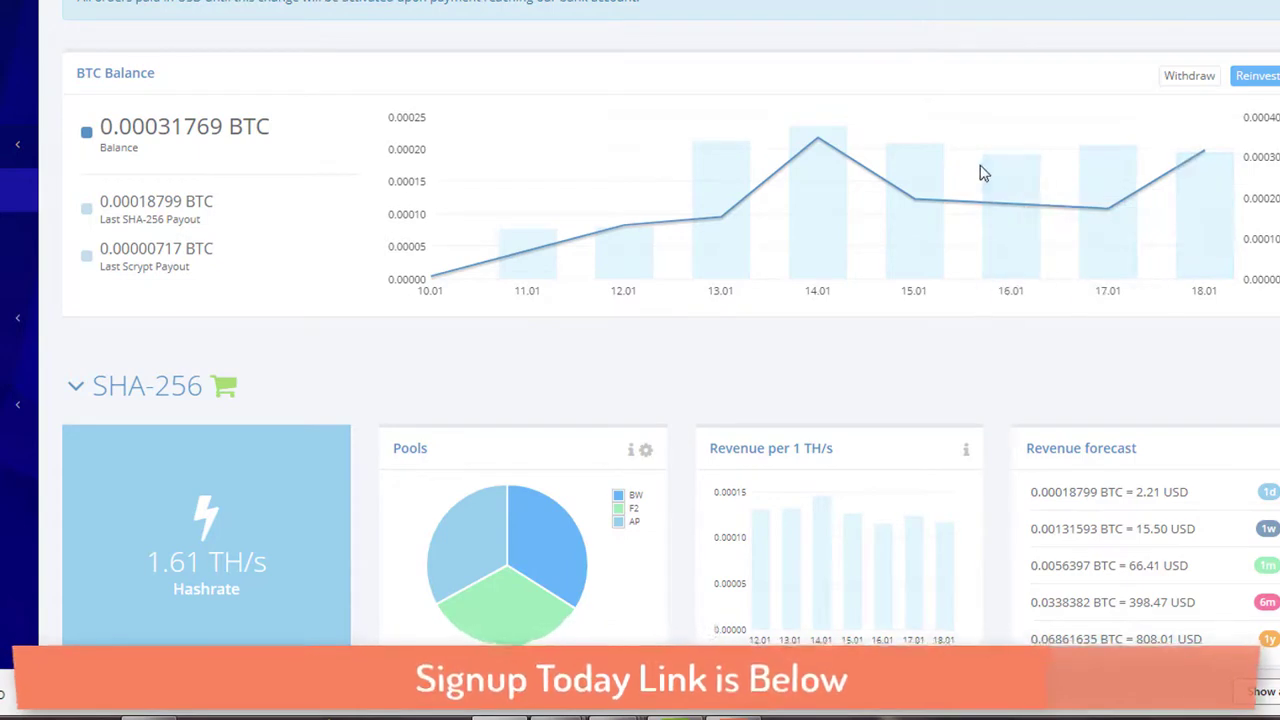
mouse_move(1050, 364)
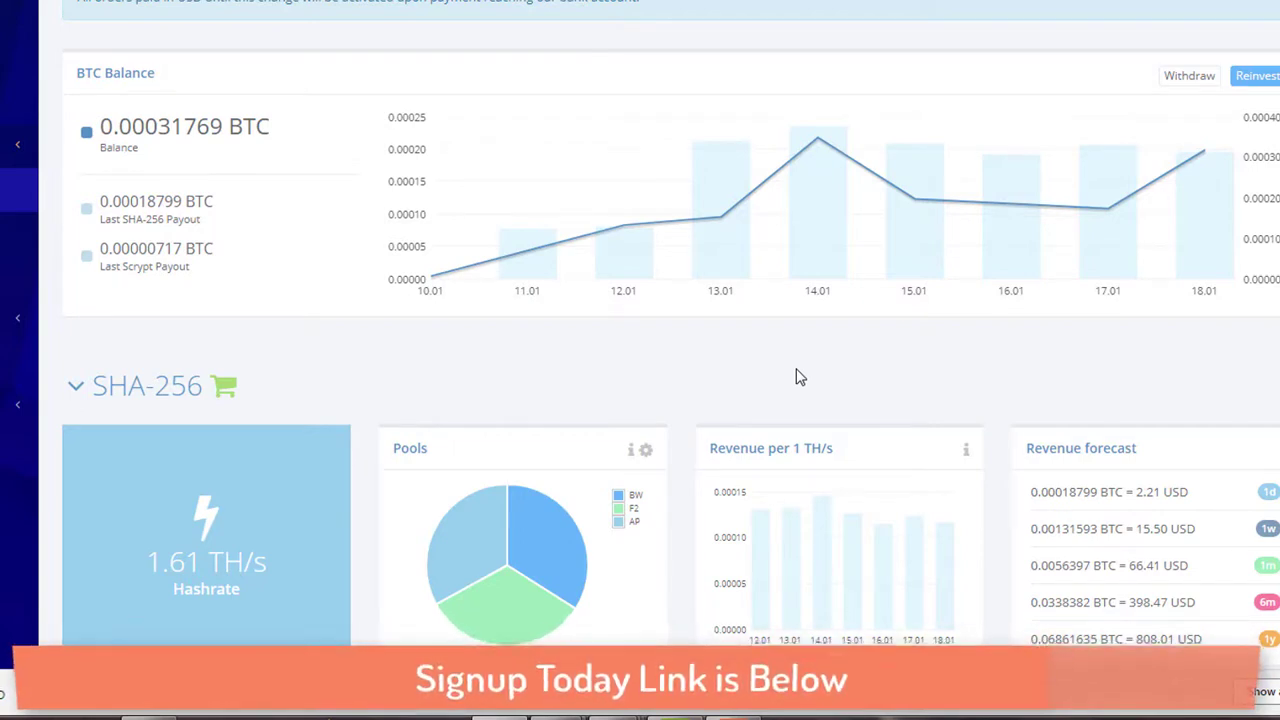
mouse_move(1137, 492)
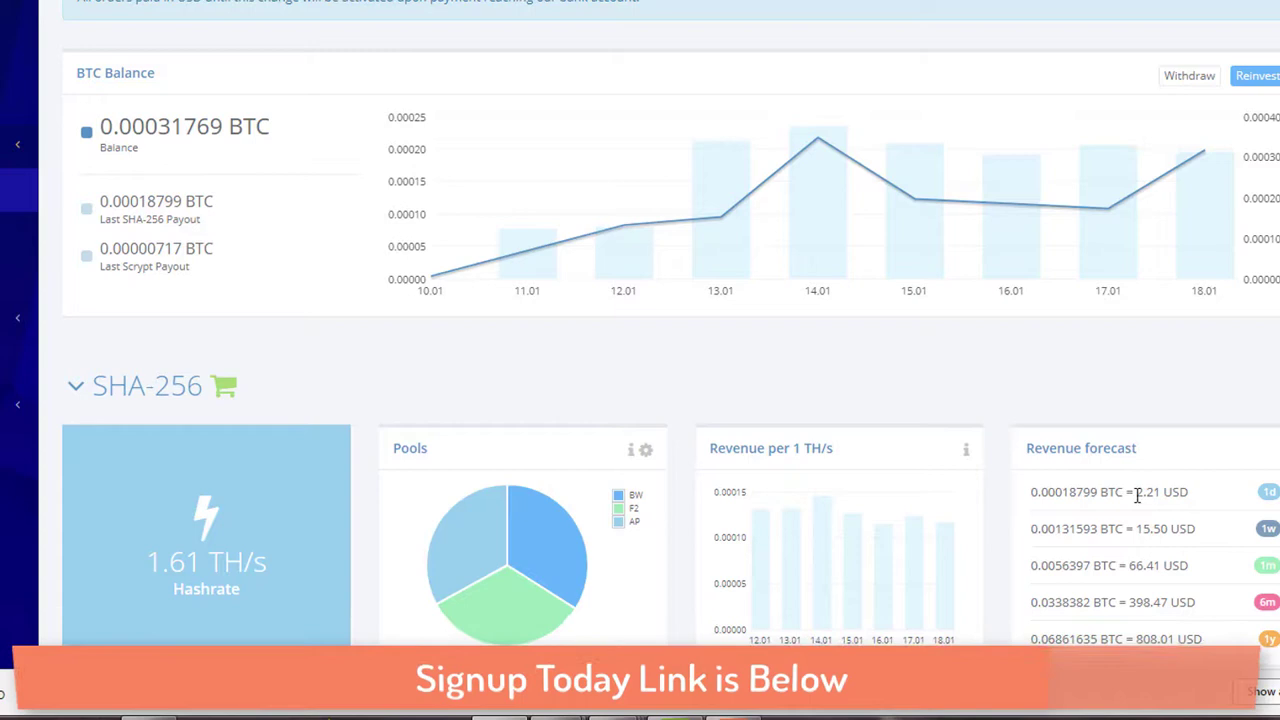
scroll("down", 3)
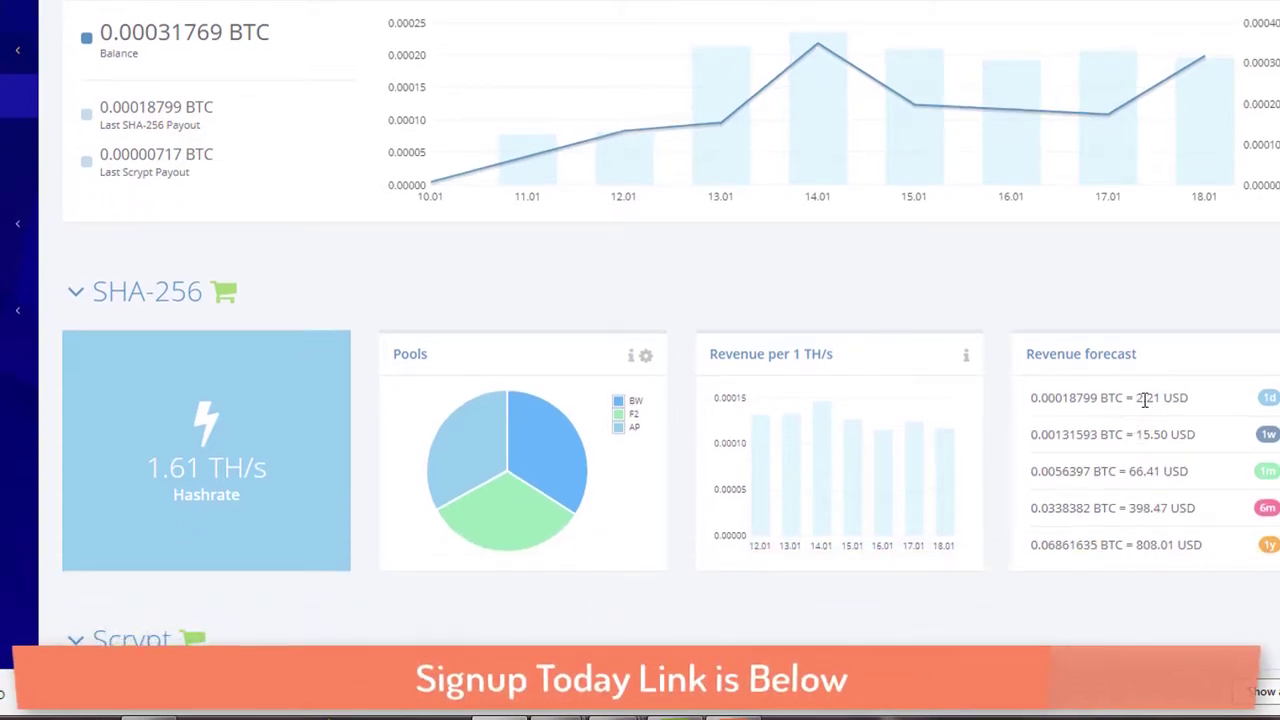
double_click(1152, 398)
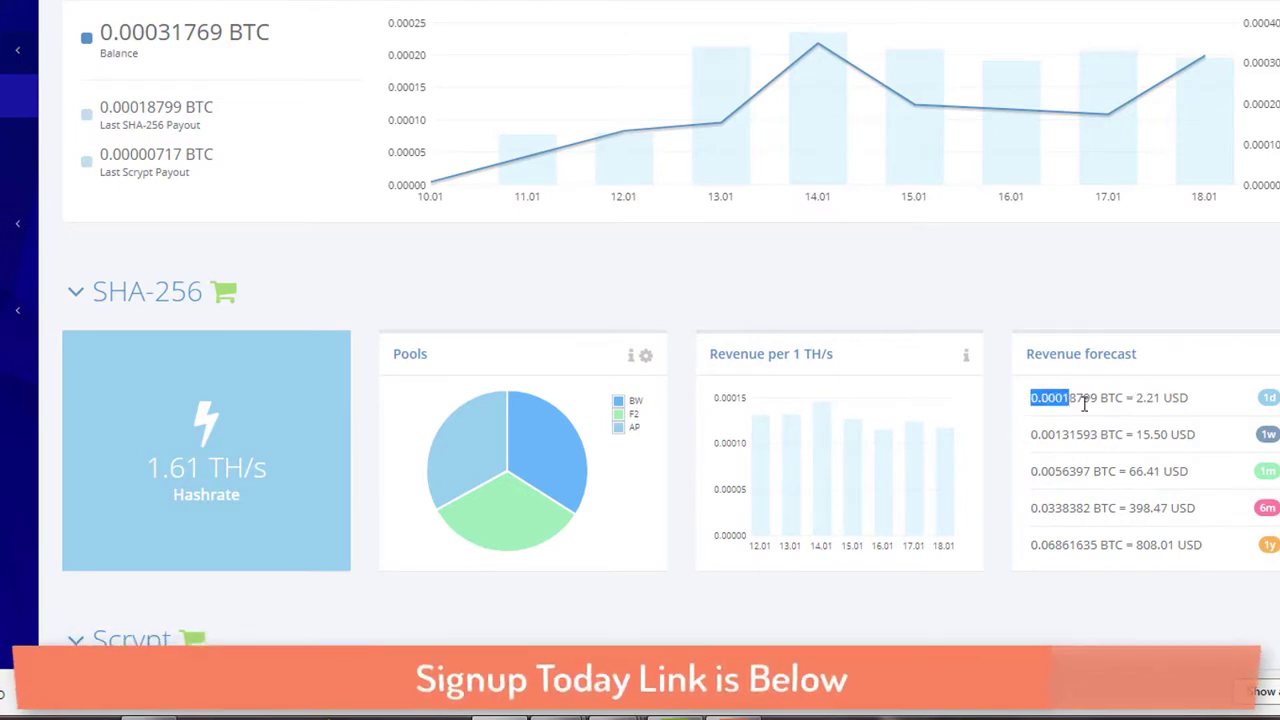
- Copy the one-day SHA-256 payout BTC amount from its context menu
right_click(1063, 398)
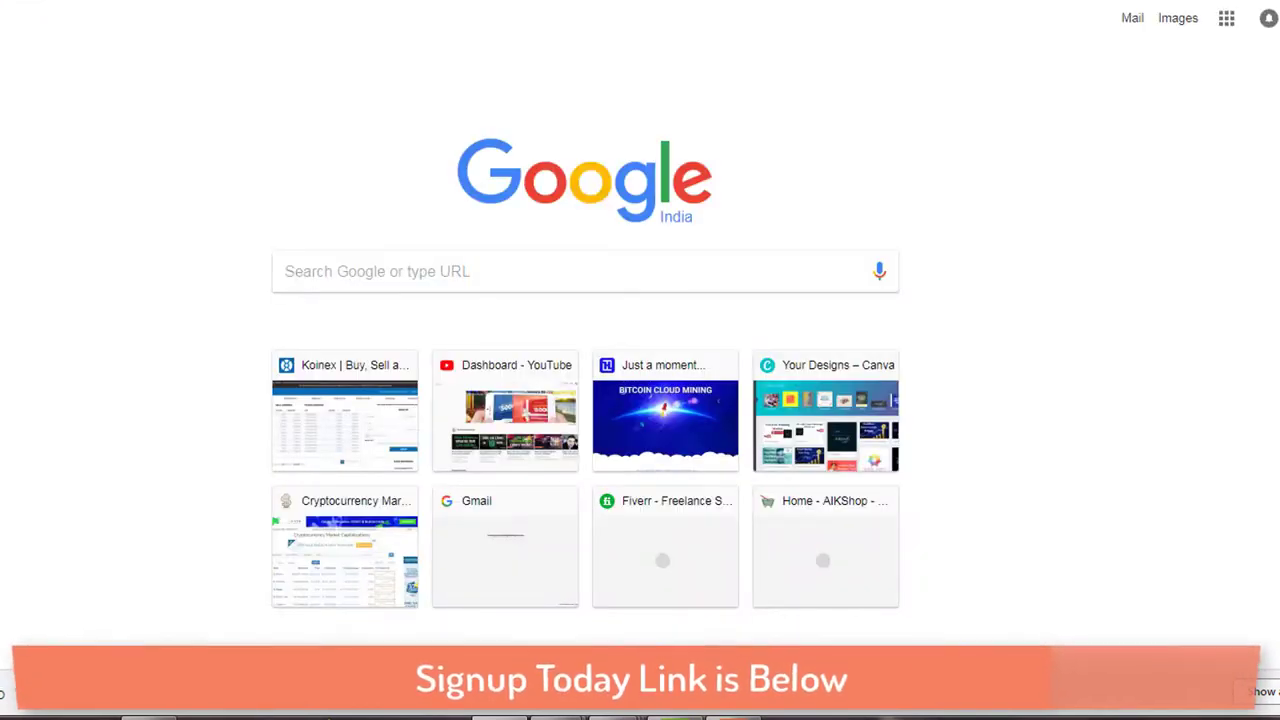
- Search 'btc to usd' and enter the 0.00018799 BTC payout, giving 2.21 USD
type("btc tyo usd")
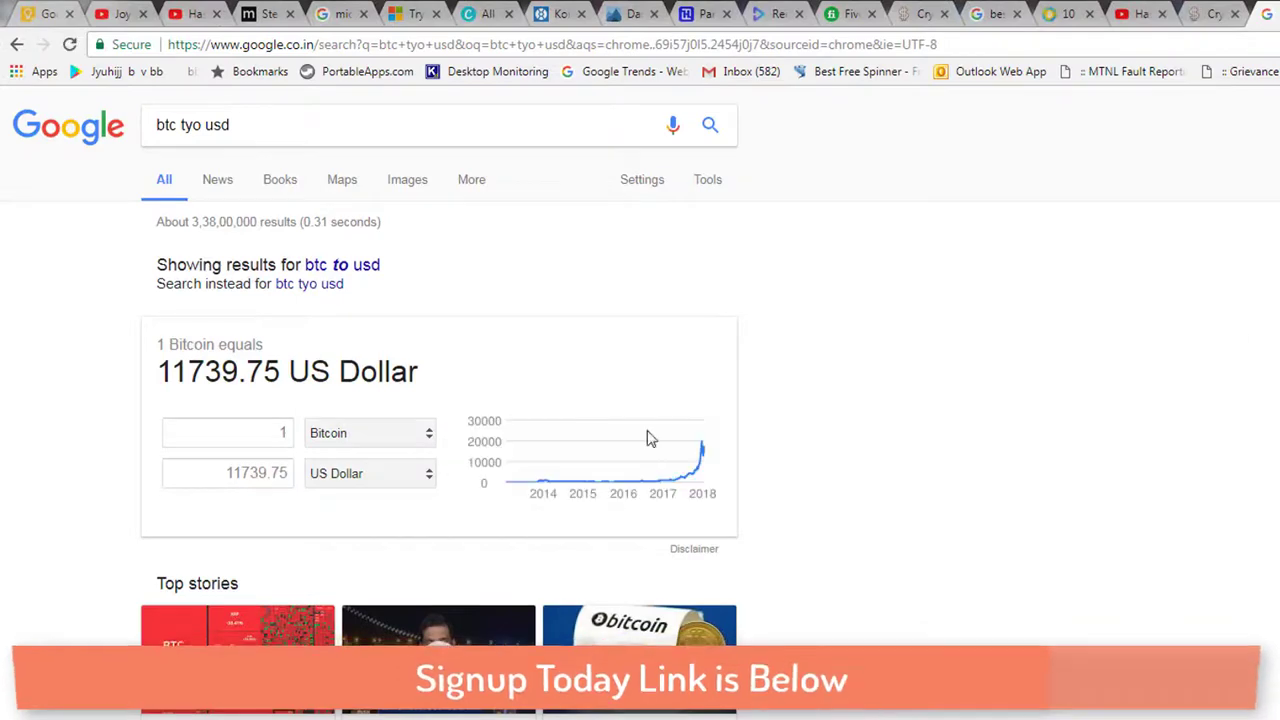
left_click(227, 432)
type("0.00018799")
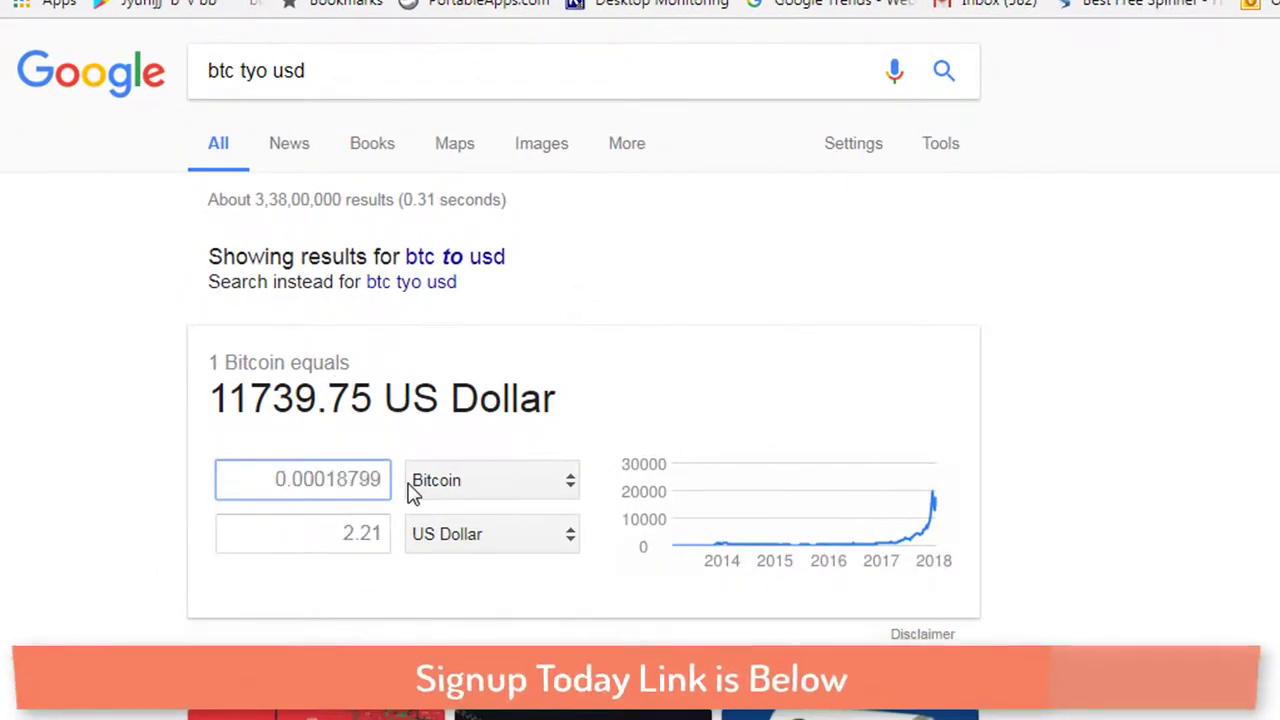
mouse_move(413, 492)
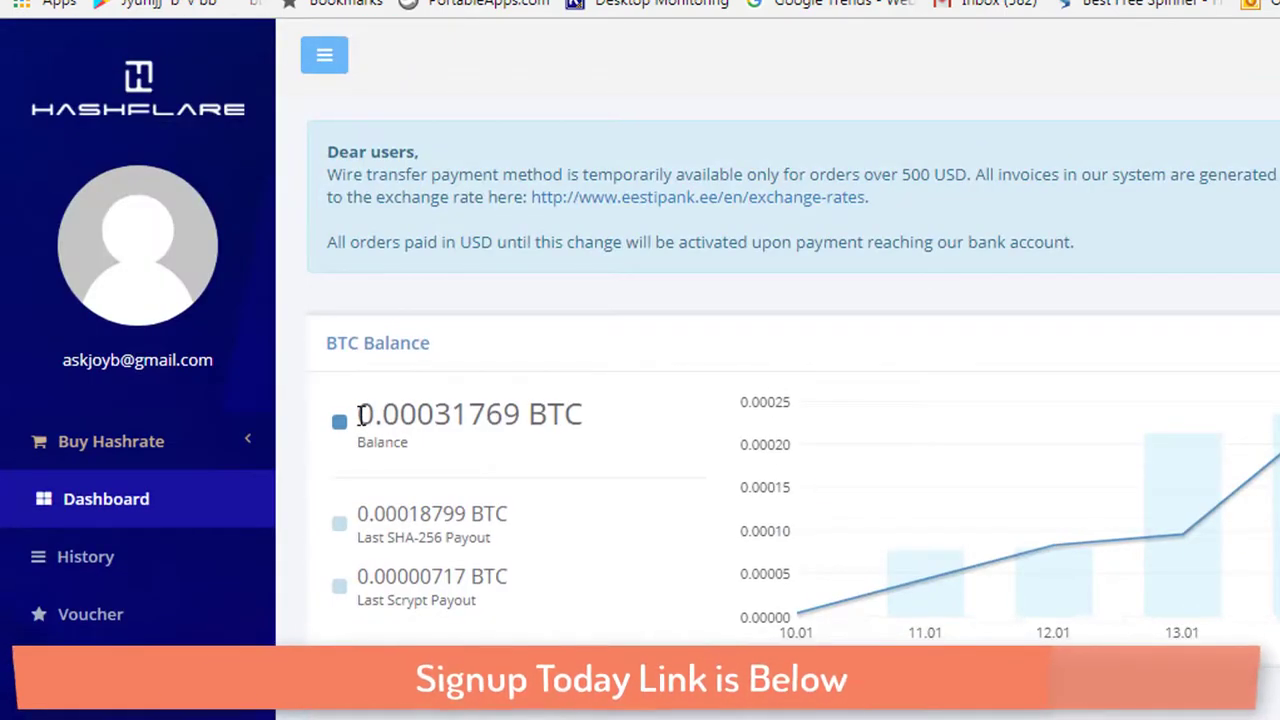
right_click(438, 412)
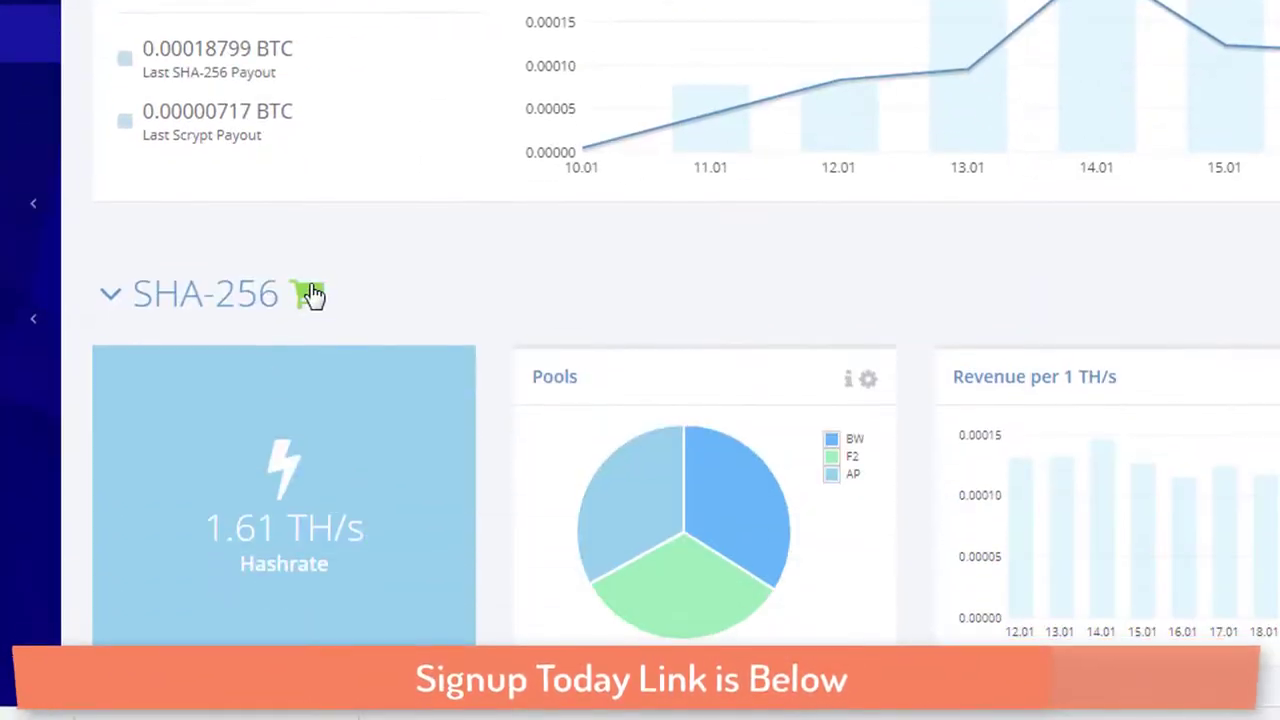
left_click(308, 293)
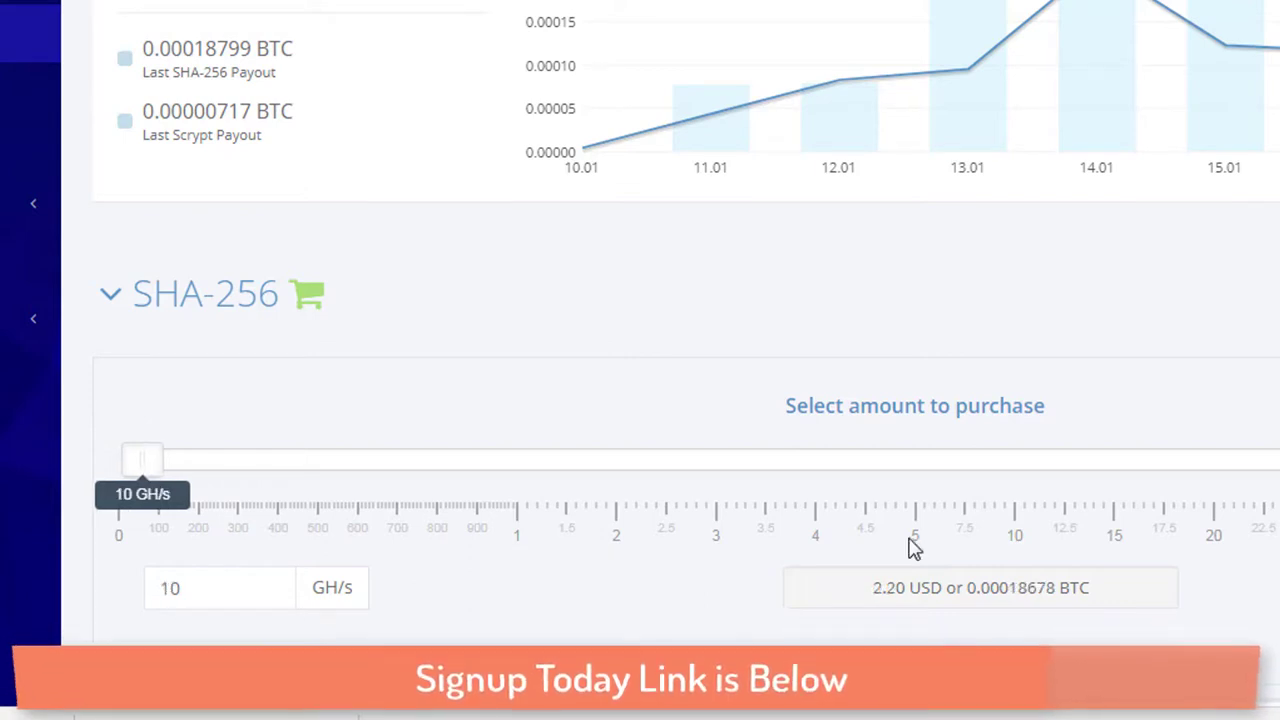
- Highlight the 2.20 USD price for 10 GH/s in the SHA-256 purchase panel
double_click(885, 588)
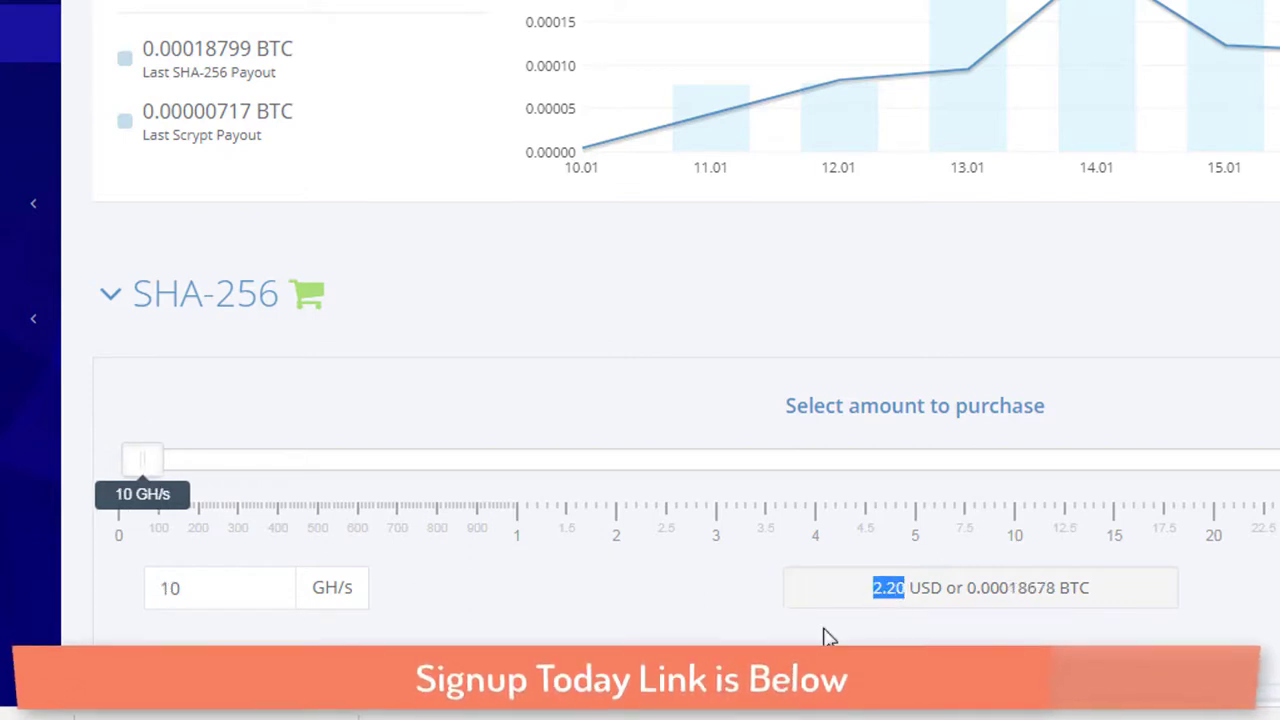
mouse_move(748, 207)
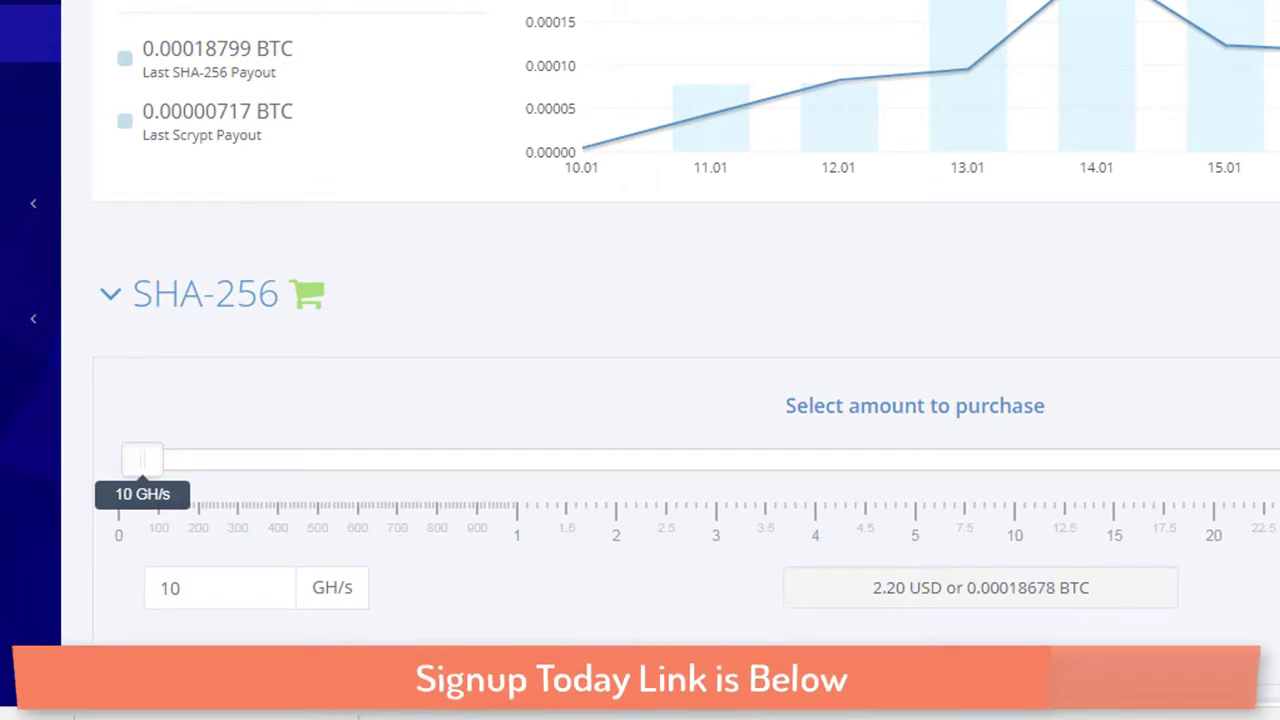
double_click(886, 588)
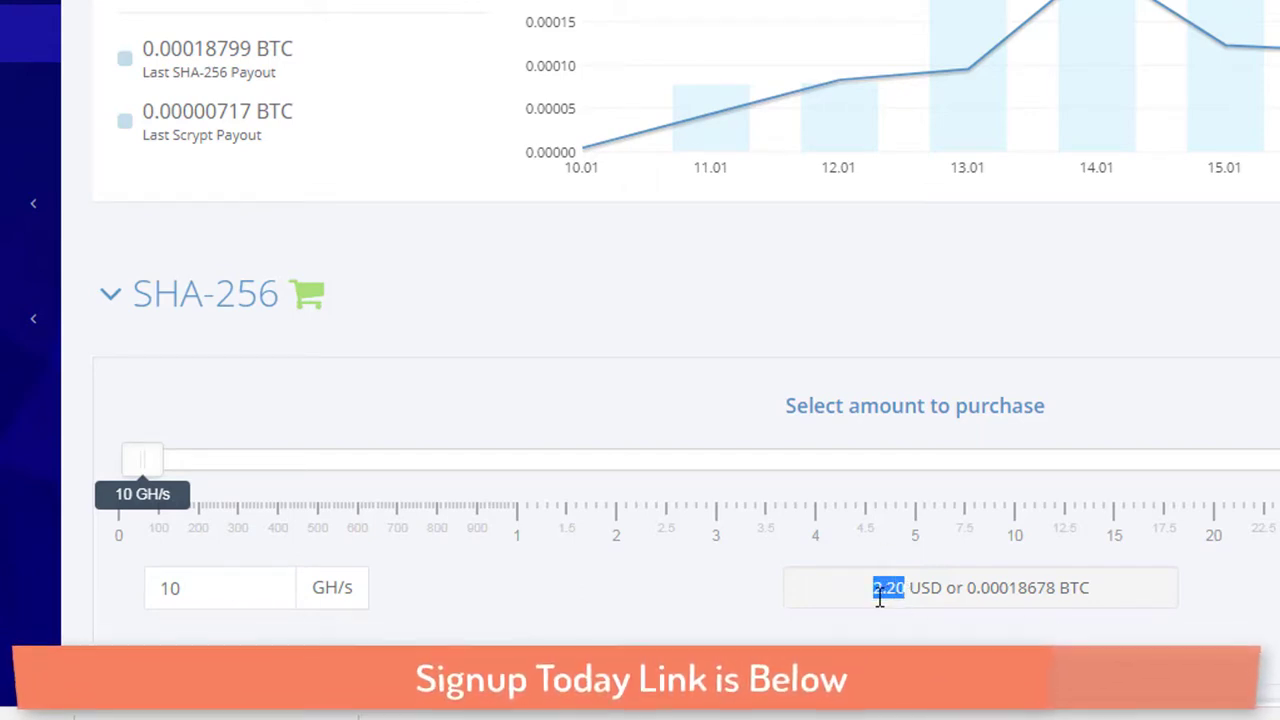
mouse_move(869, 611)
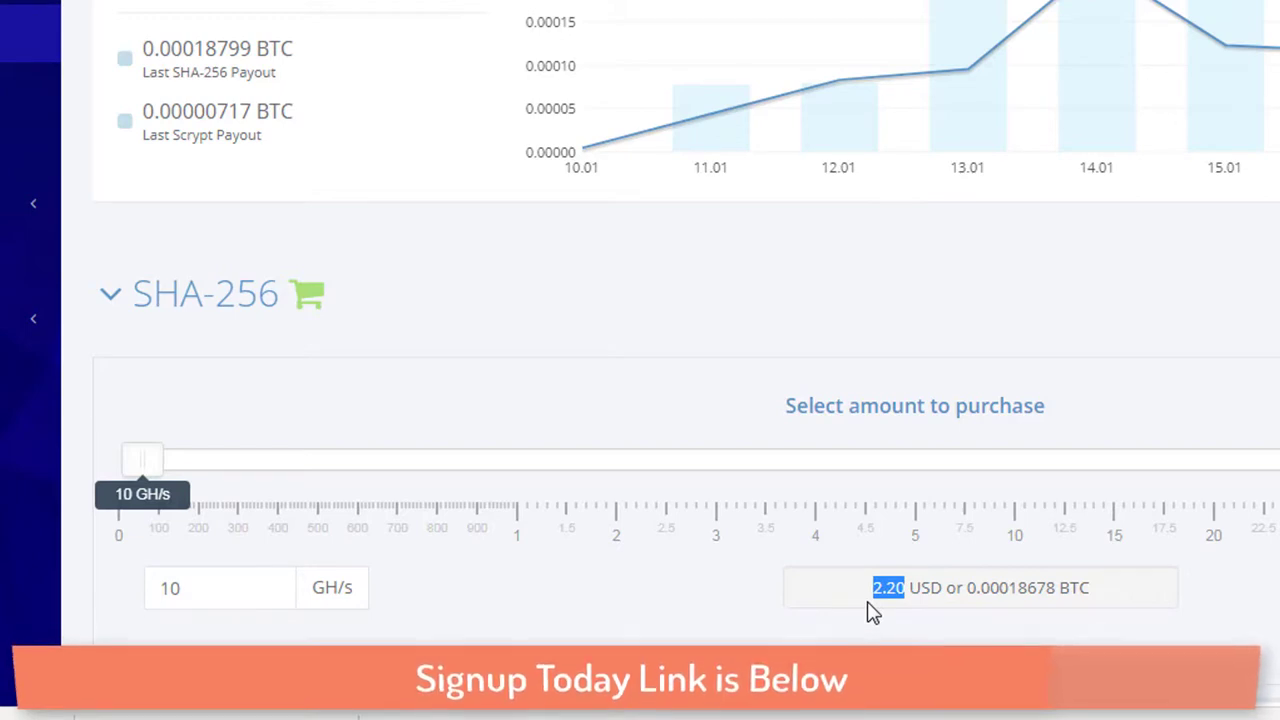
mouse_move(878, 591)
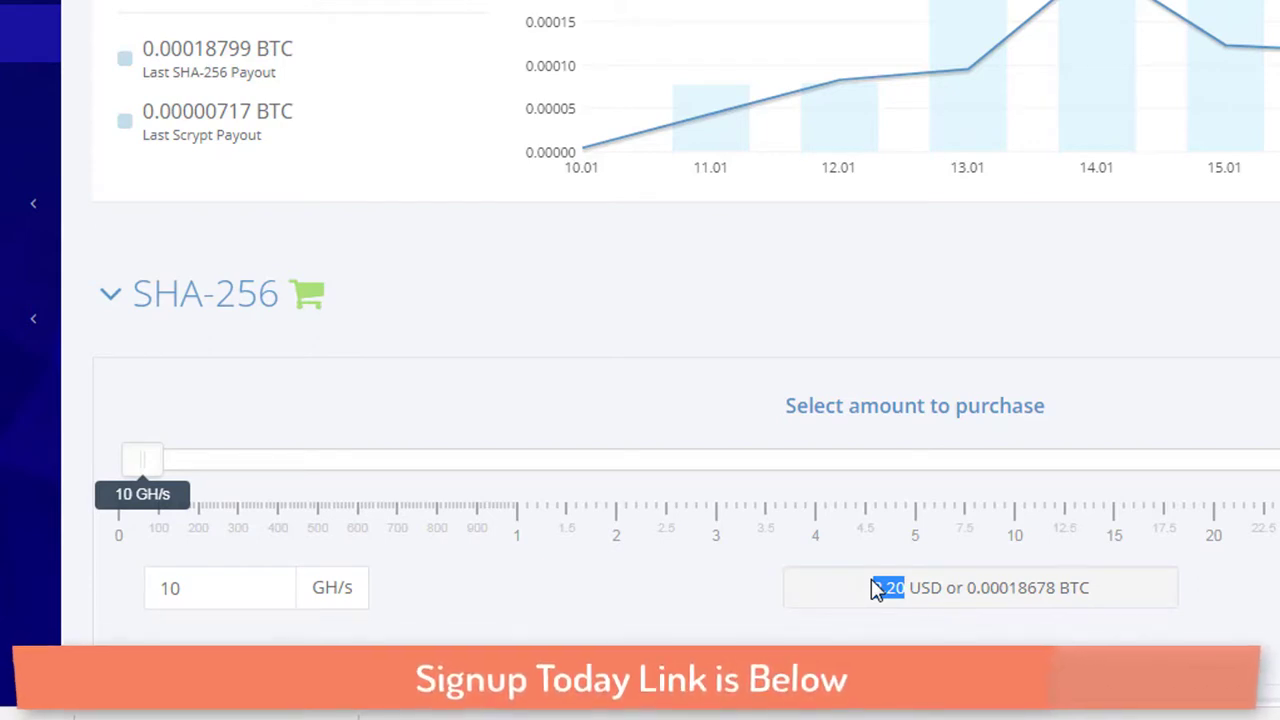
mouse_move(45, 550)
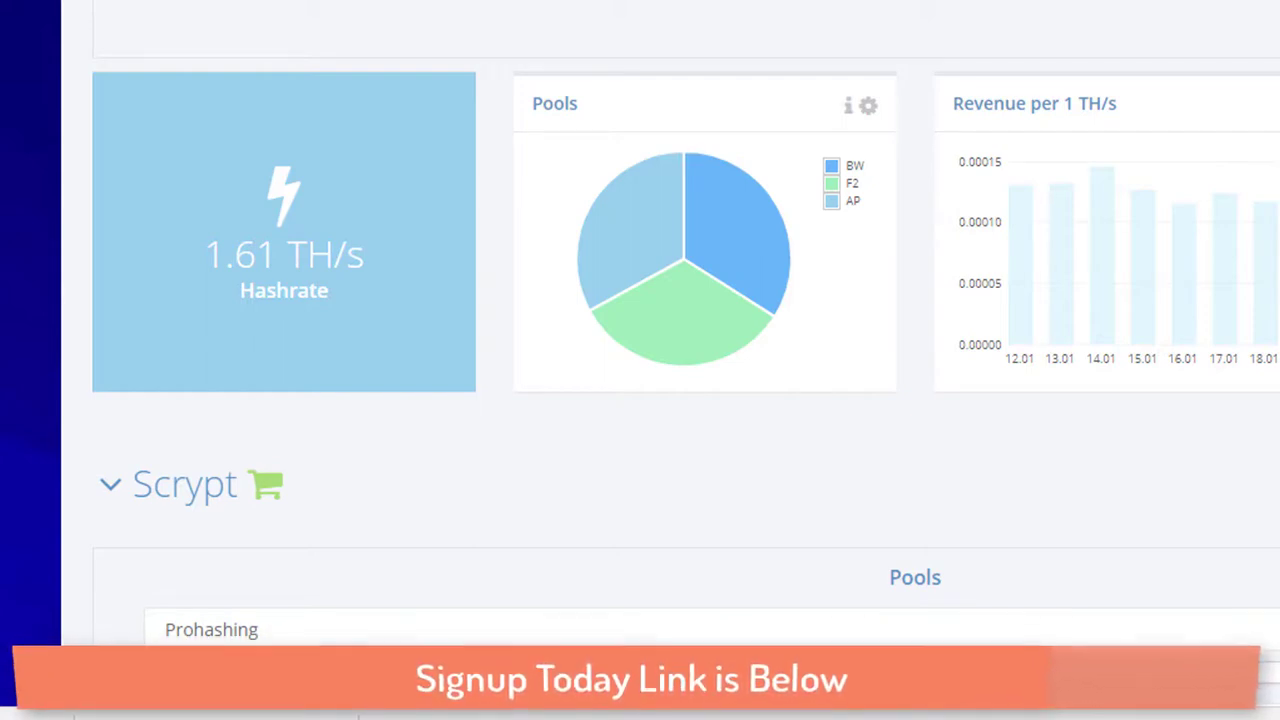
- Scroll up to the BTC Balance card, then back down to the 10 GH/s purchase panel
scroll("up", 3)
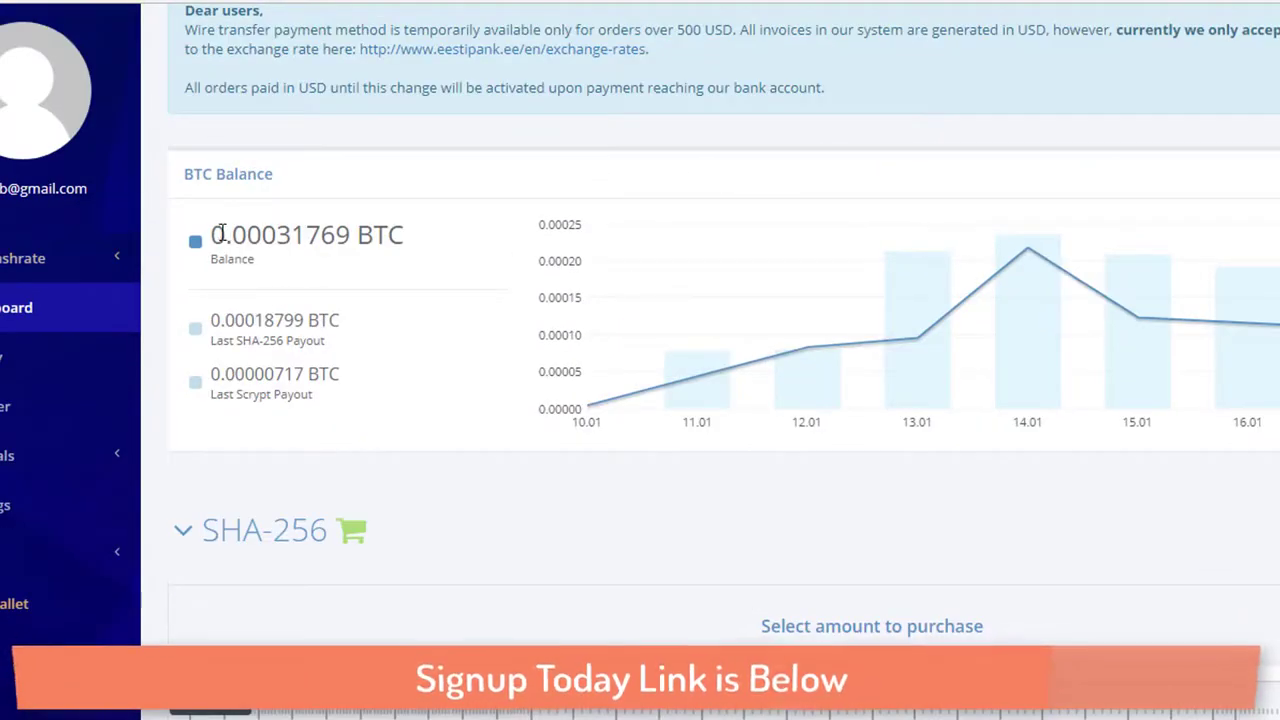
mouse_move(210, 240)
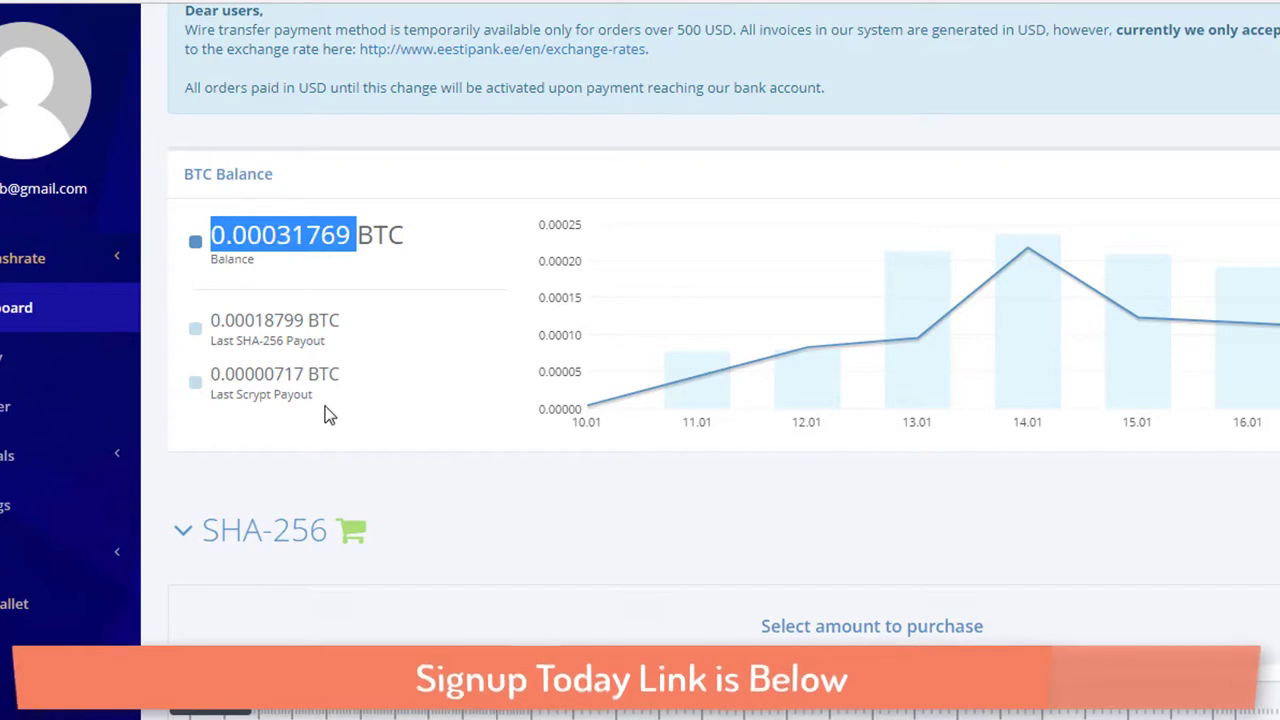
mouse_move(412, 604)
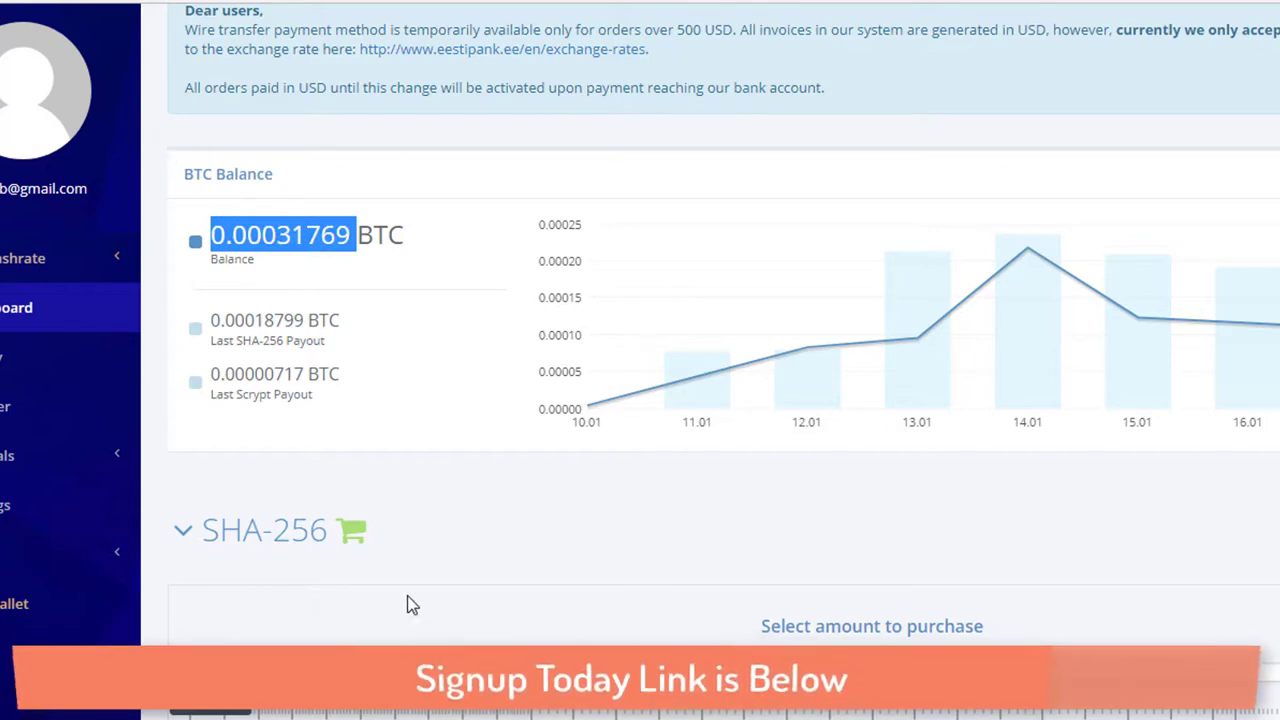
mouse_move(369, 423)
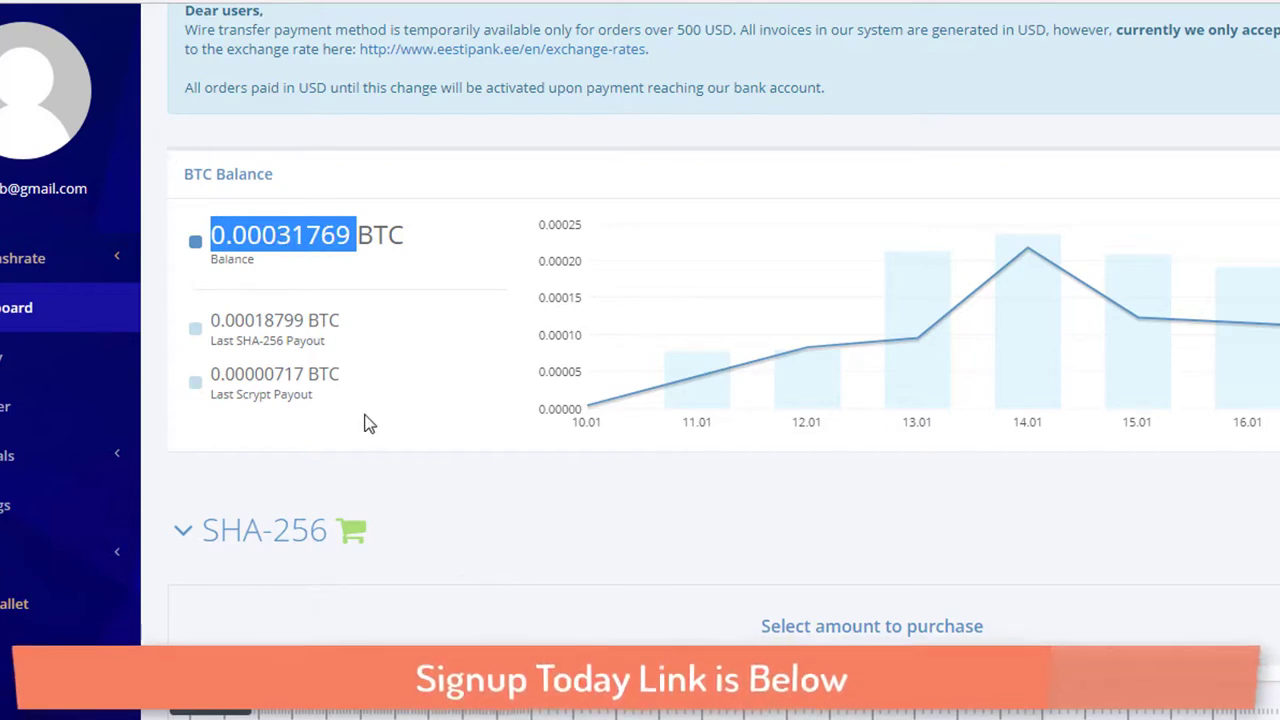
mouse_move(477, 213)
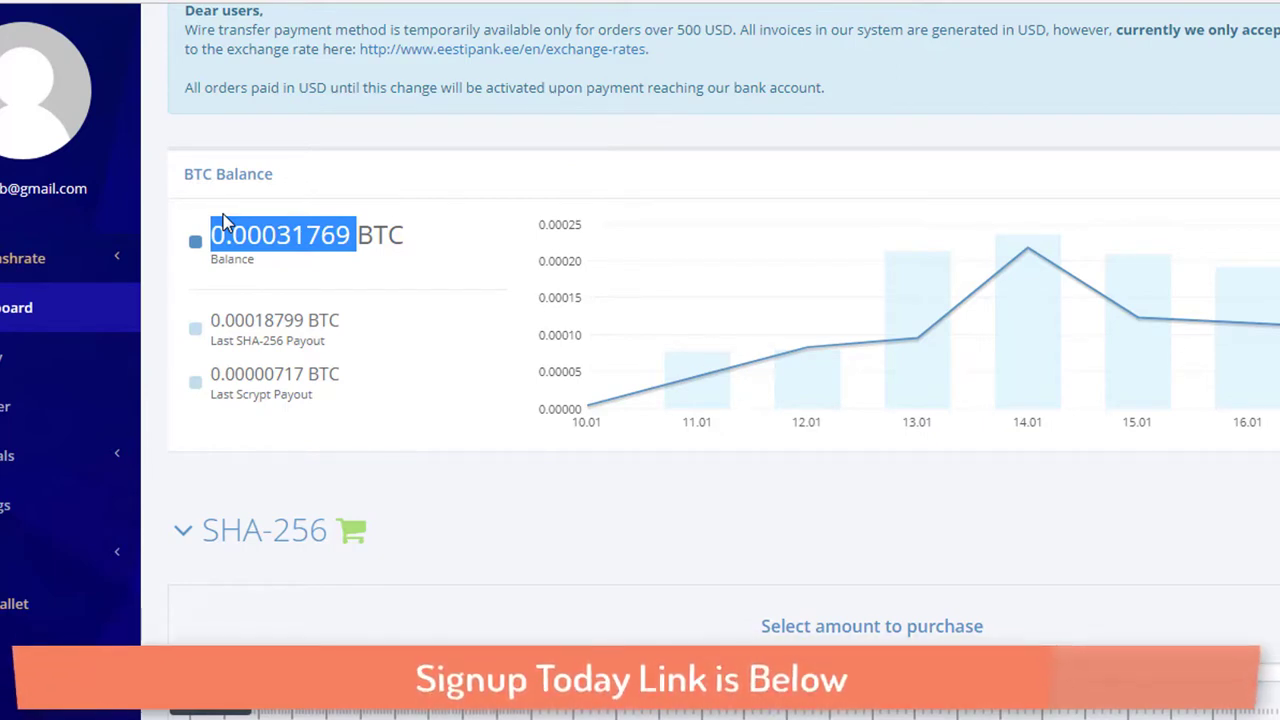
mouse_move(310, 178)
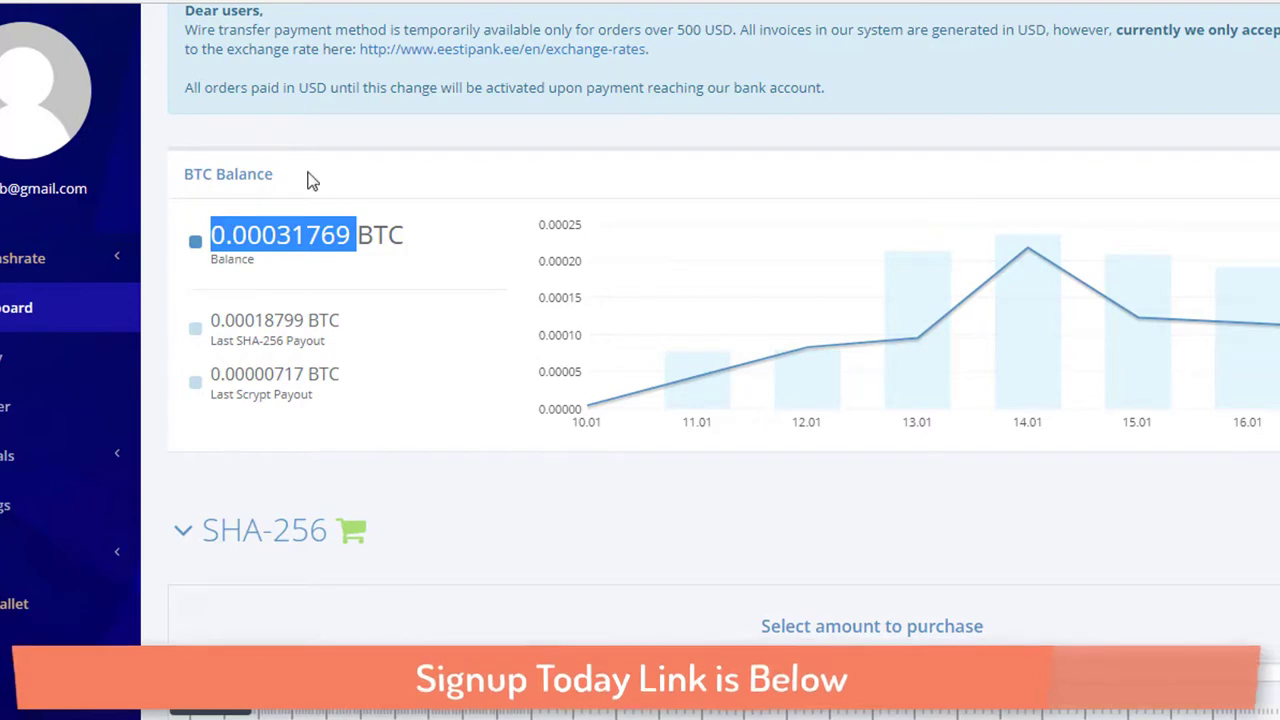
scroll("down", 3)
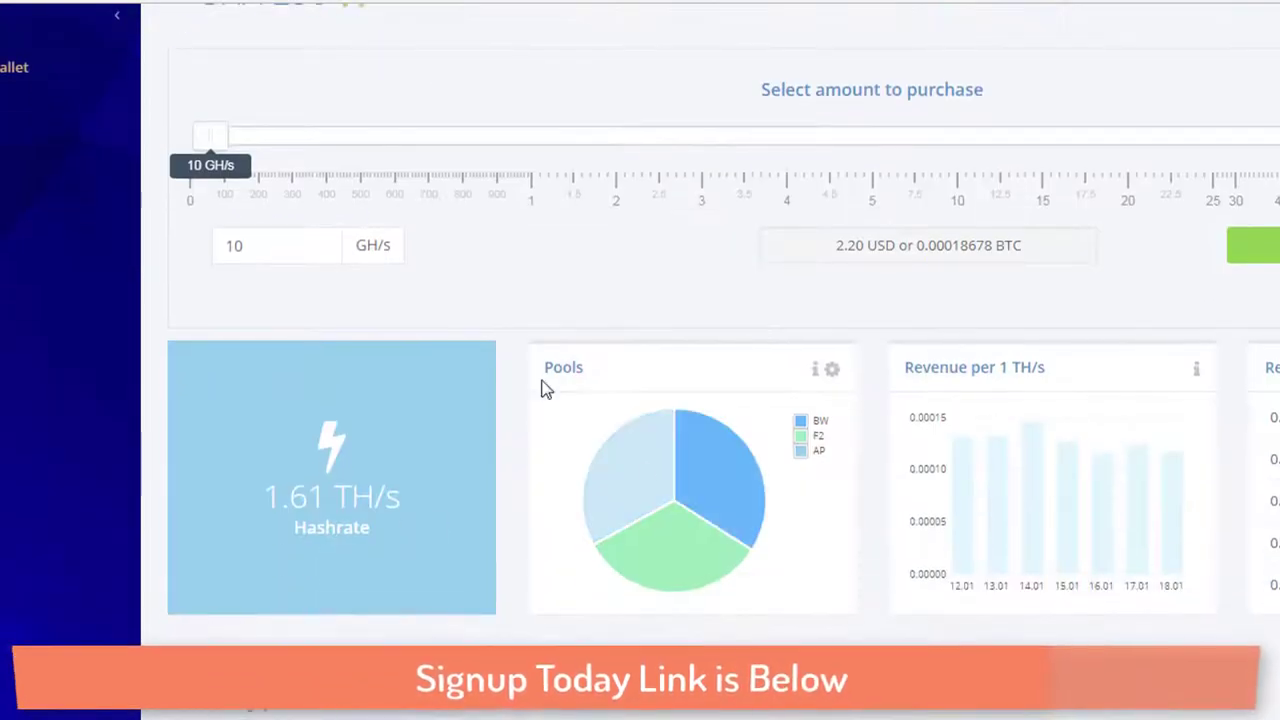
mouse_move(598, 540)
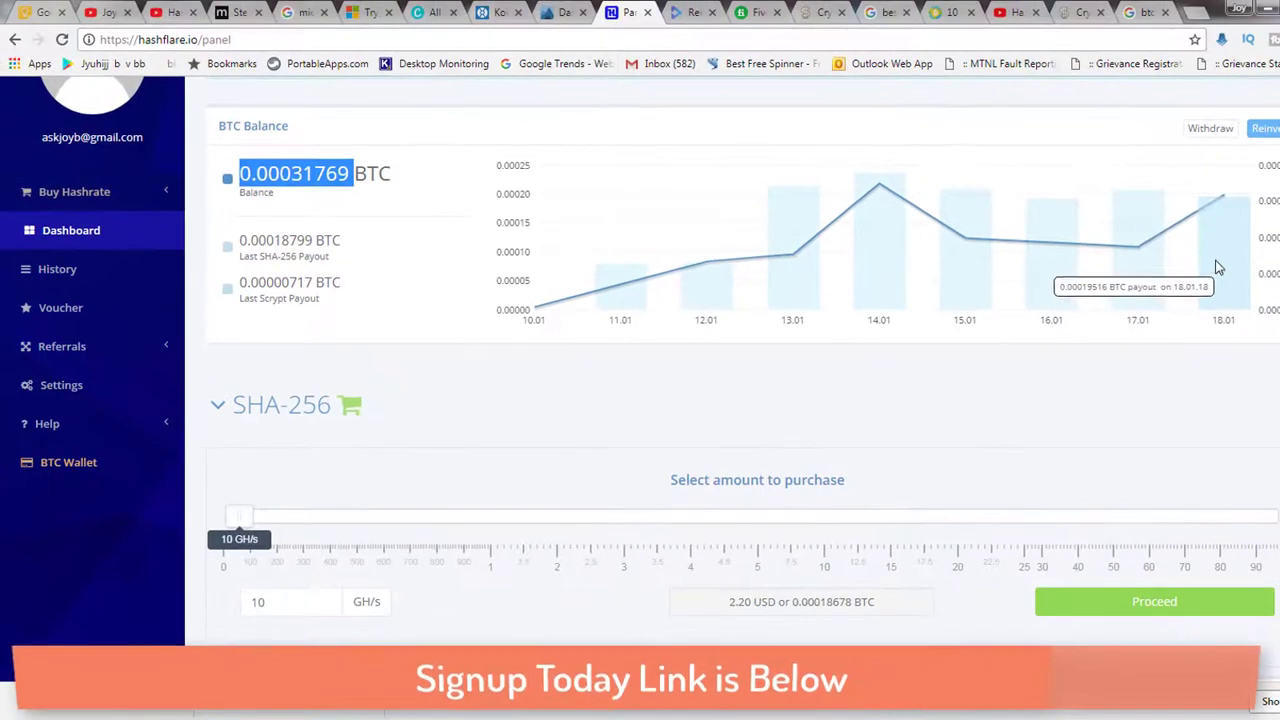
mouse_move(1209, 368)
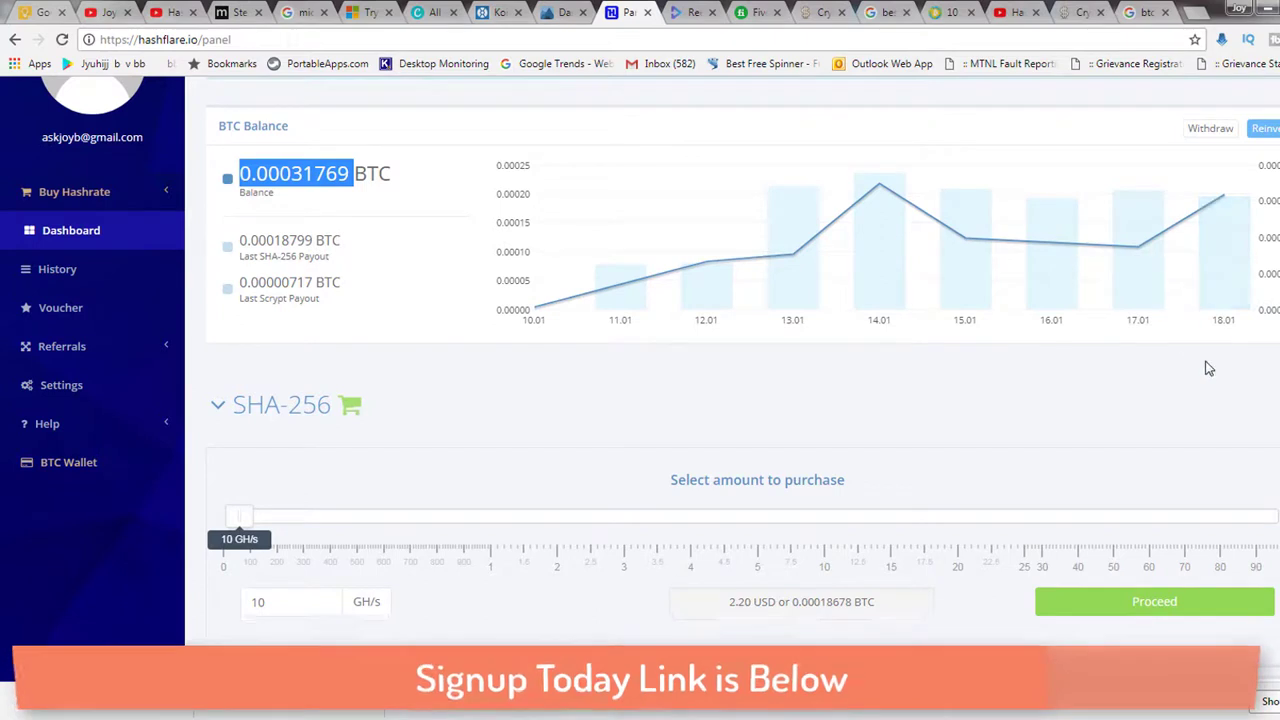
- Select the 0.00018799 BTC revenue forecast figure and bring up its copy menu
scroll("down", 3)
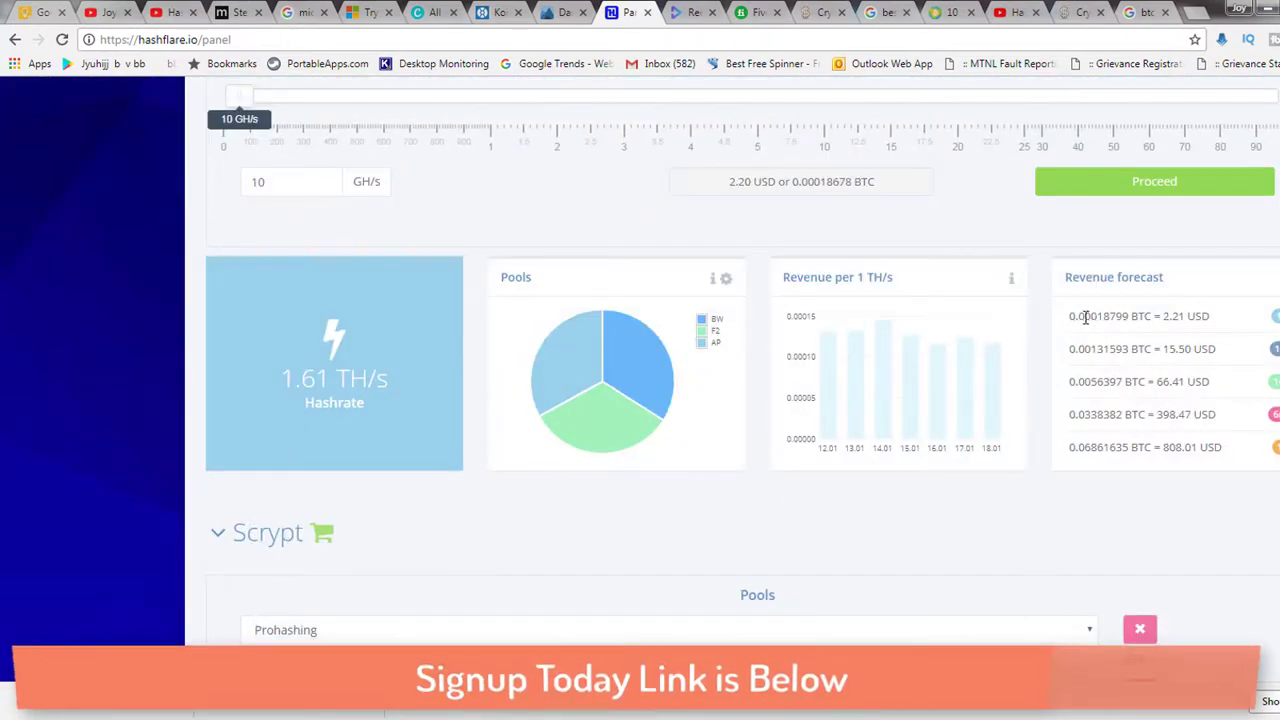
double_click(1101, 316)
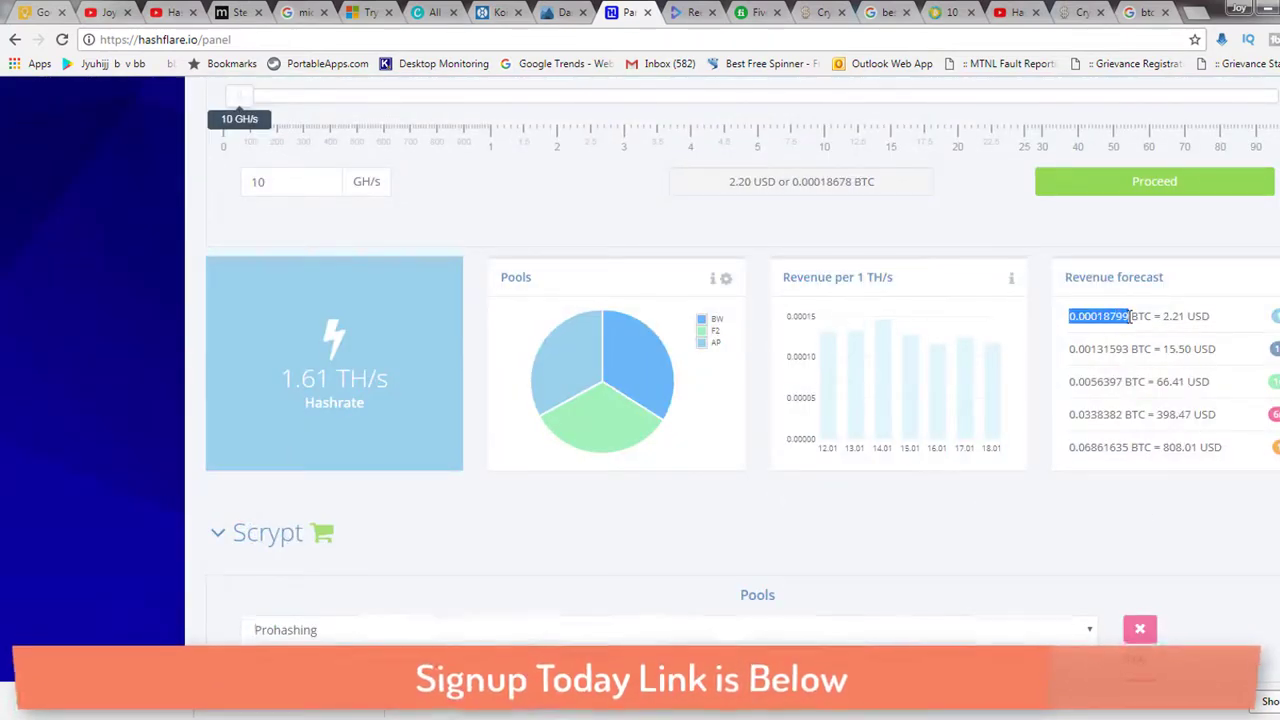
right_click(1105, 315)
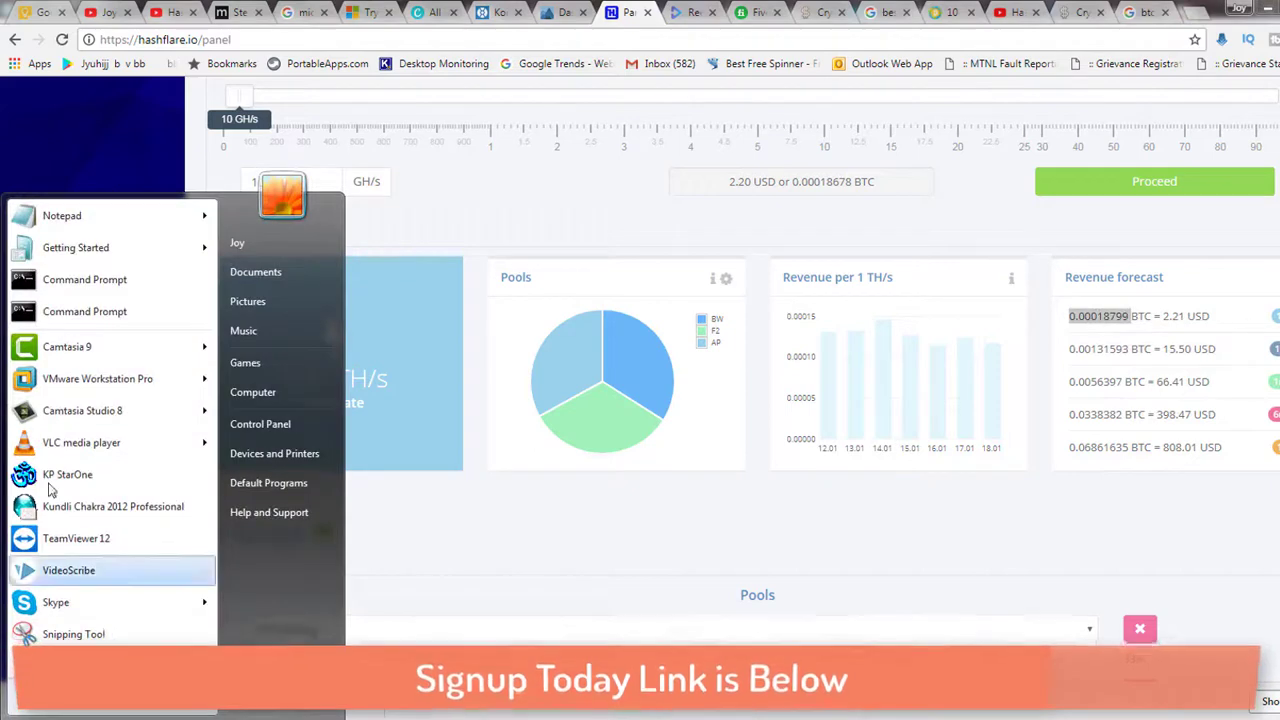
- Open Notepad, enter the daily payout 0.00018799, and select that line
left_click(61, 216)
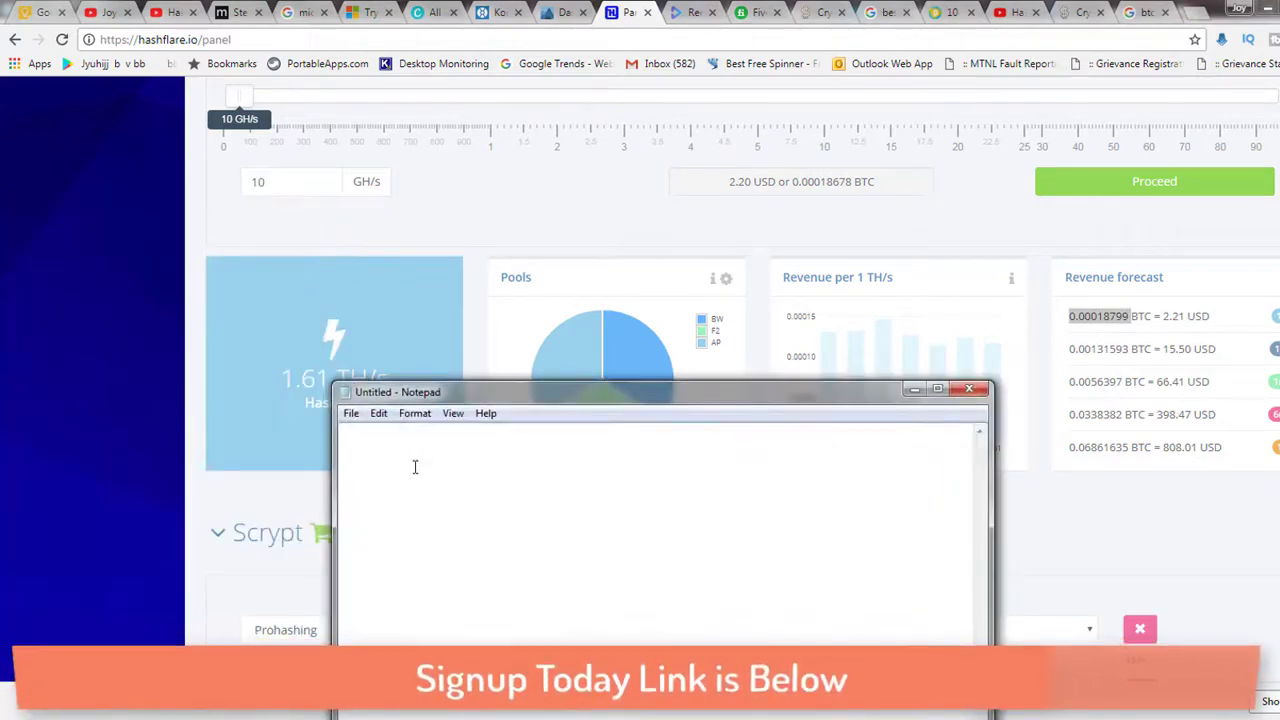
type("0.00018799")
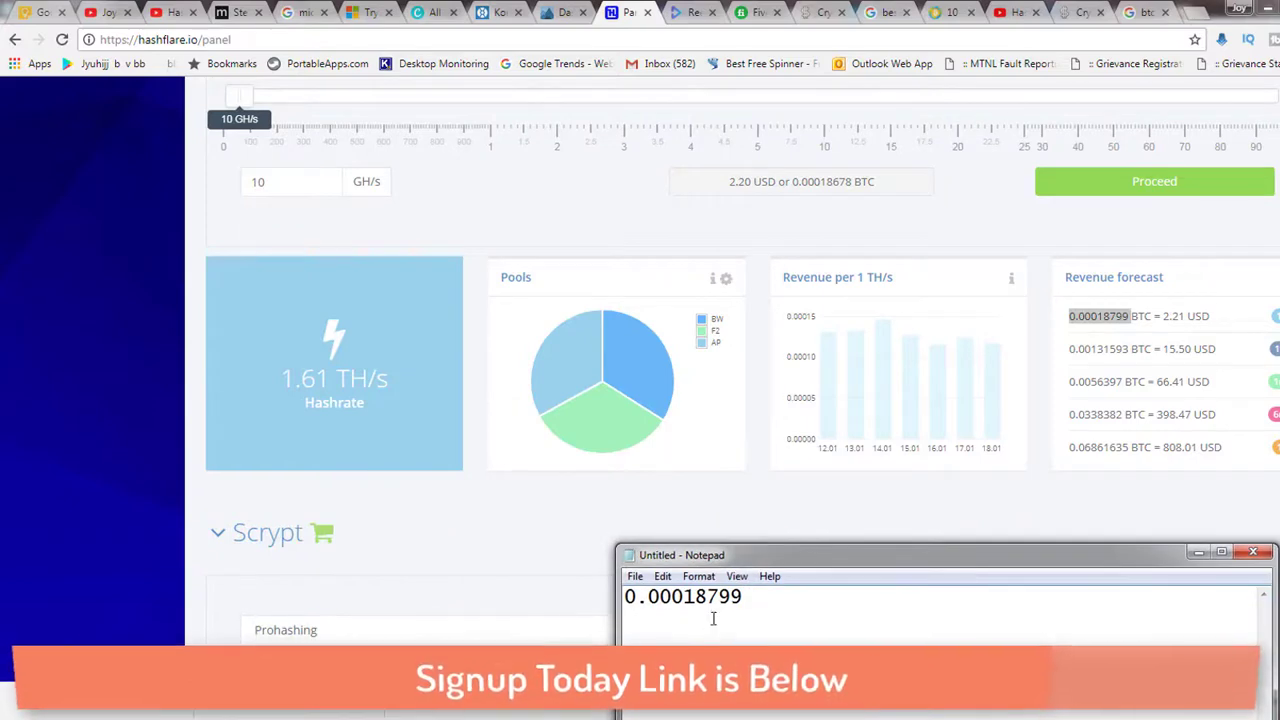
mouse_move(1082, 345)
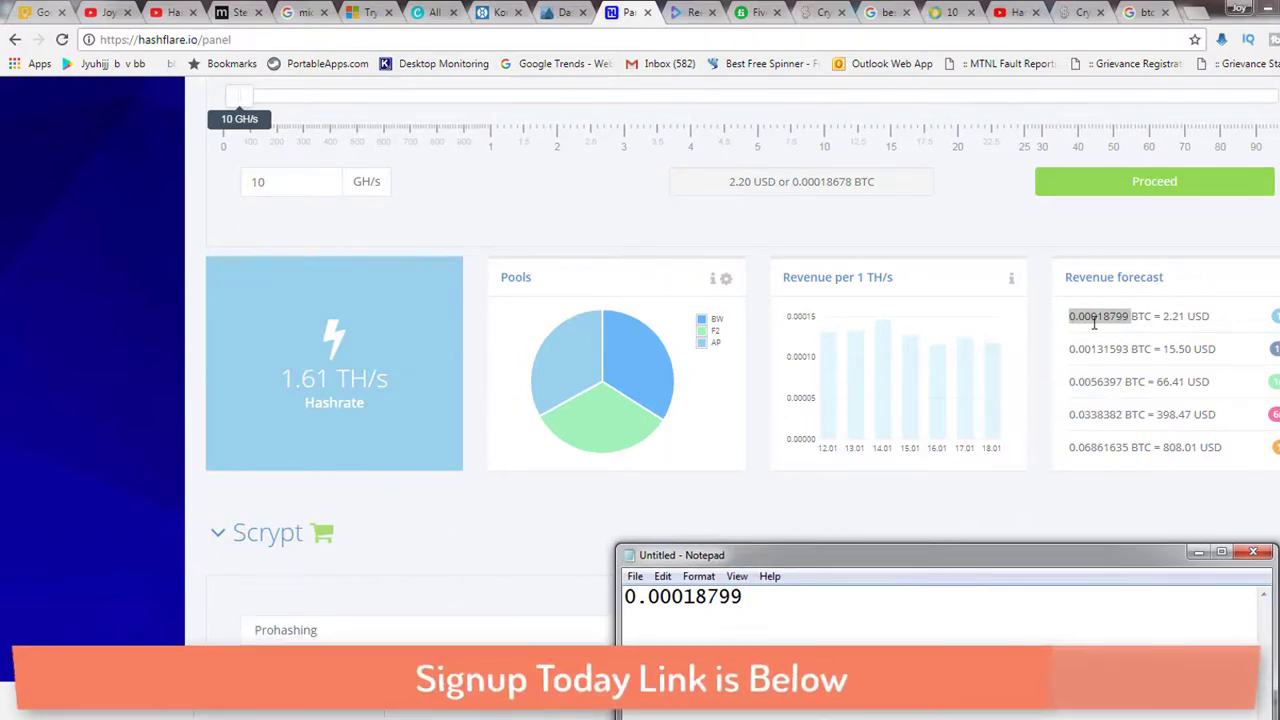
mouse_move(582, 348)
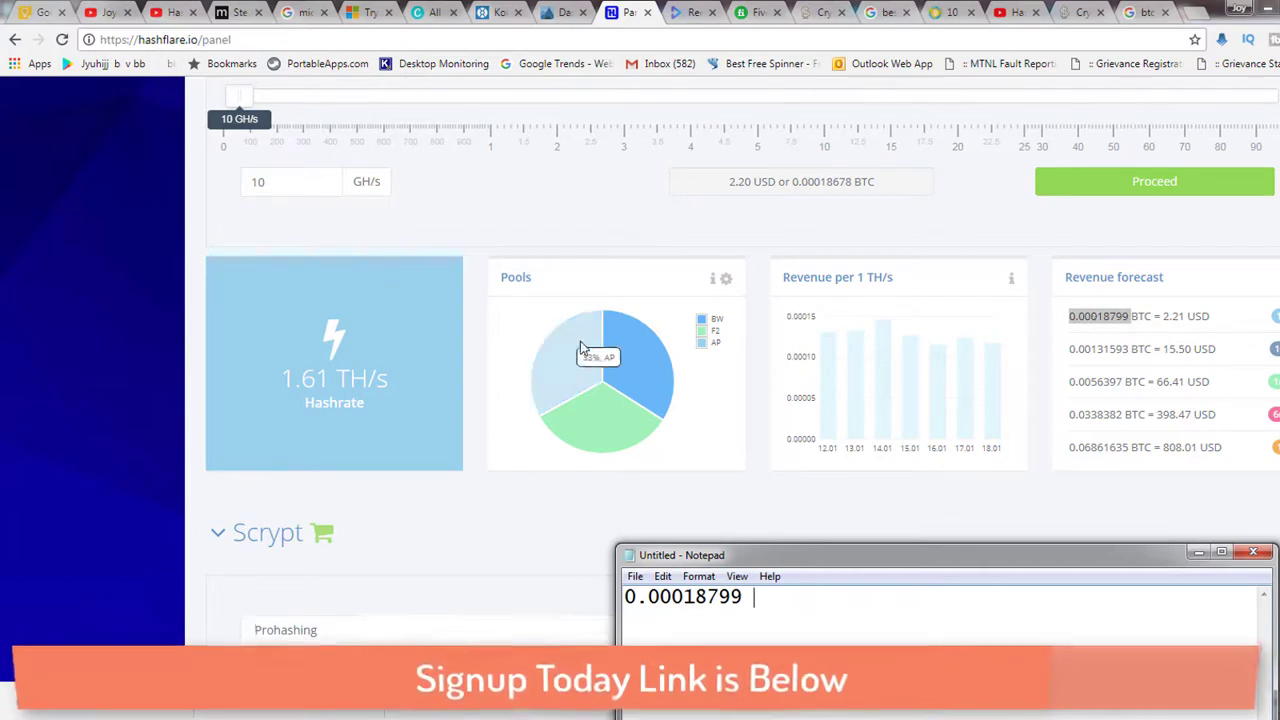
mouse_move(370, 417)
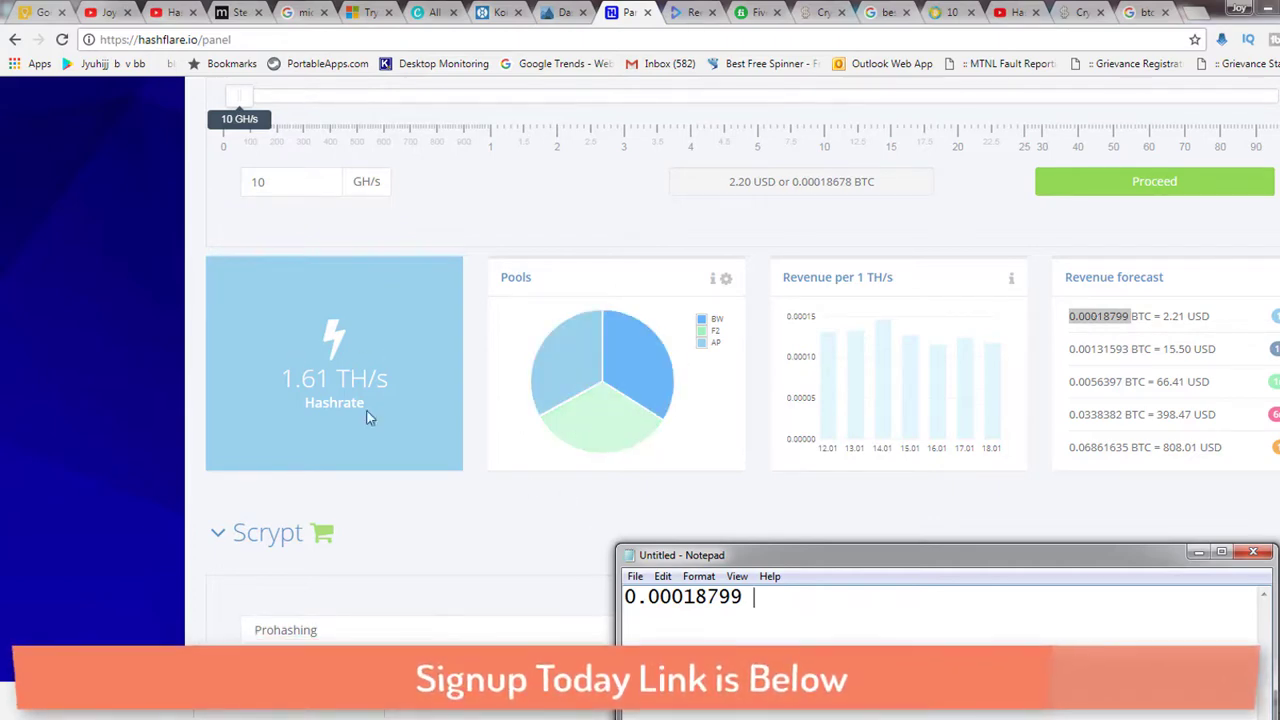
mouse_move(287, 370)
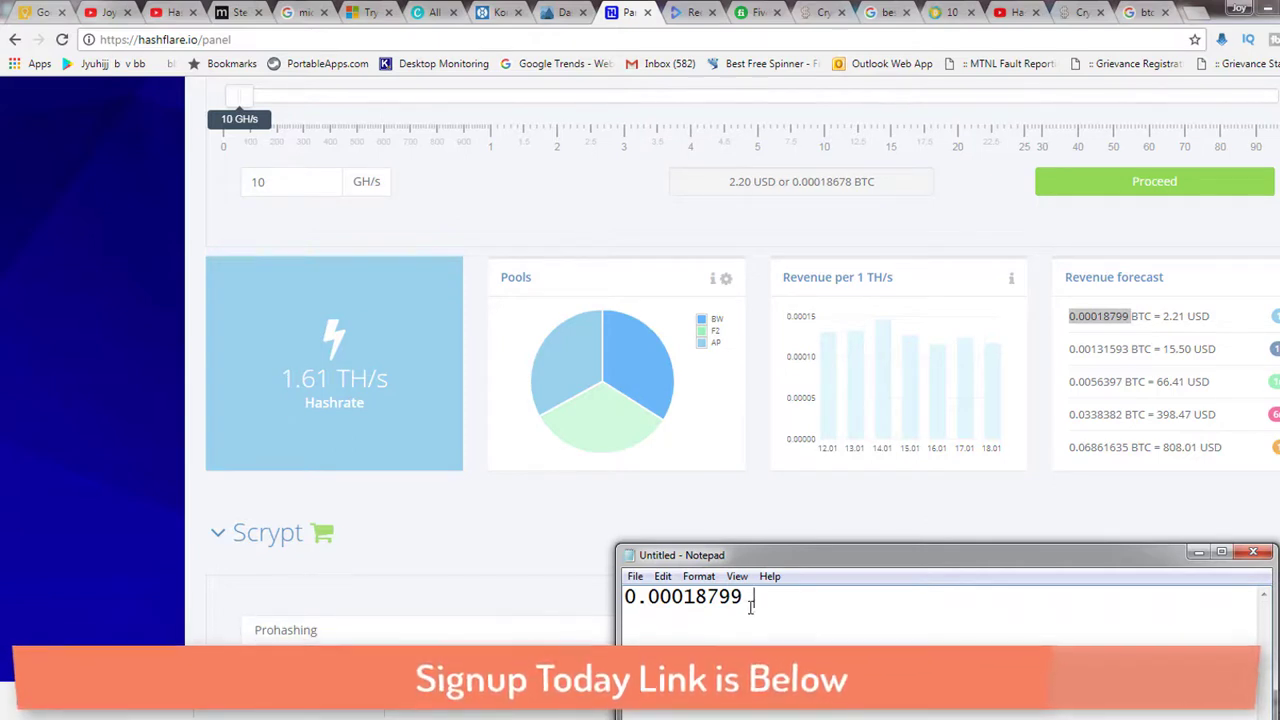
triple_click(683, 596)
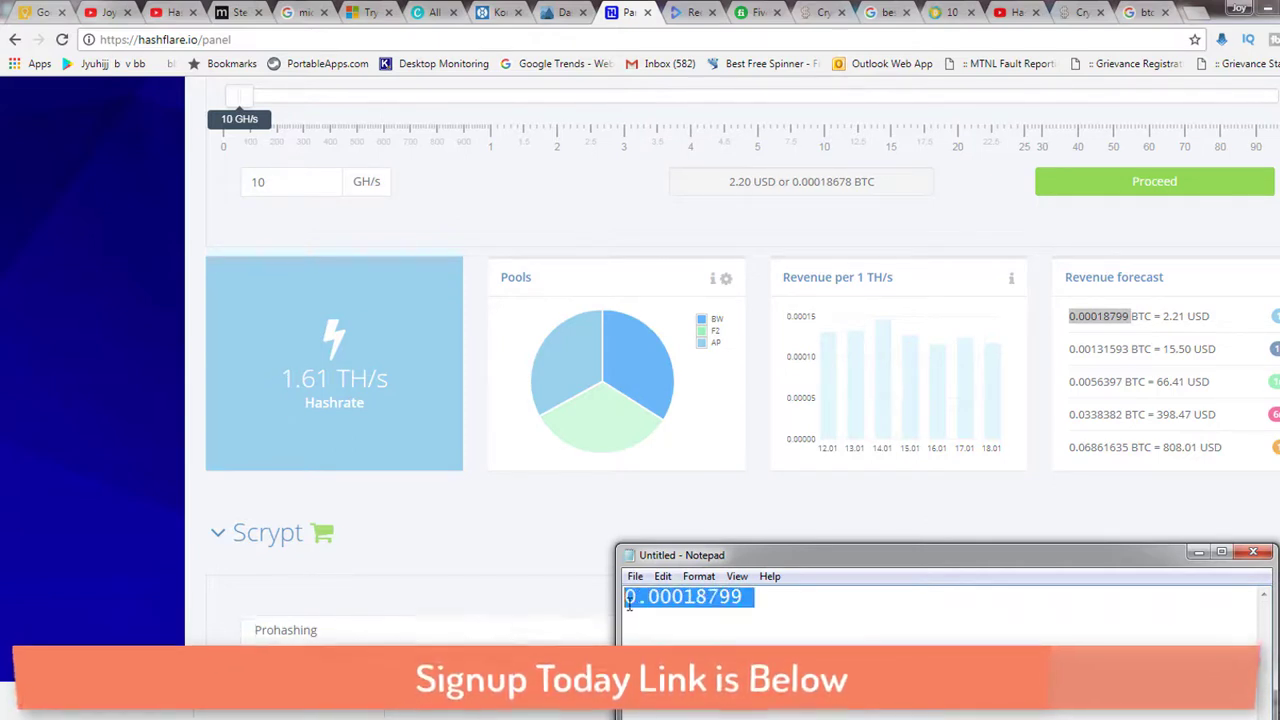